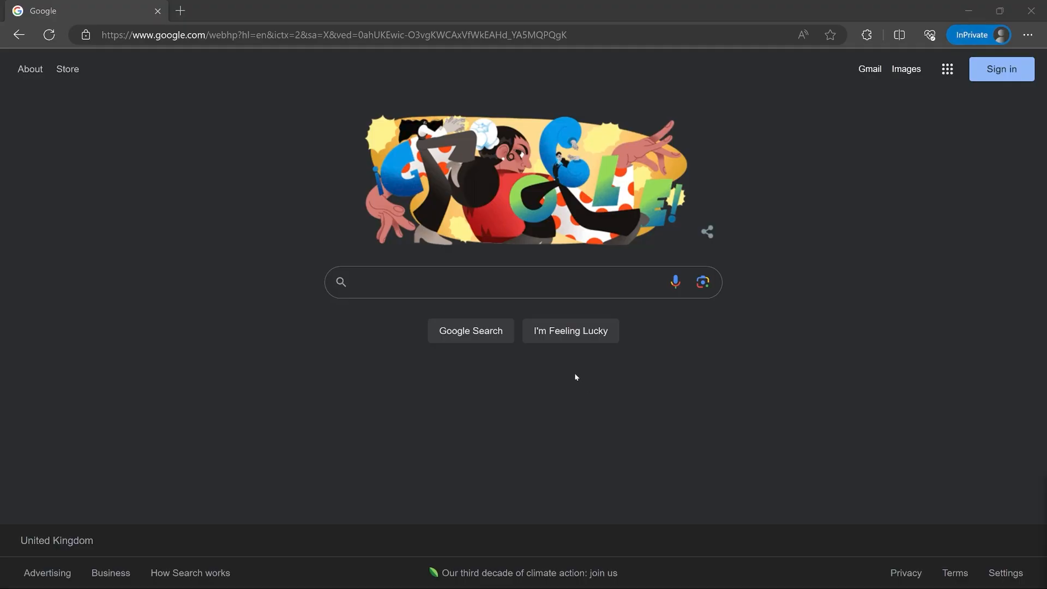
Search Google for a Python download and get the Python 3.12.0 Windows installer from python.org
text(python download)
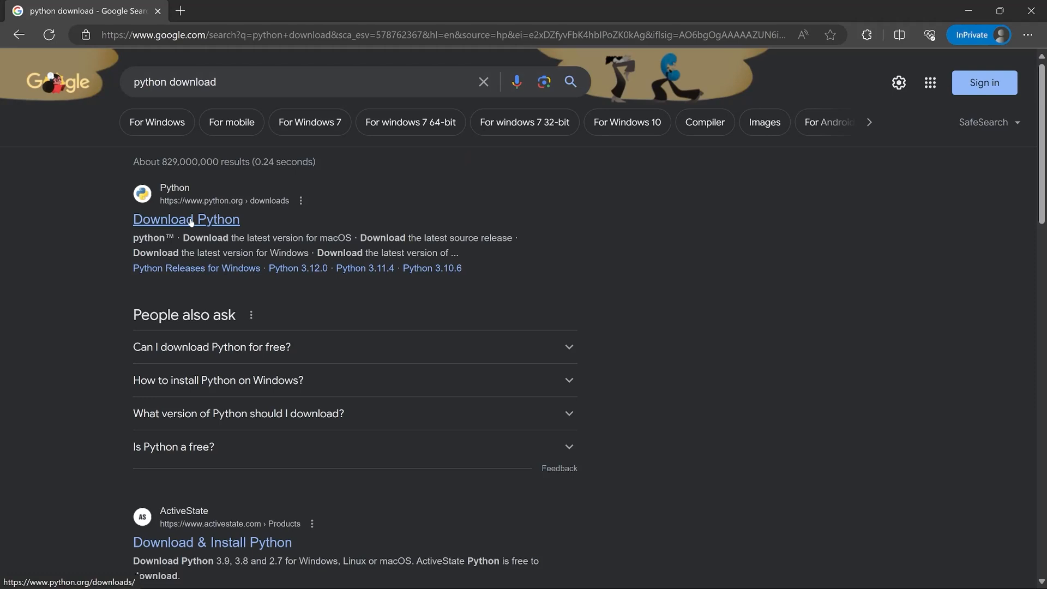
click(185, 219)
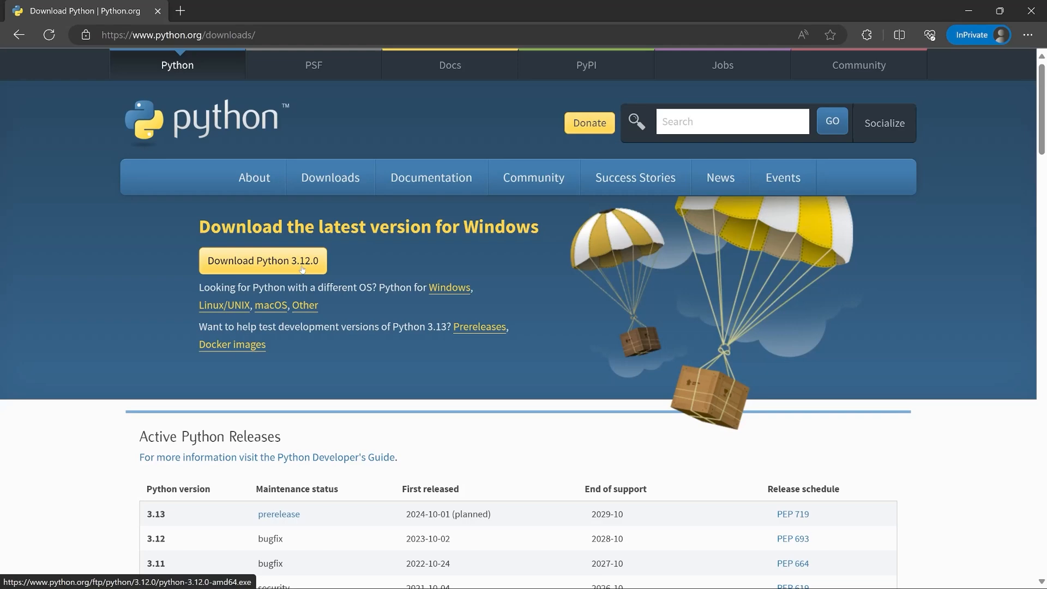
click(262, 261)
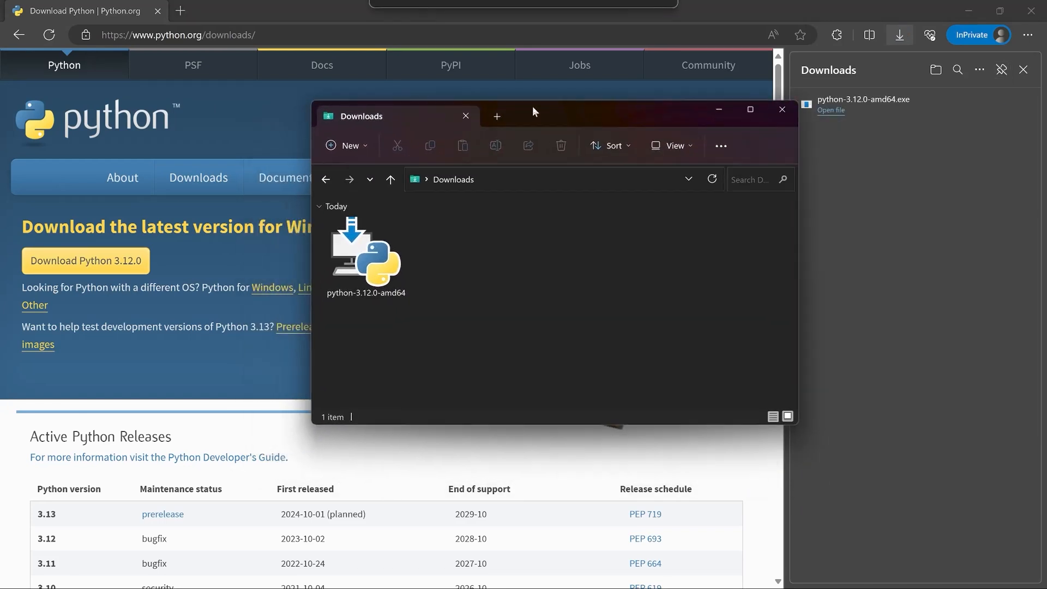
Install Python 3.12.0 with 'Add python.exe to PATH' ticked, then close the finished setup
click(365, 257)
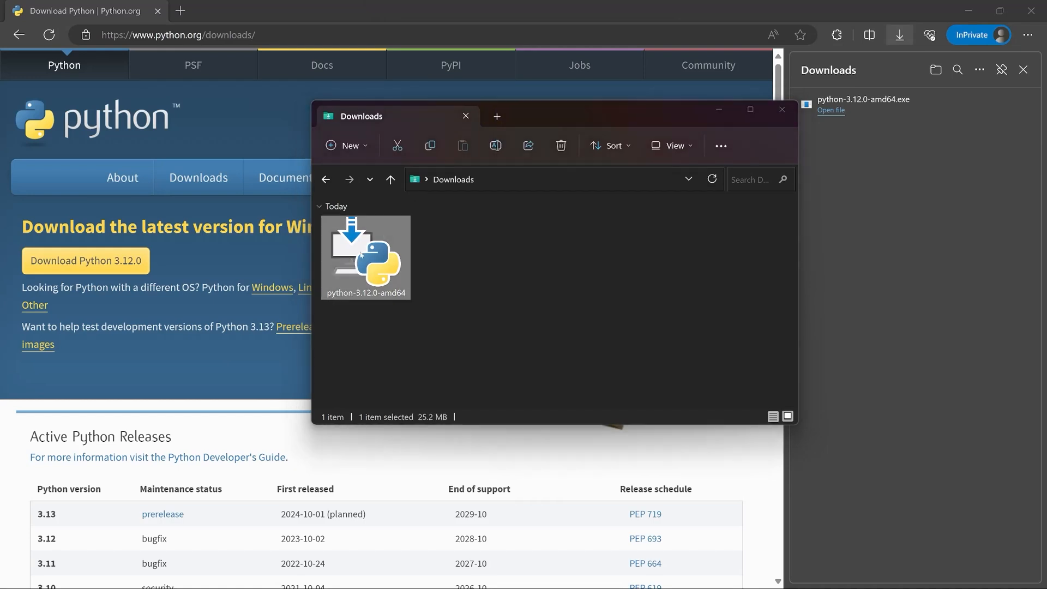
double_click(365, 257)
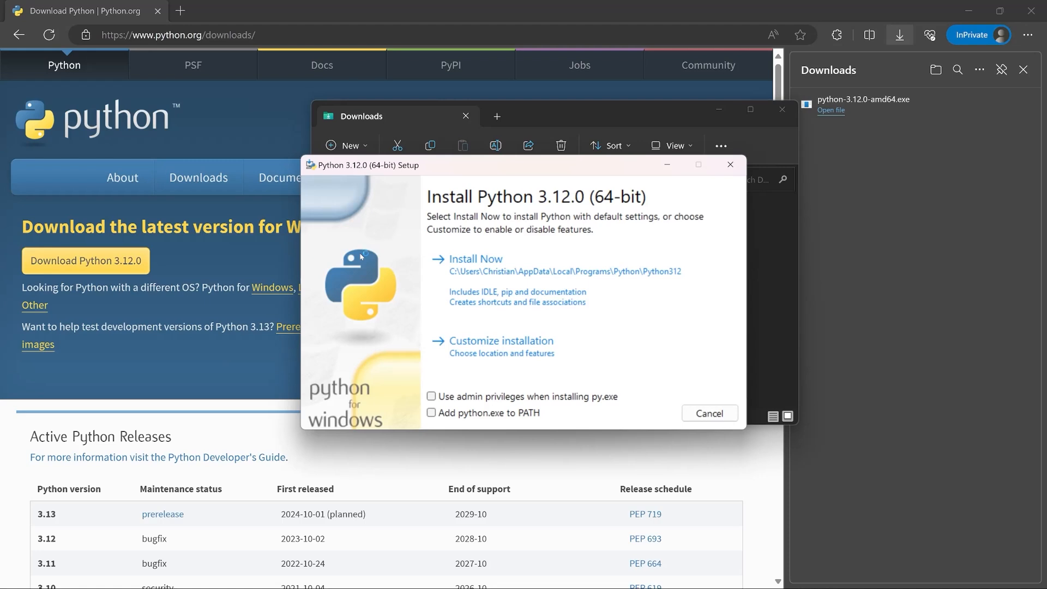
click(431, 413)
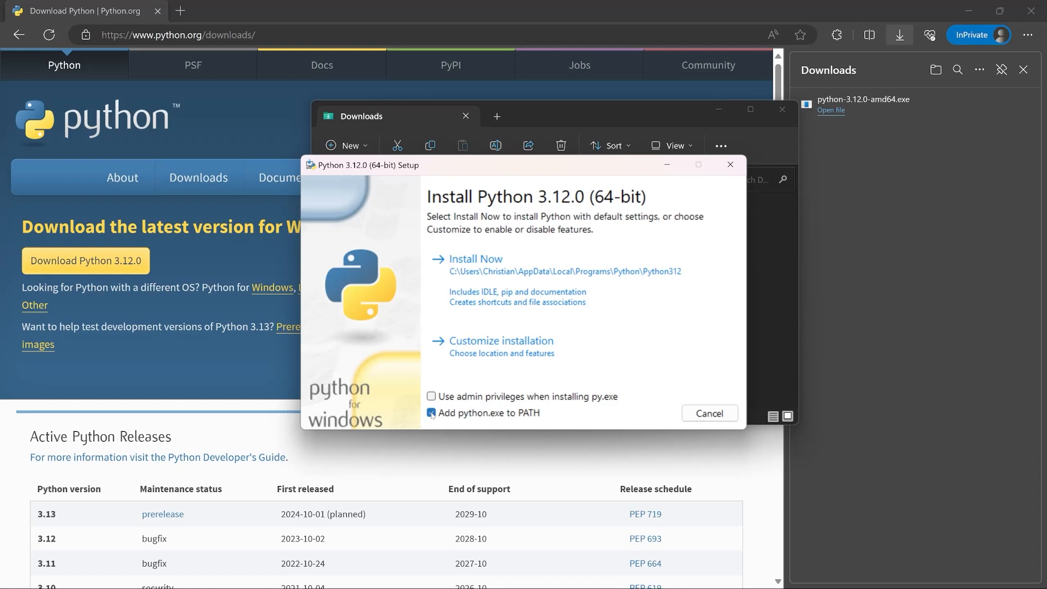
click(431, 413)
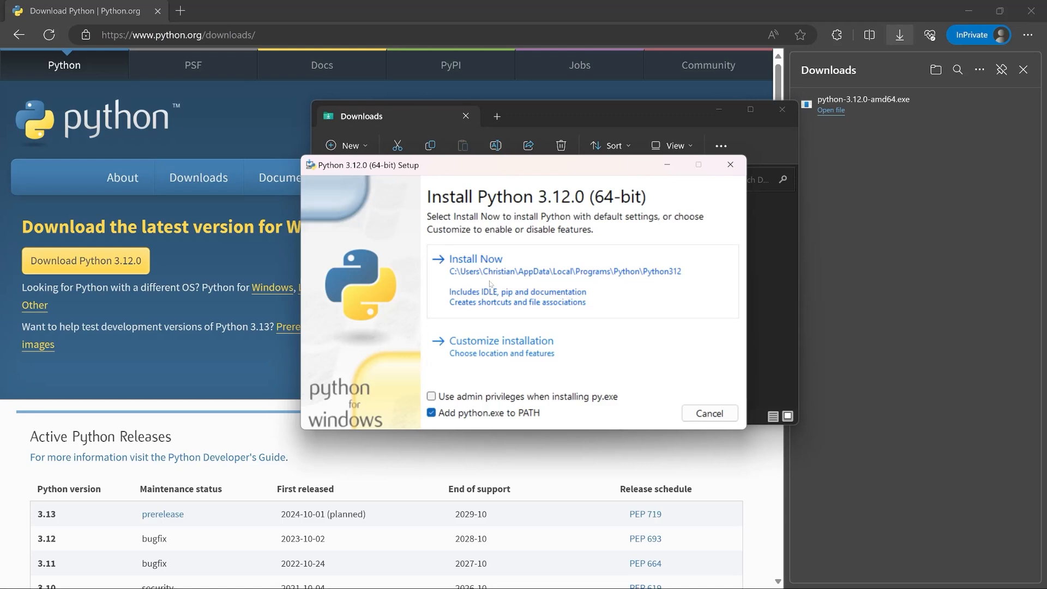
click(475, 259)
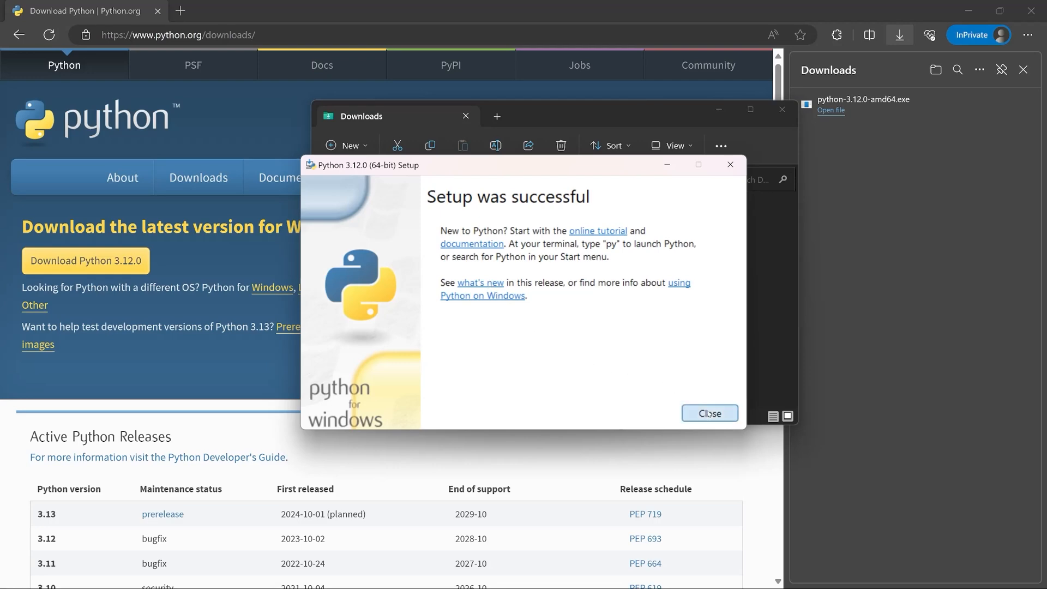
click(708, 413)
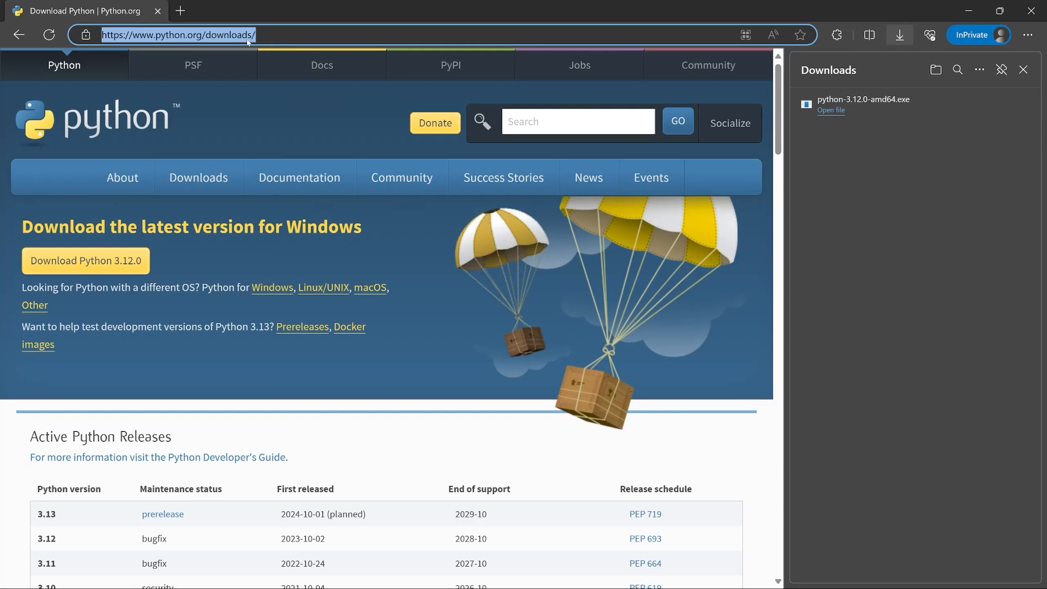
Download VS Code, step through the setup wizard to install it, and launch the editor
text(vs code)
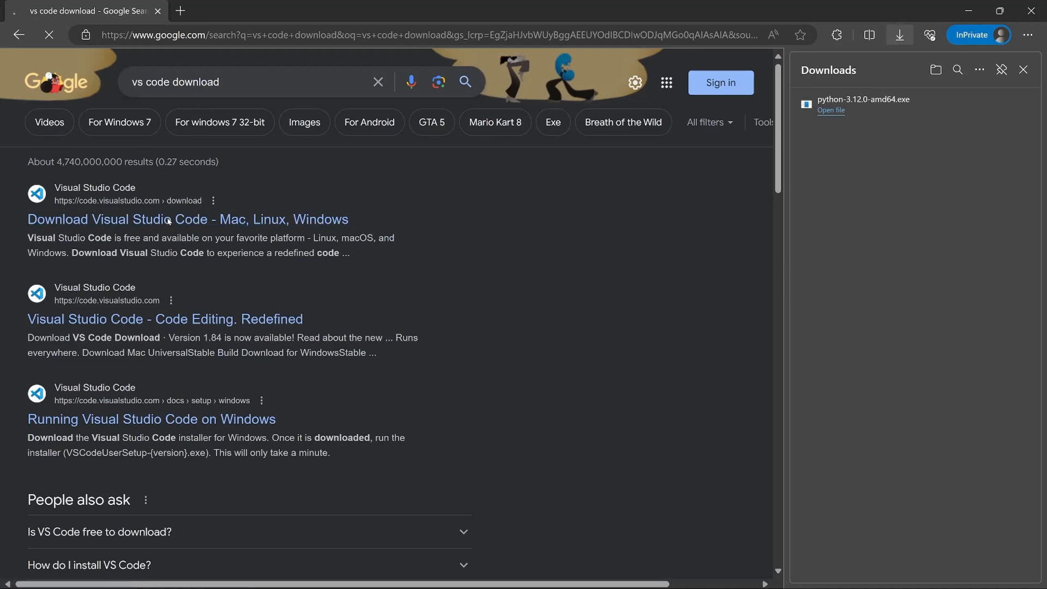
click(187, 219)
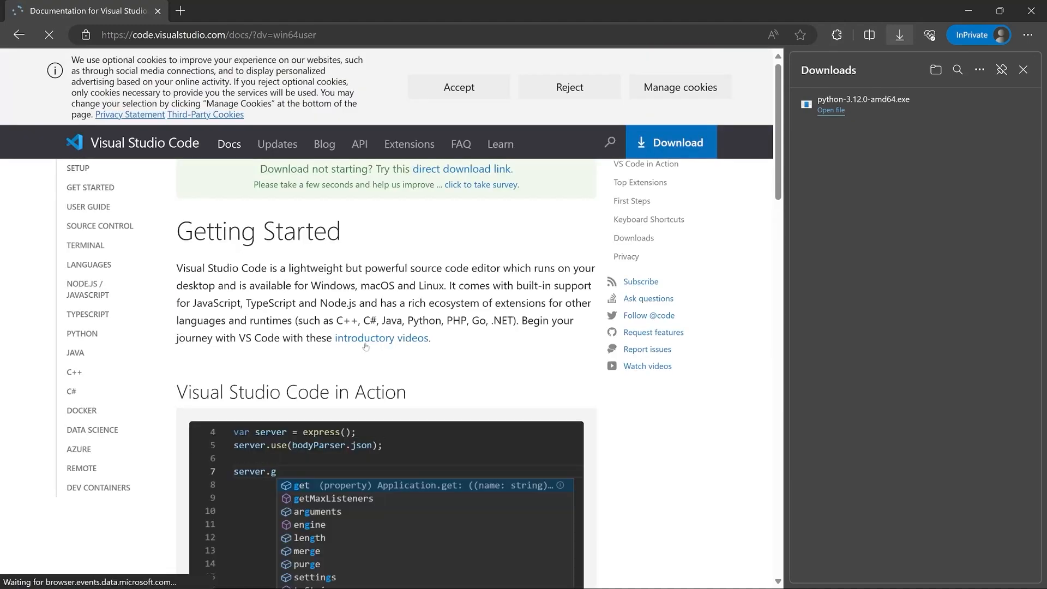
click(671, 143)
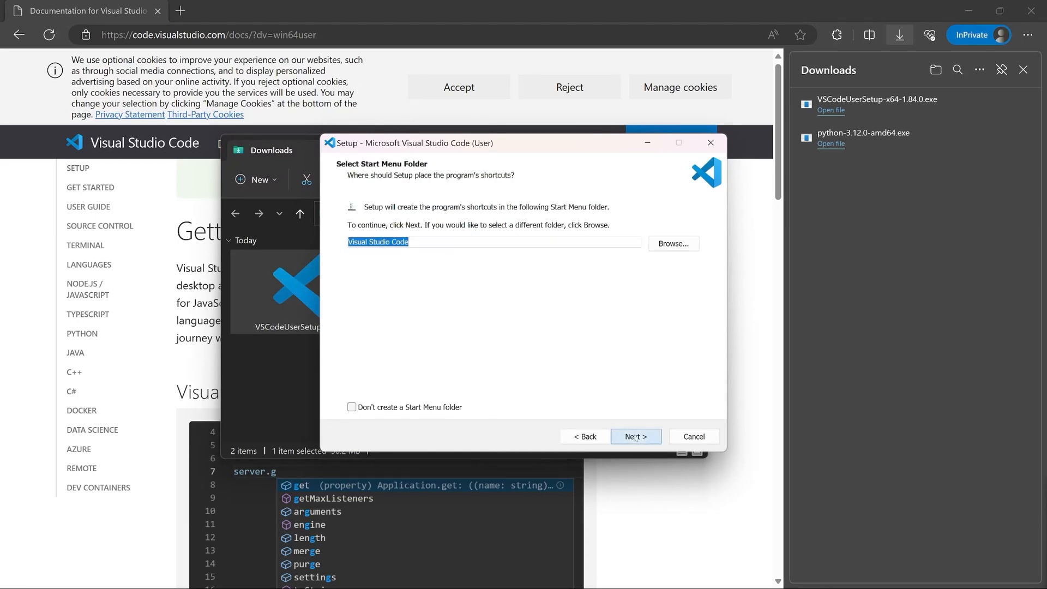
click(635, 436)
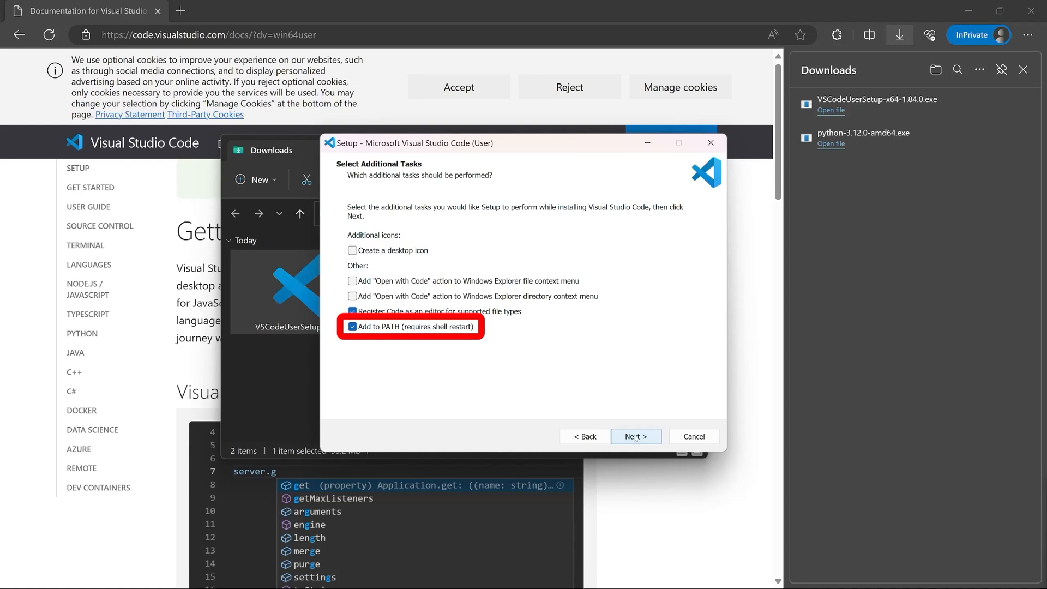
click(635, 436)
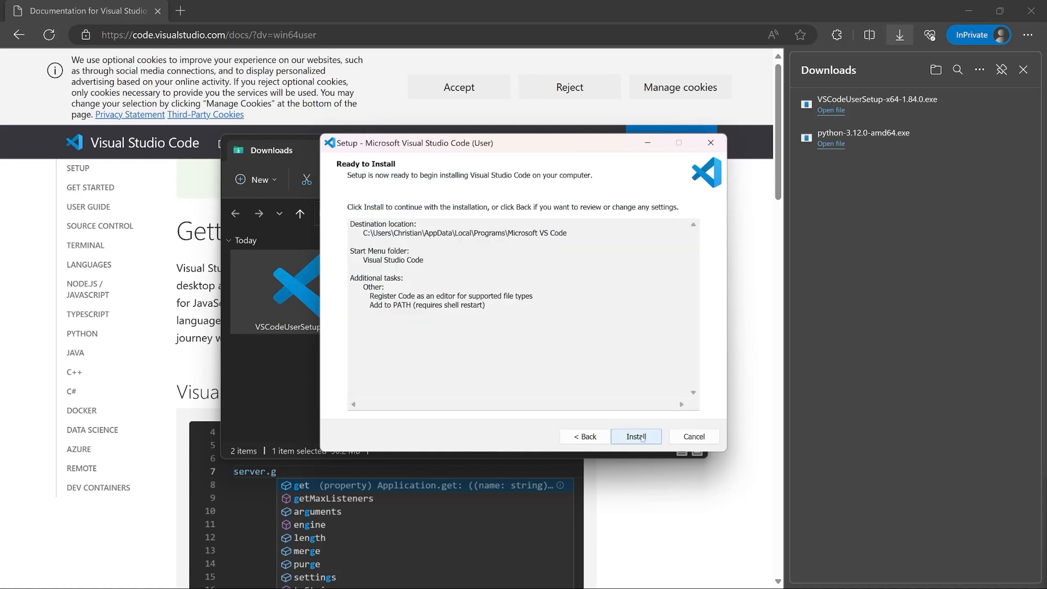
click(635, 436)
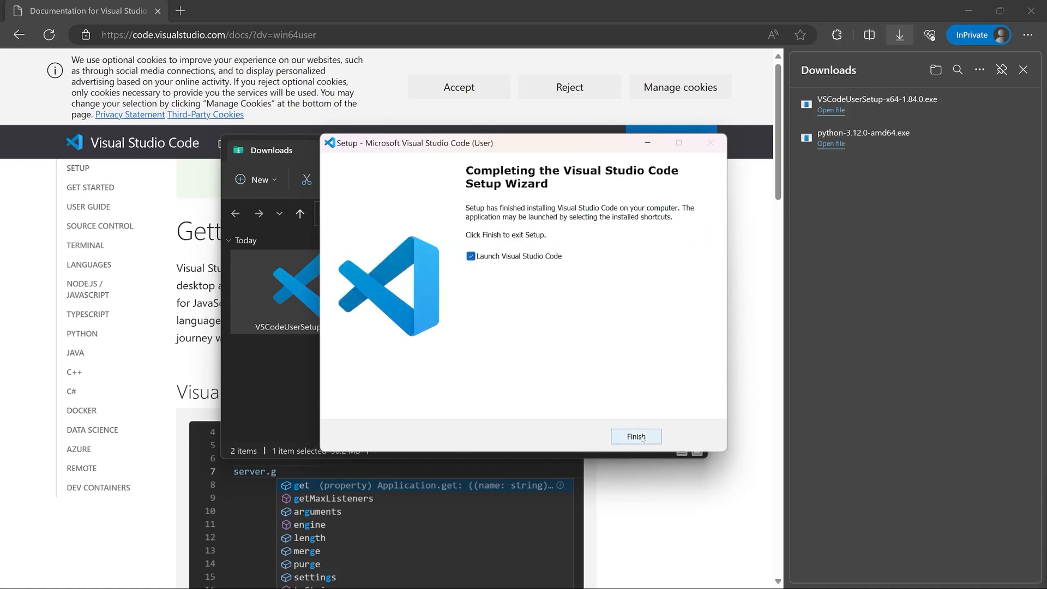
click(634, 436)
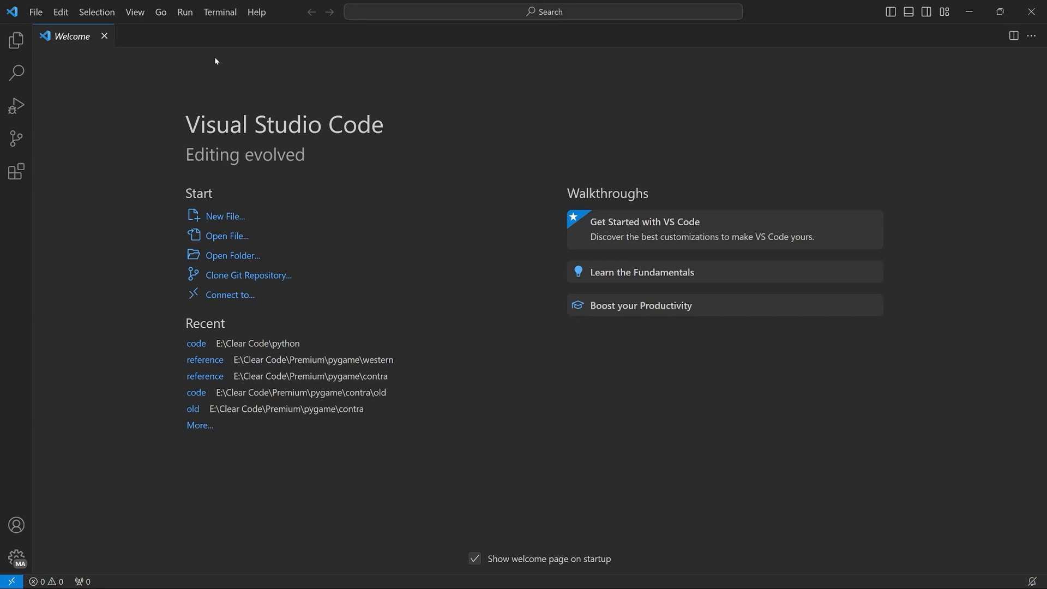
mouse_move(549, 281)
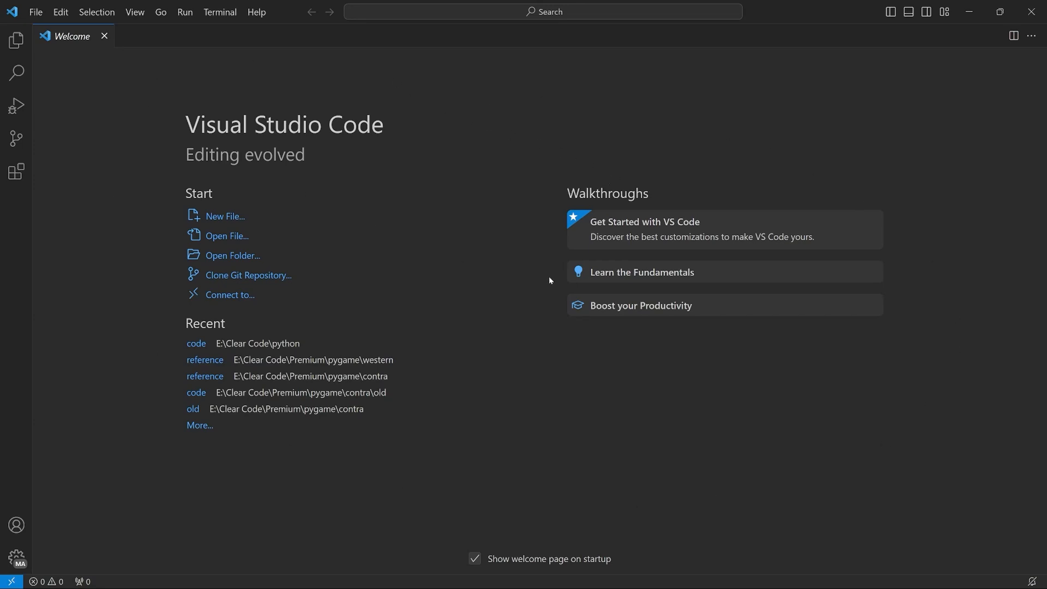
mouse_move(849, 448)
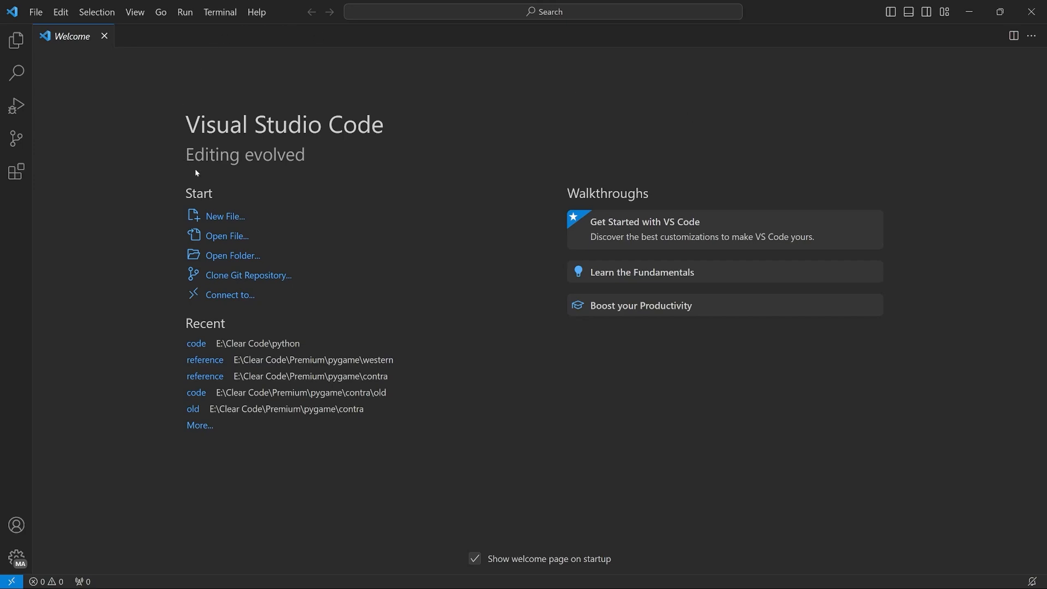
mouse_move(80, 117)
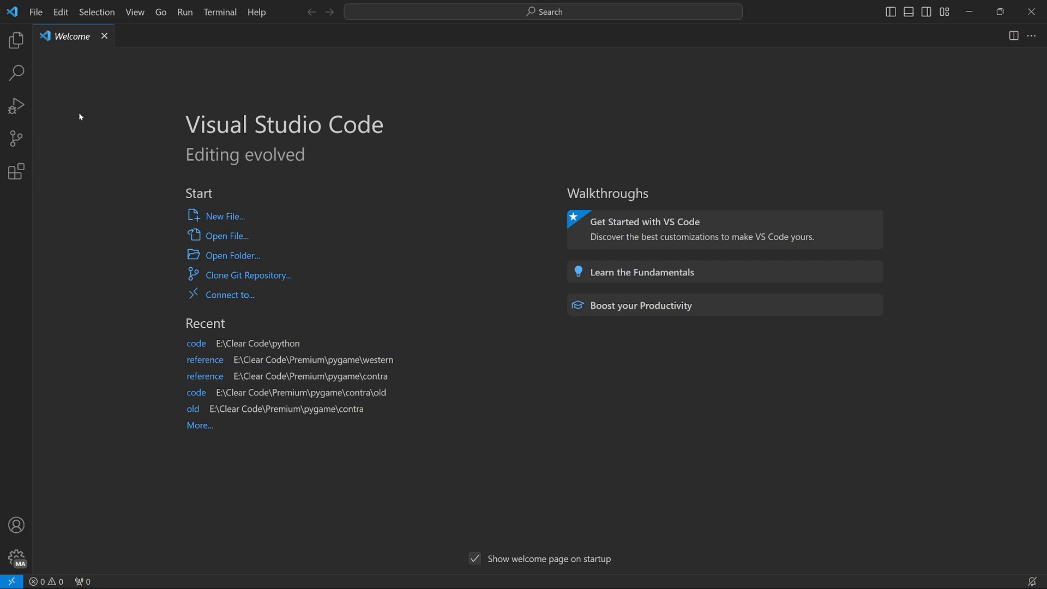
mouse_move(16, 72)
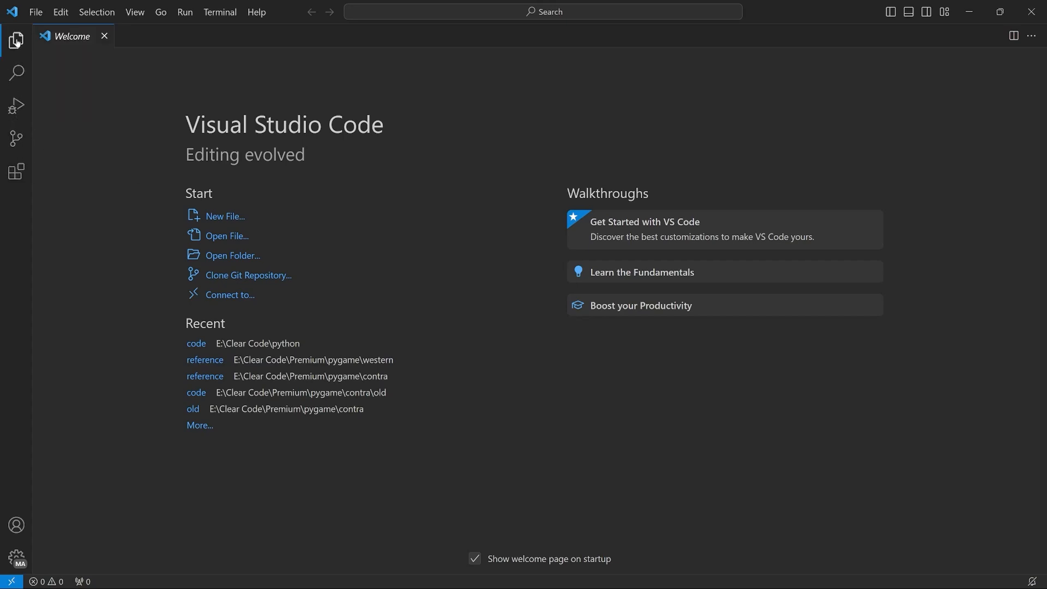
Open the Explorer sidebar, showing that no folder is opened yet
click(15, 41)
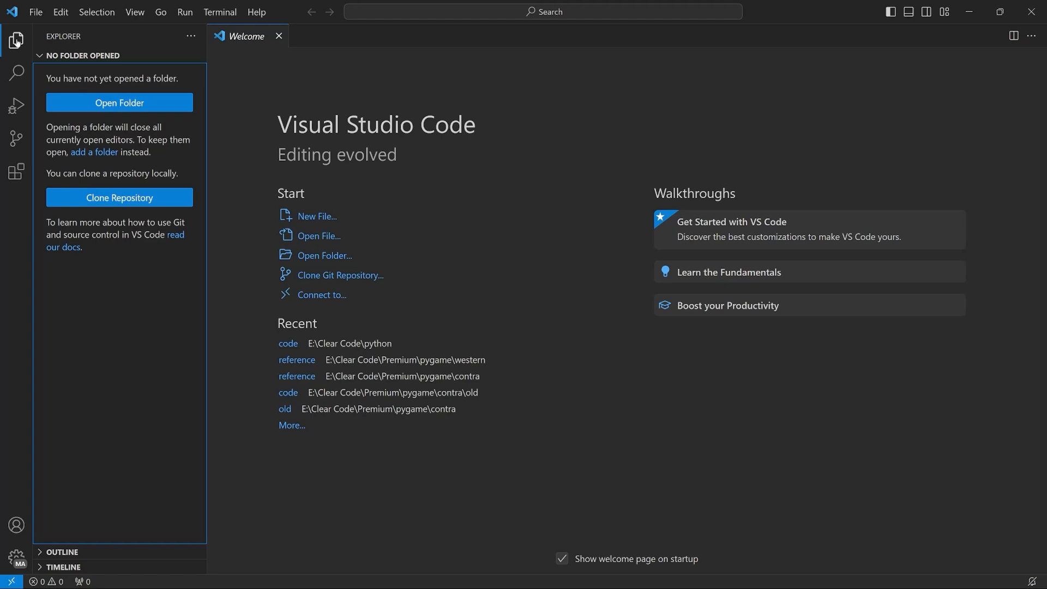
mouse_move(110, 54)
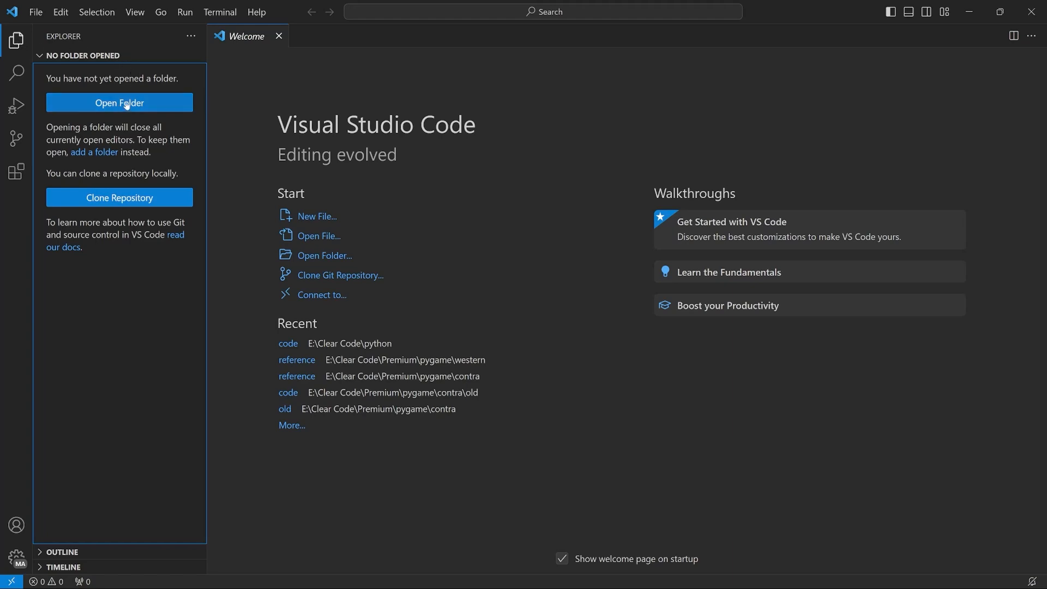
Open the 'code' folder in E:\Clear Code\python as the workspace
click(120, 102)
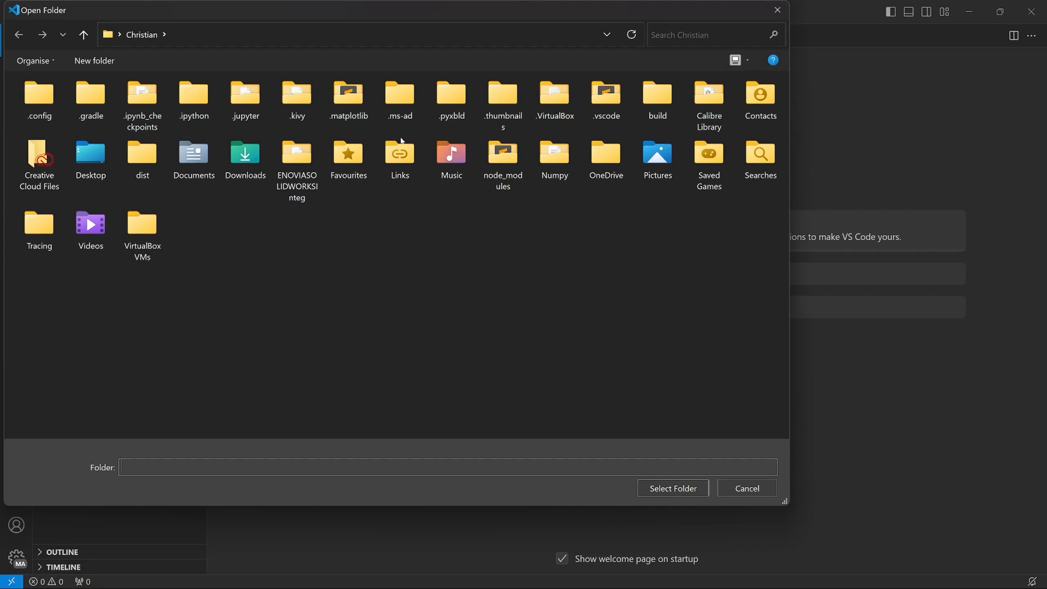
text(E:\Clear Code\python)
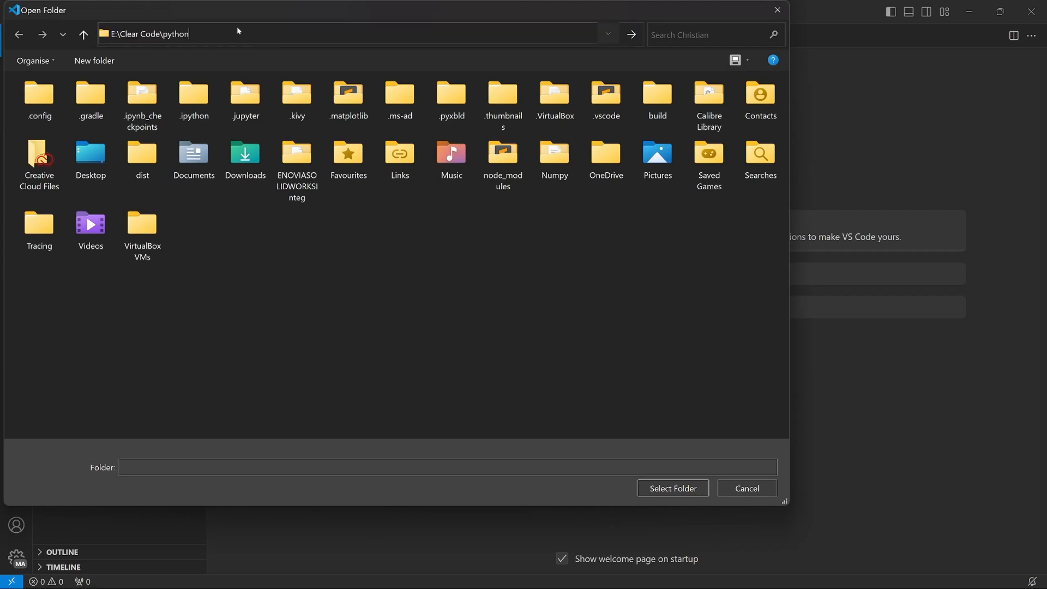
key(Enter)
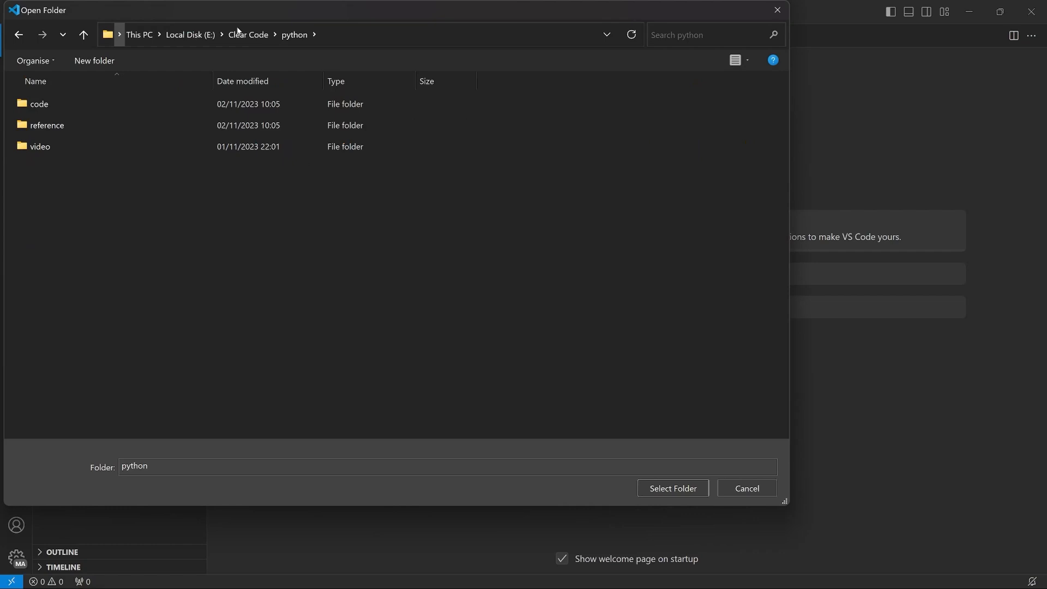
click(39, 103)
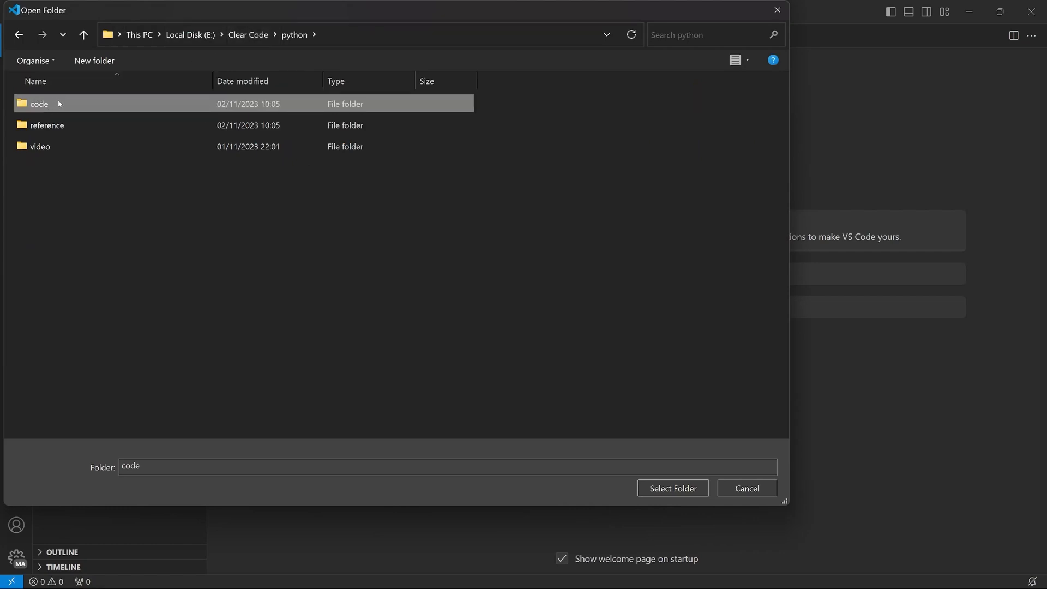
double_click(38, 103)
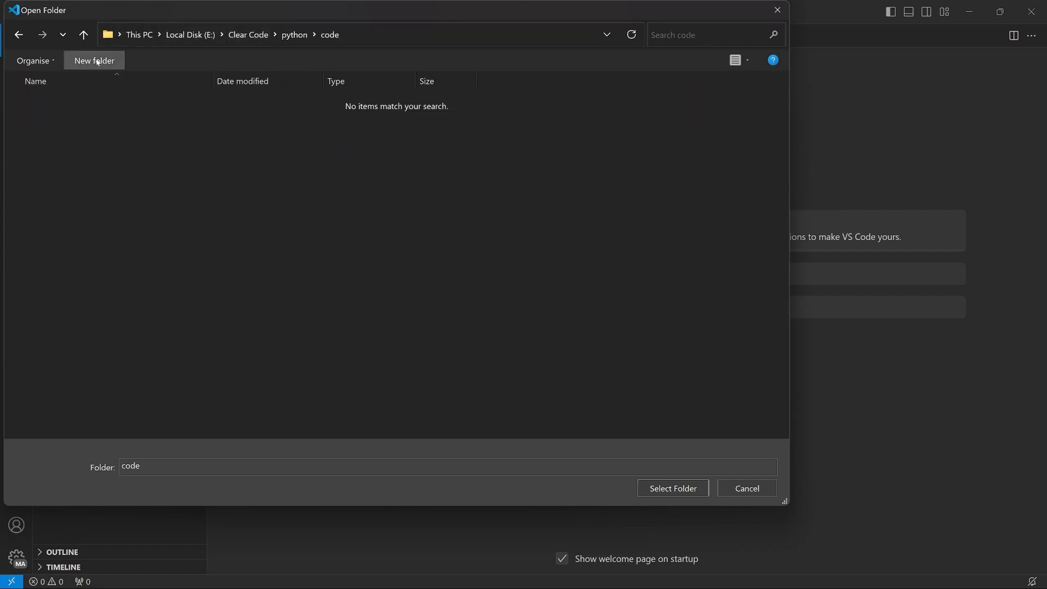
click(83, 35)
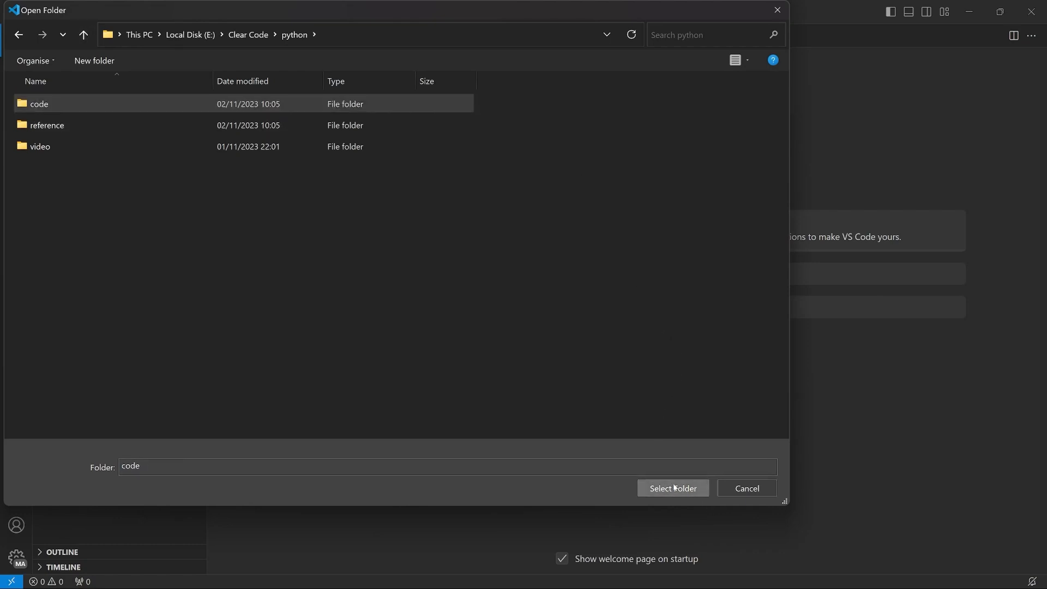
click(672, 488)
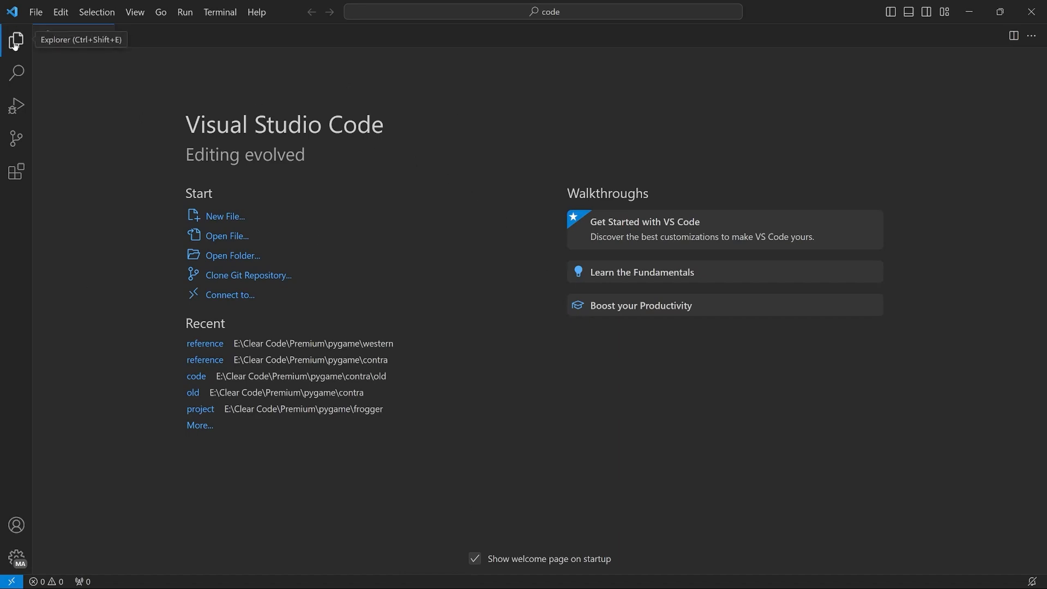
Create a new file named setup.py in the code folder from the Explorer
click(16, 41)
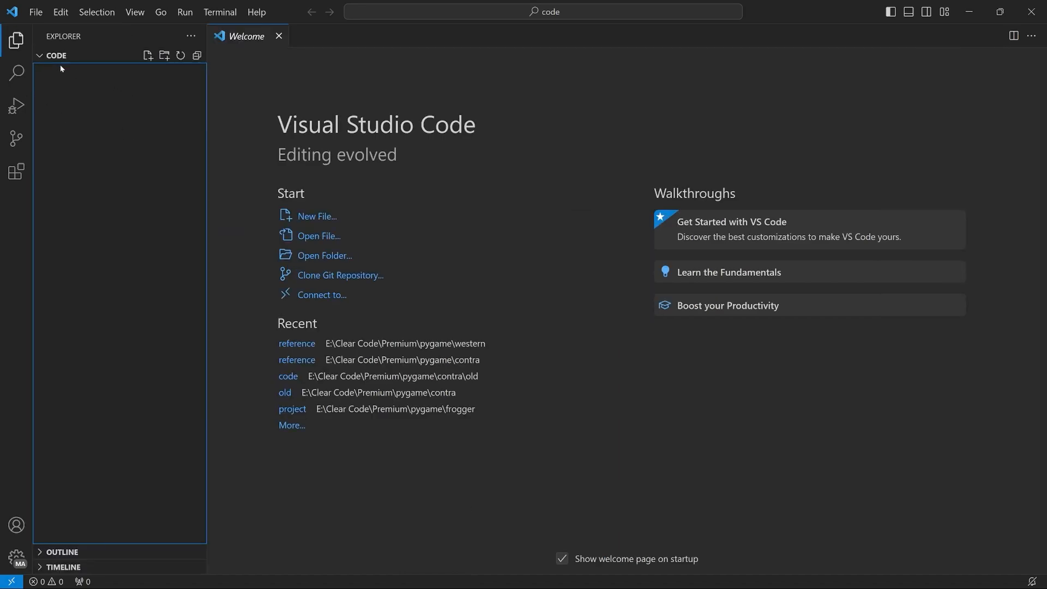
mouse_move(143, 494)
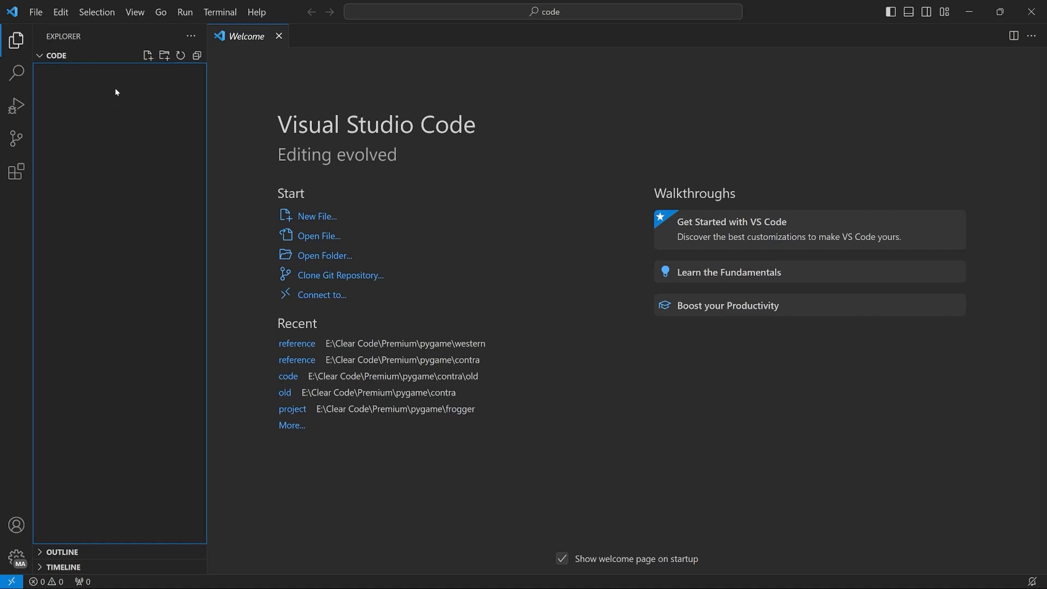
right_click(120, 90)
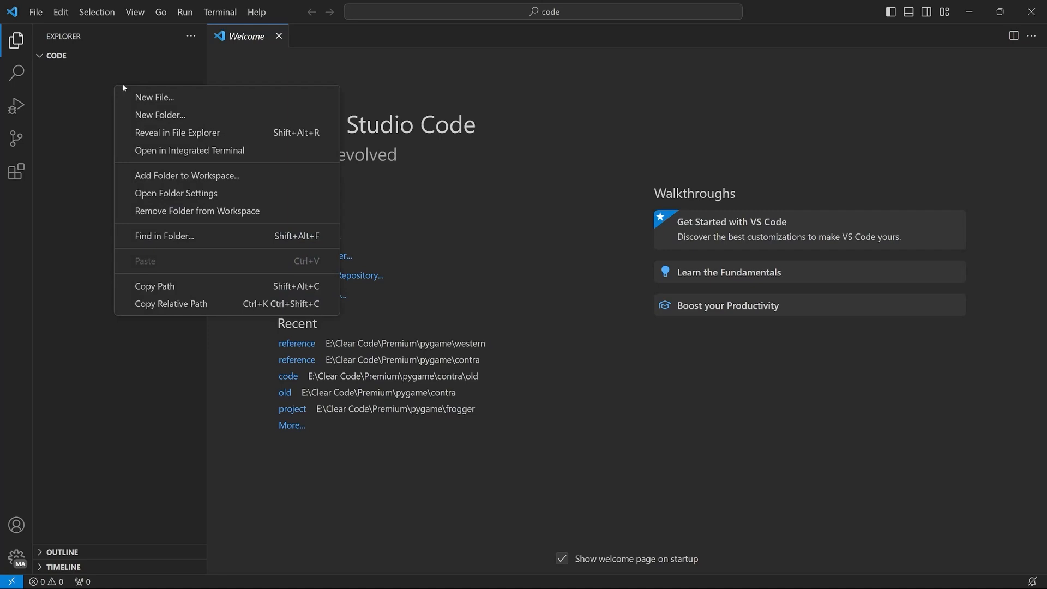
click(154, 97)
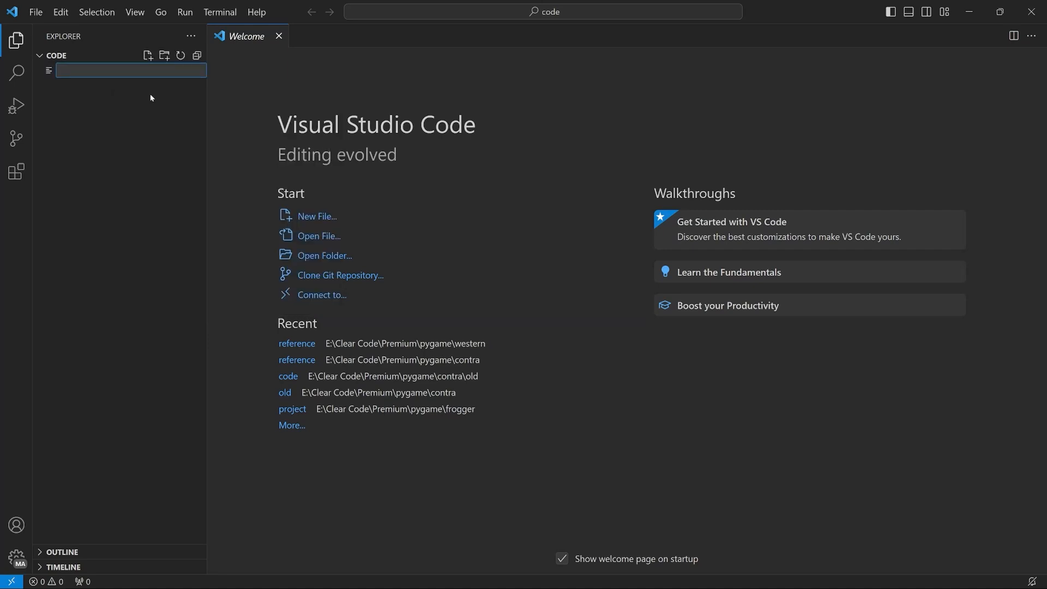
text(setup)
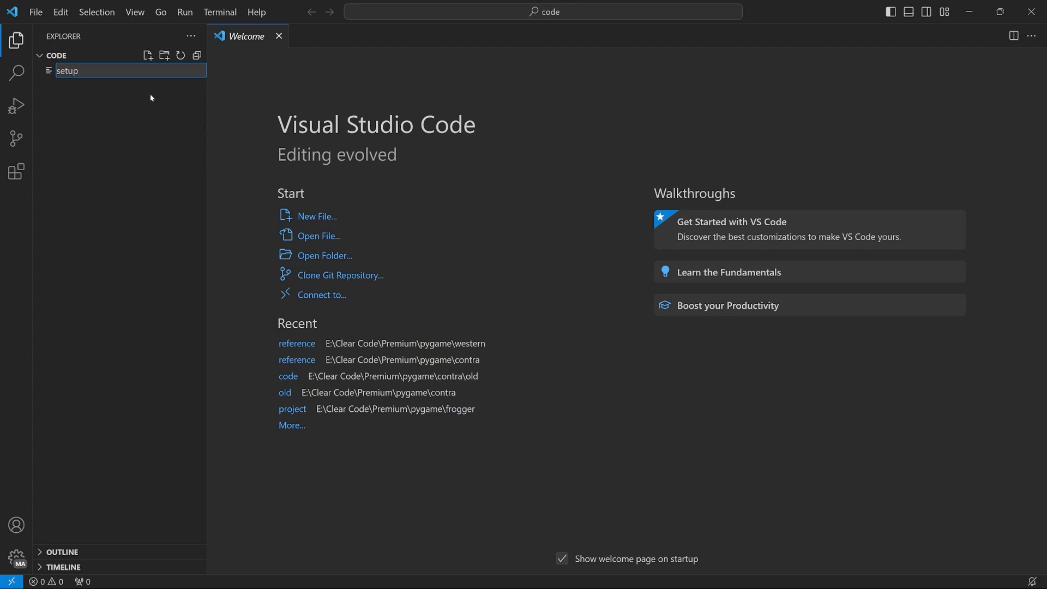
text(.py)
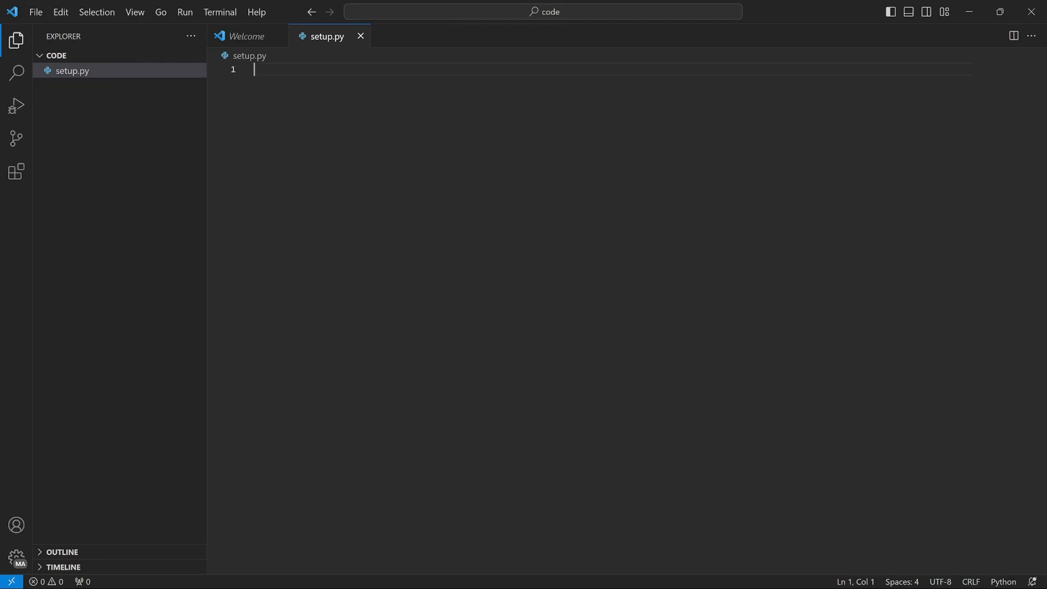
Close the Welcome tab and glance at the language mode list, leaving setup.py as Python
click(246, 36)
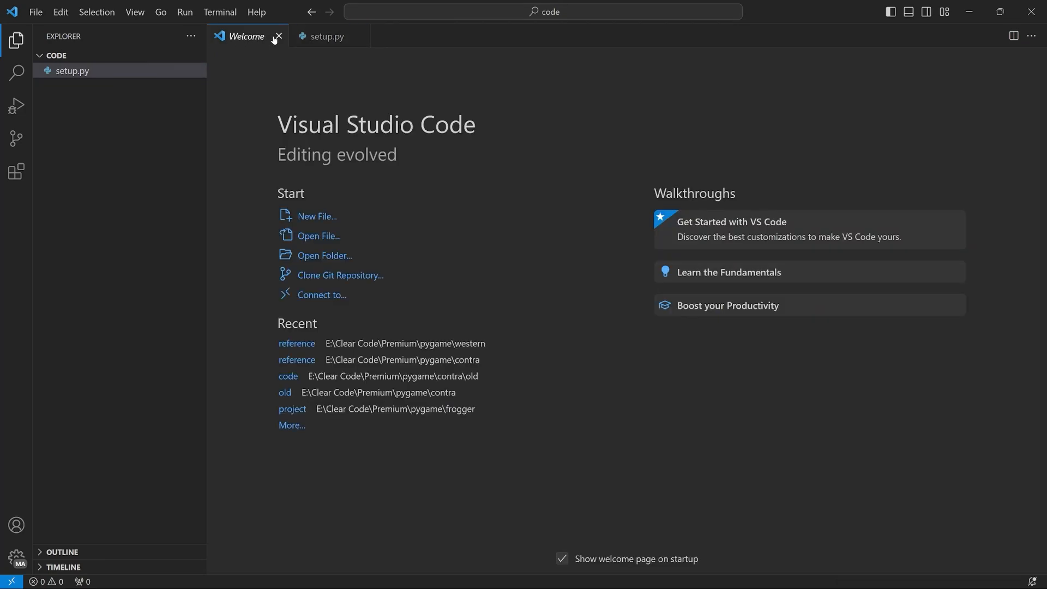
click(278, 36)
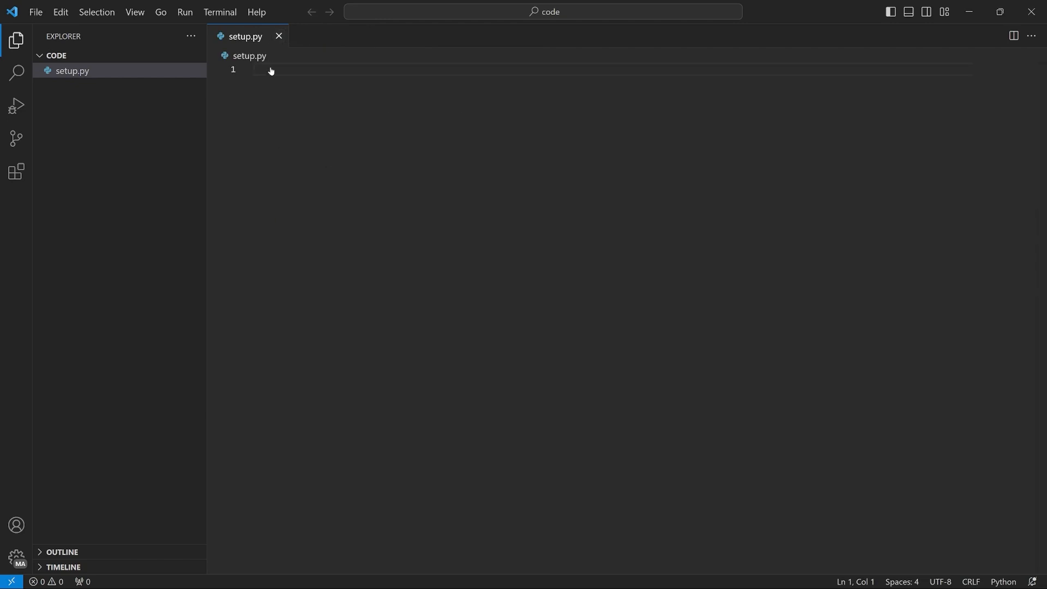
click(255, 69)
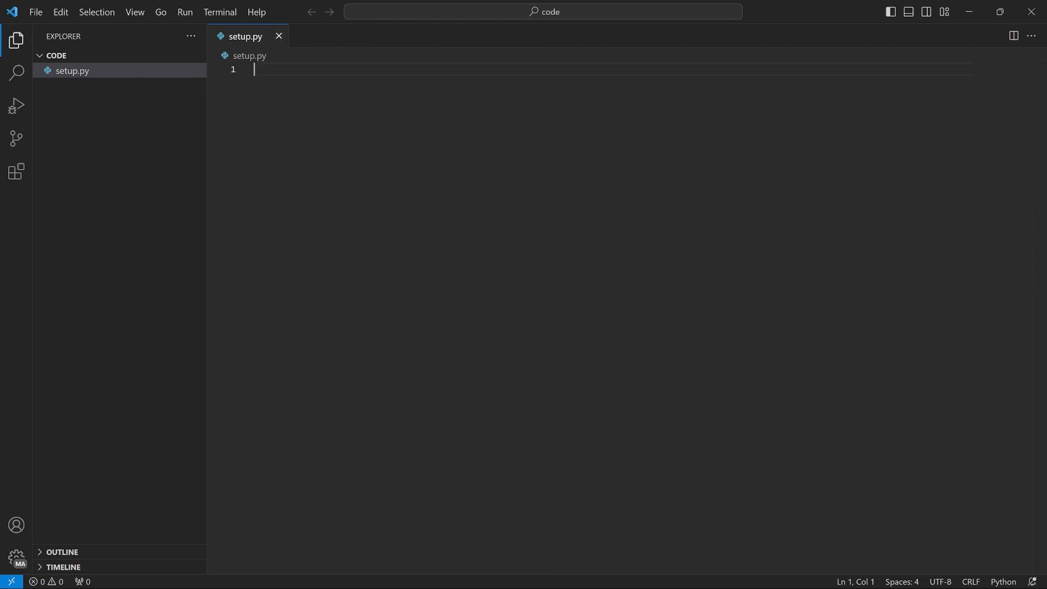
mouse_move(1003, 582)
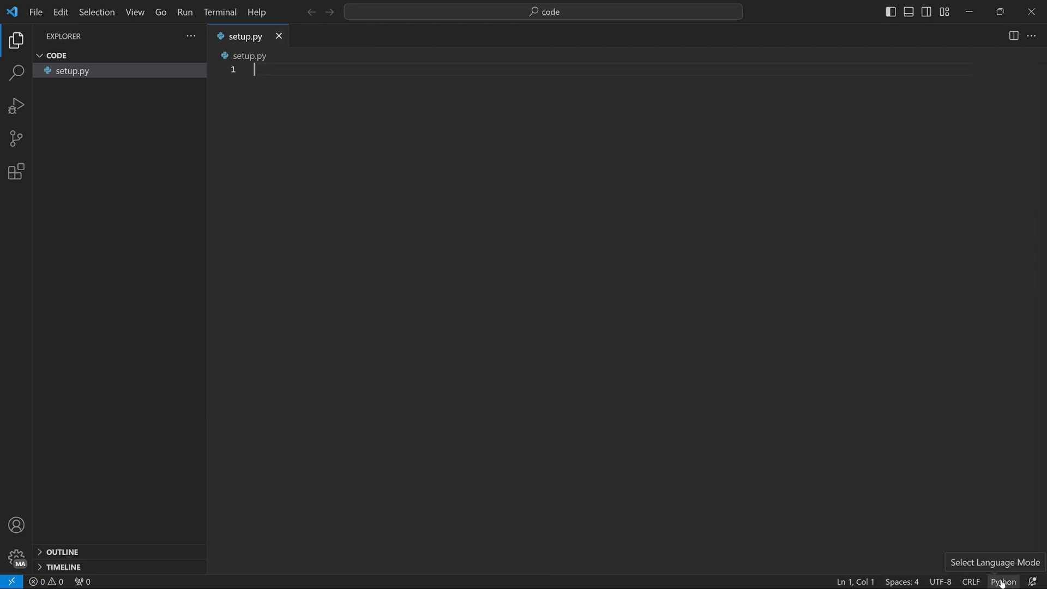
click(1002, 581)
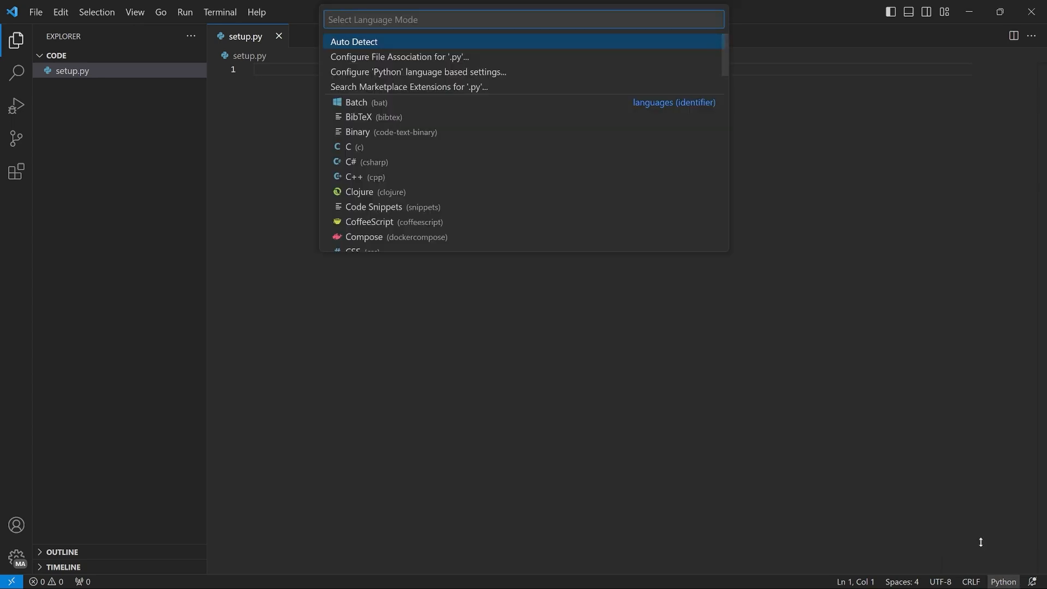
scroll(down, 3)
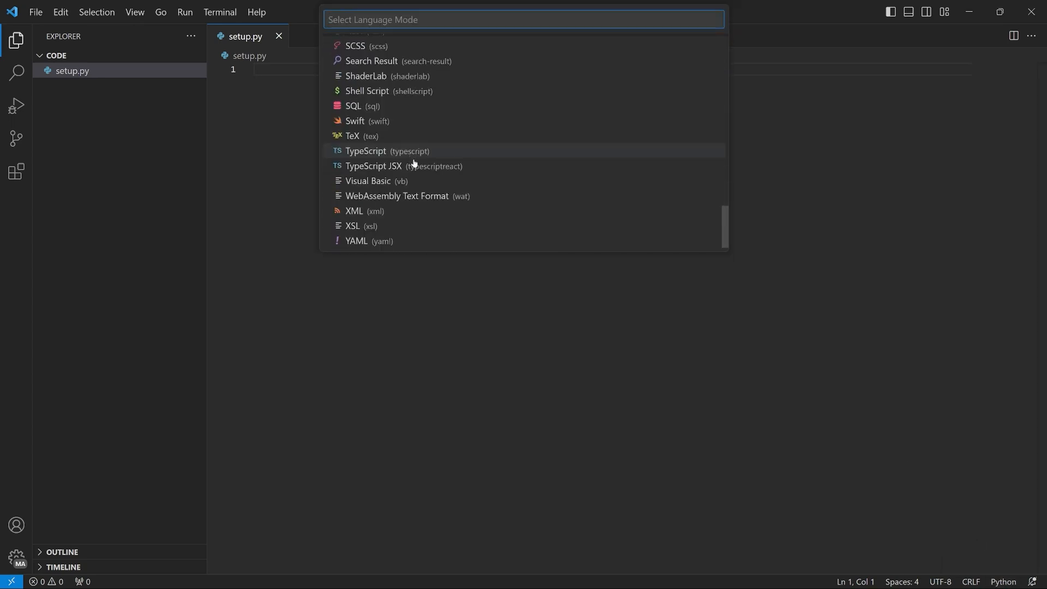
key(Escape)
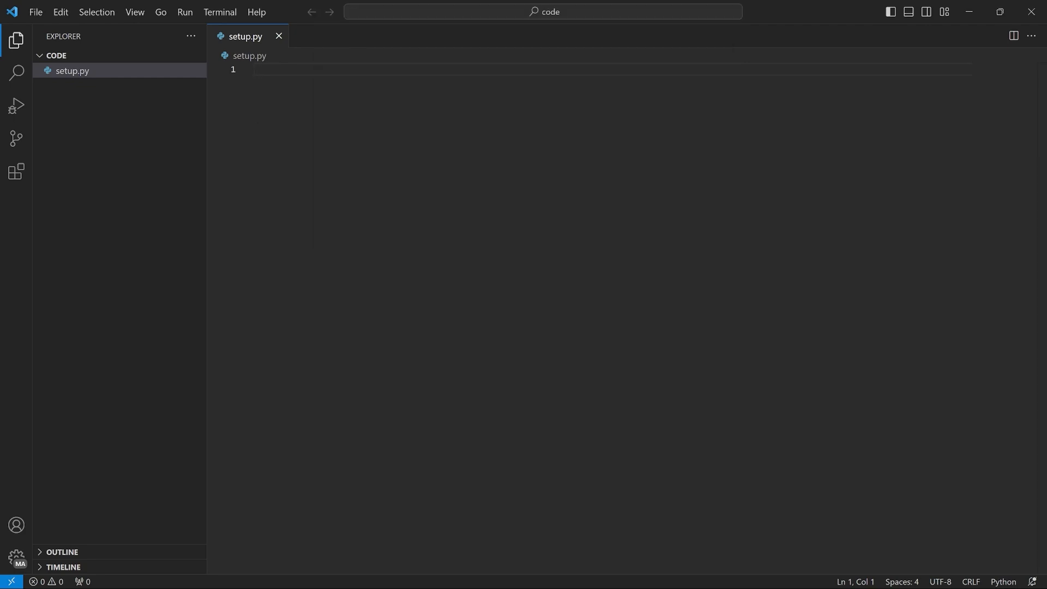
Type print('test') on line 1 of setup.py
text(pr)
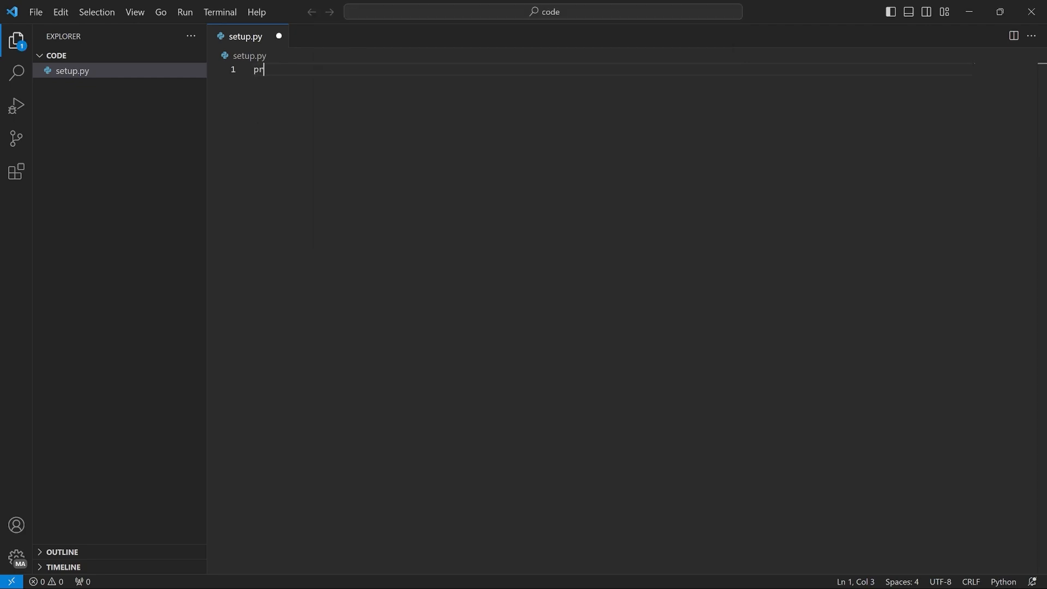
text(int()
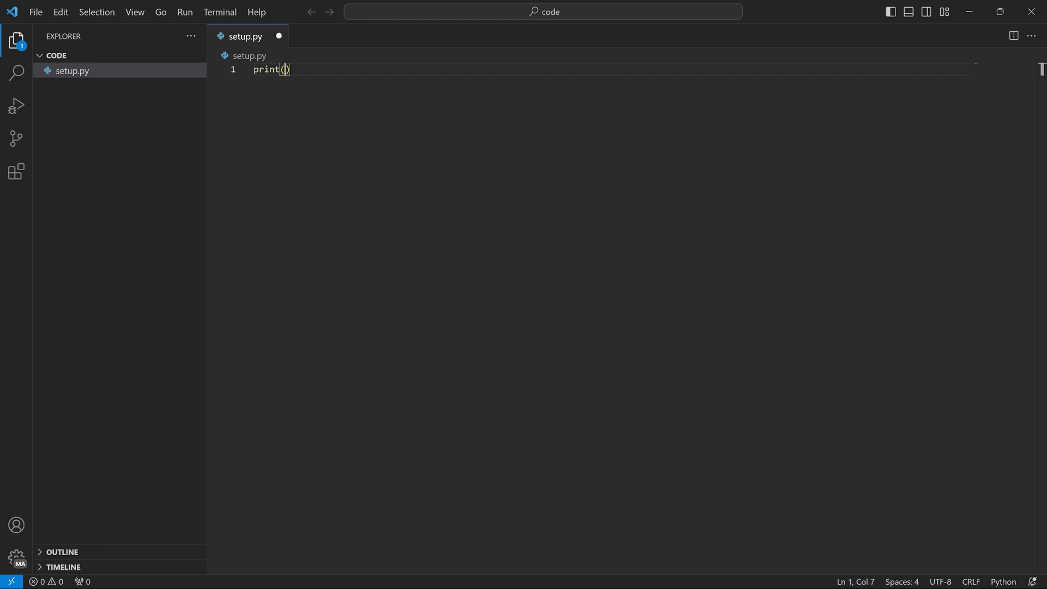
text(')
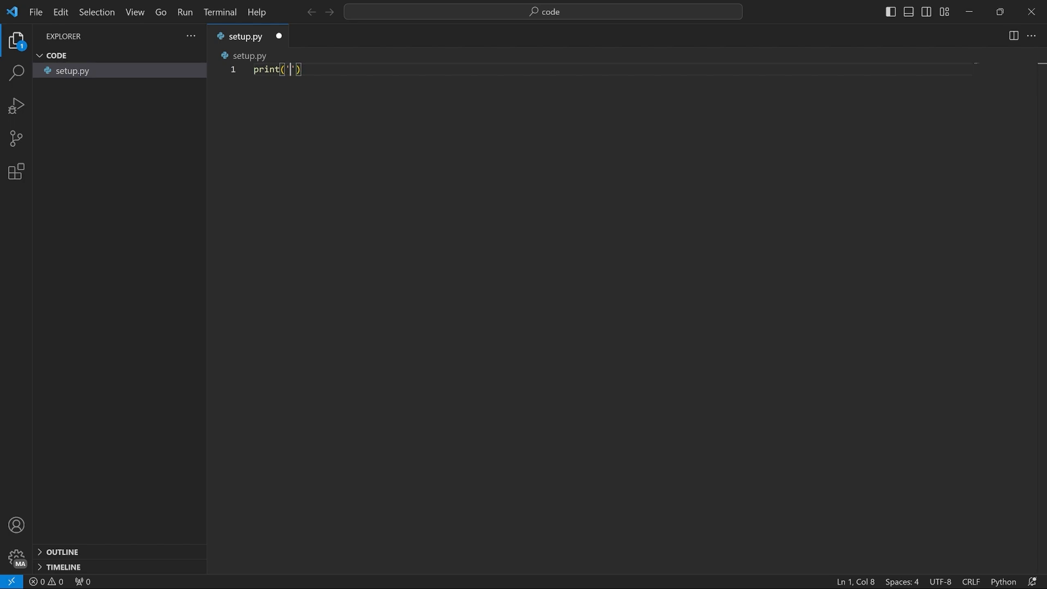
text(te)
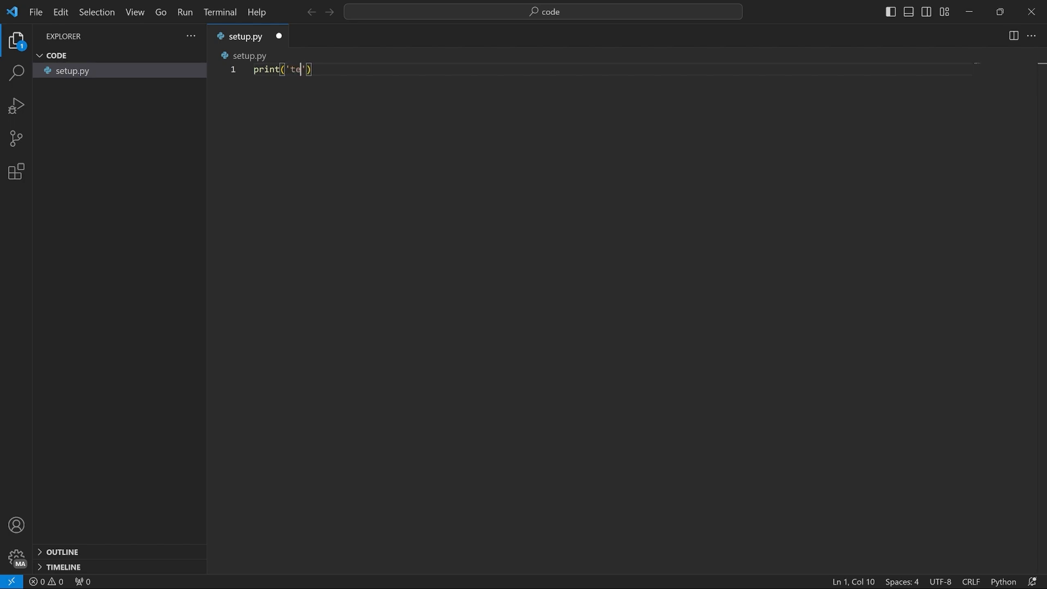
text(st)
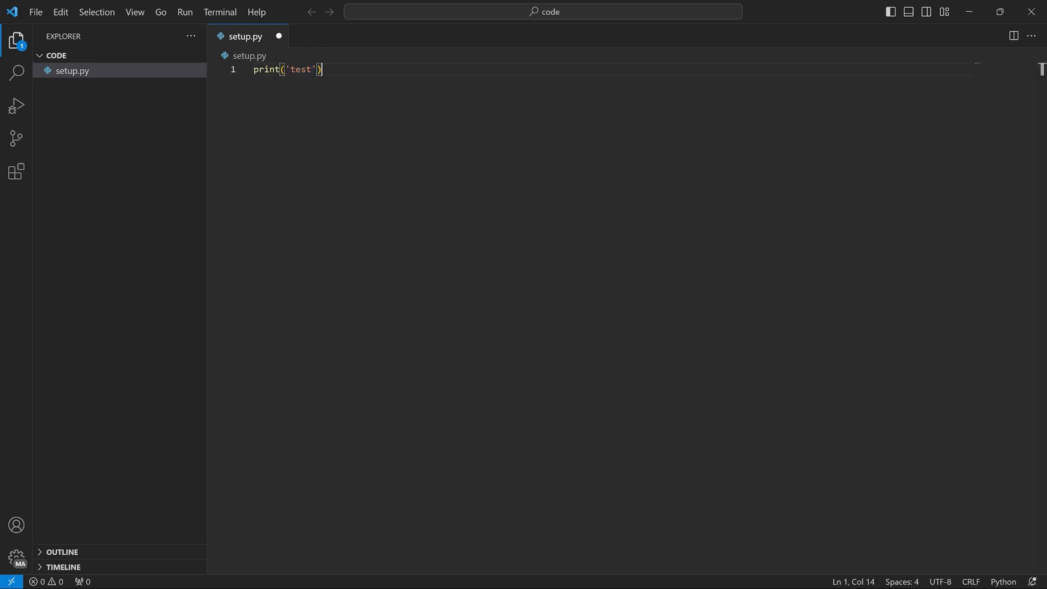
mouse_move(241, 128)
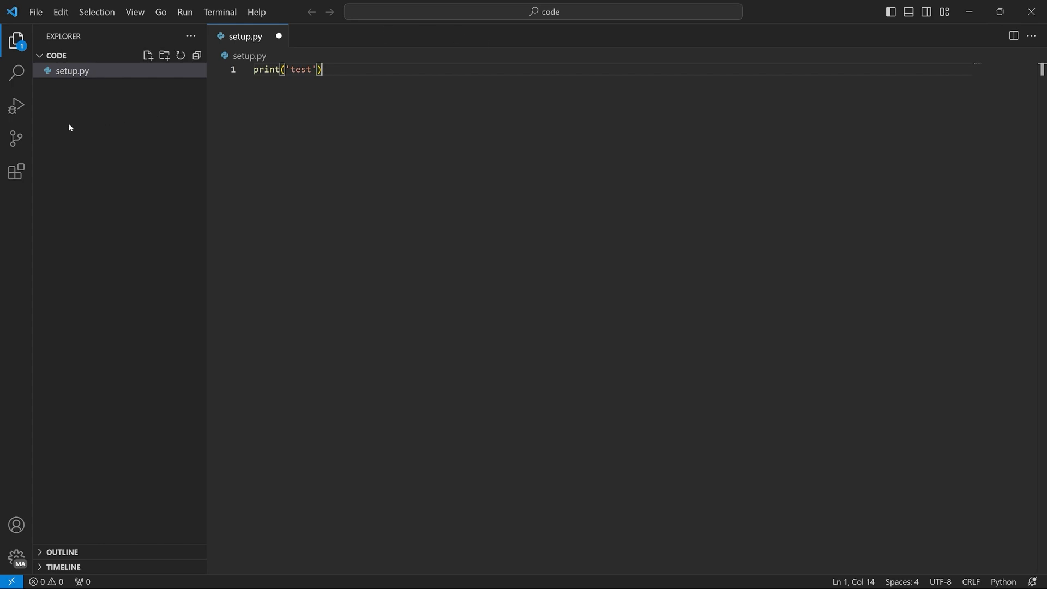
mouse_move(16, 171)
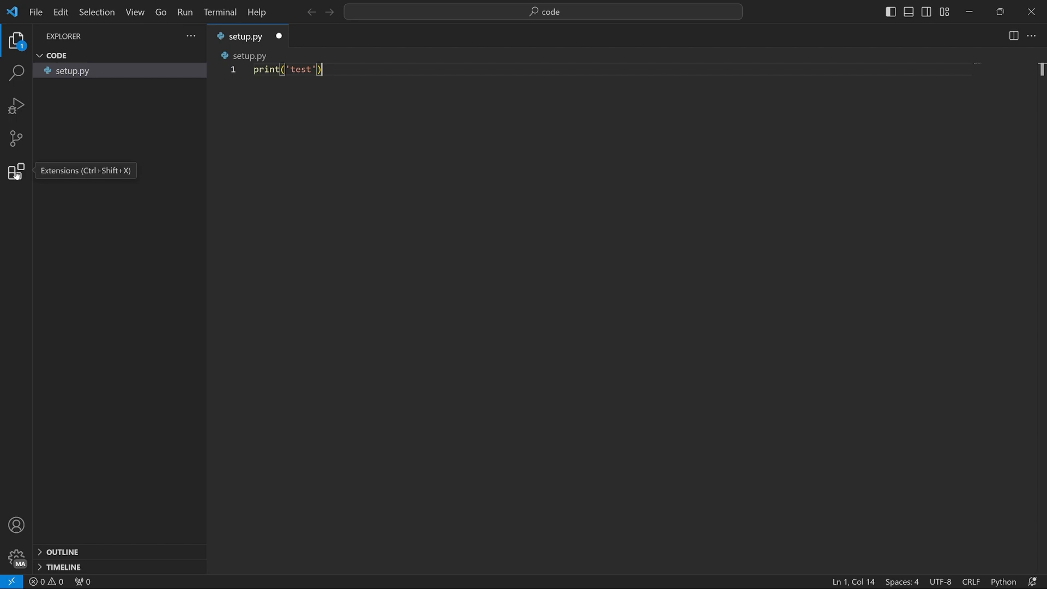
Search the Extensions marketplace for 'python' and install Microsoft's Python extension
click(16, 170)
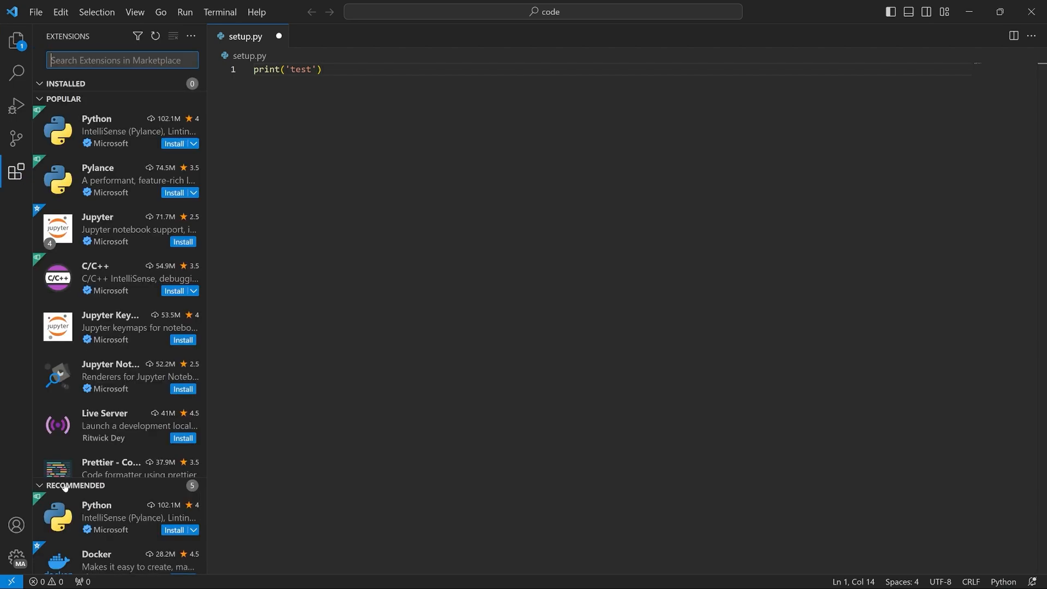
mouse_move(96, 514)
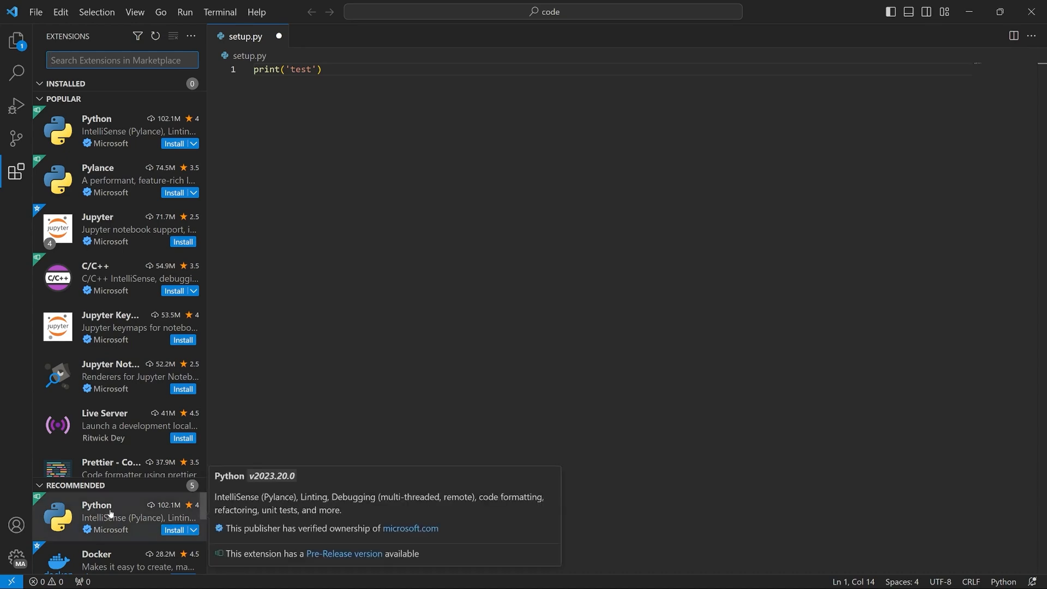
mouse_move(75, 495)
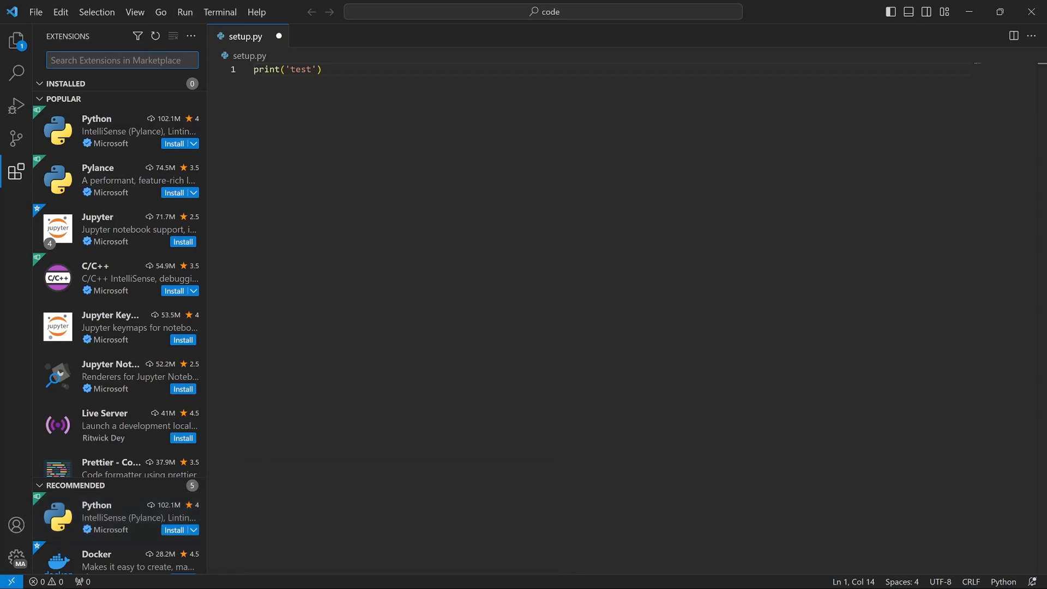
text(python)
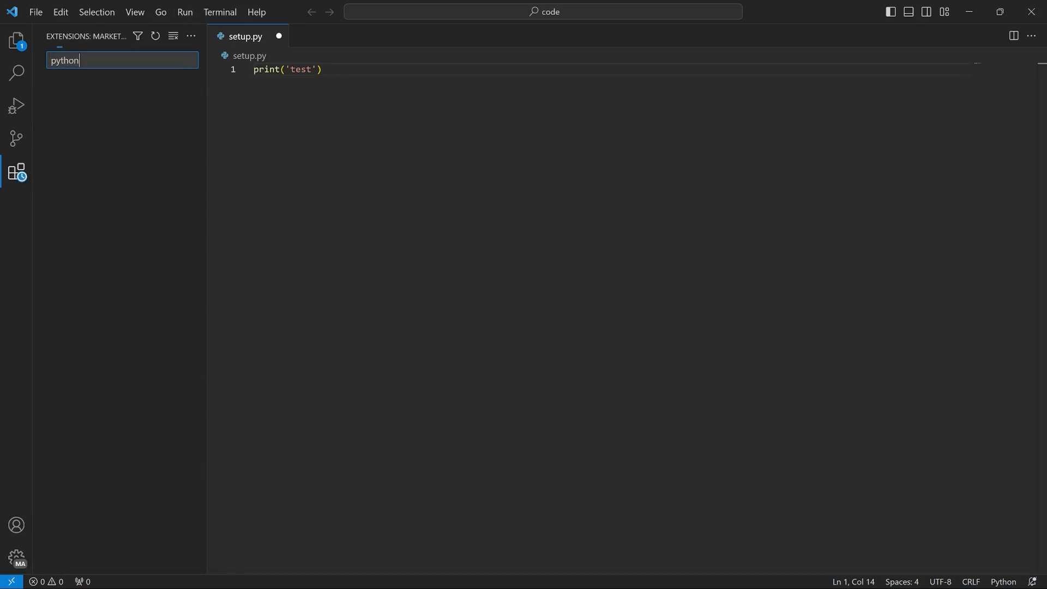
text(python)
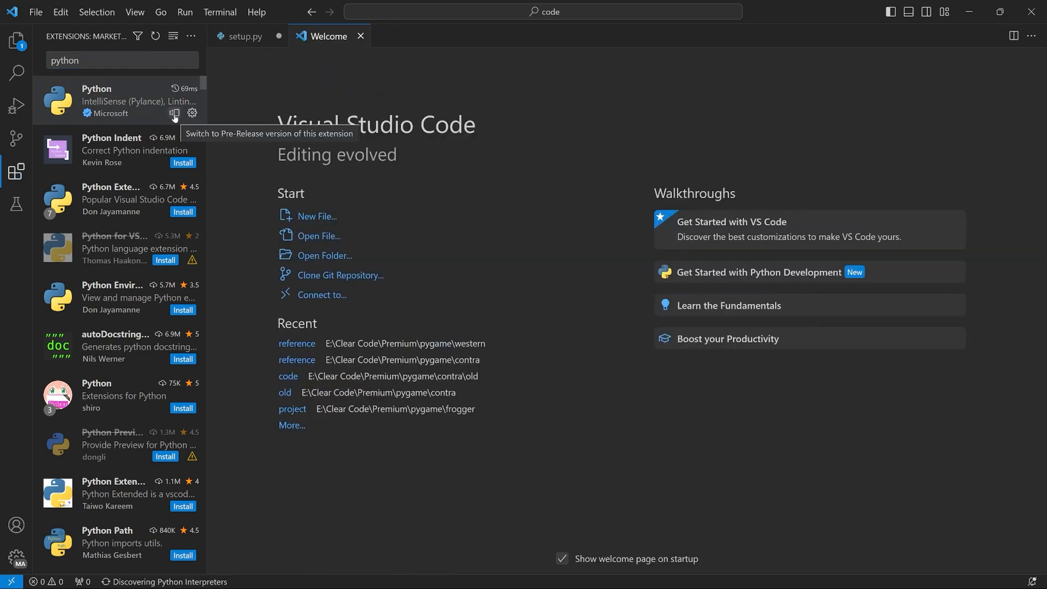
mouse_move(544, 386)
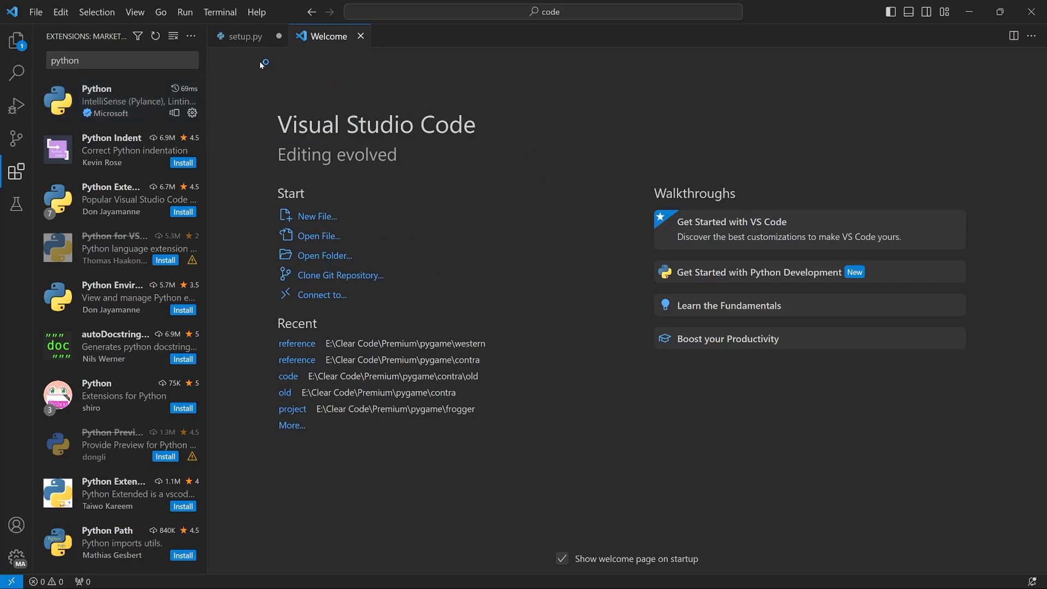
Run setup.py with the Run Python File button so the terminal prints 'test'
click(246, 36)
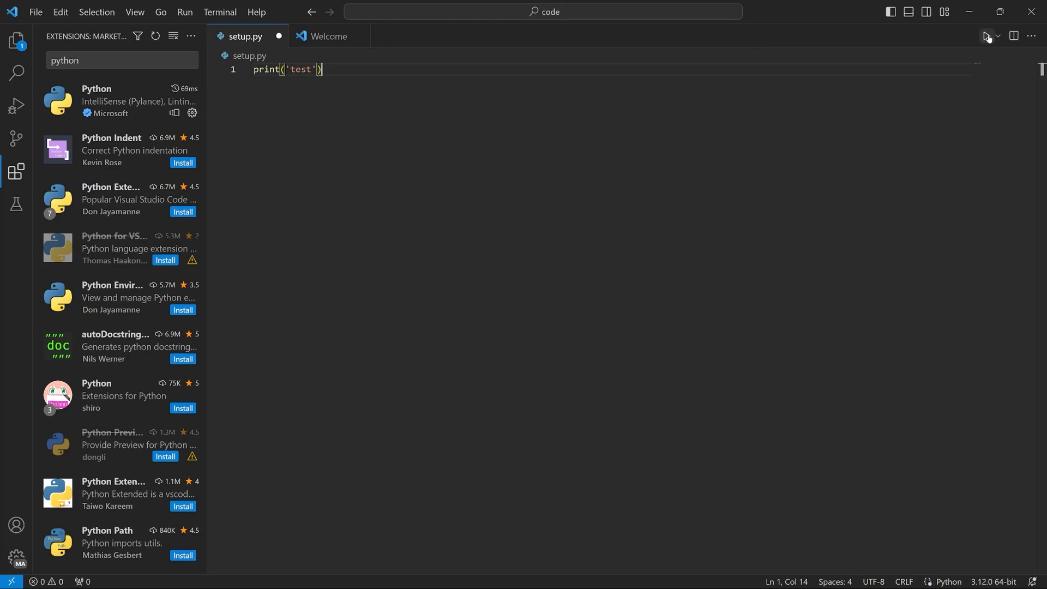
mouse_move(986, 36)
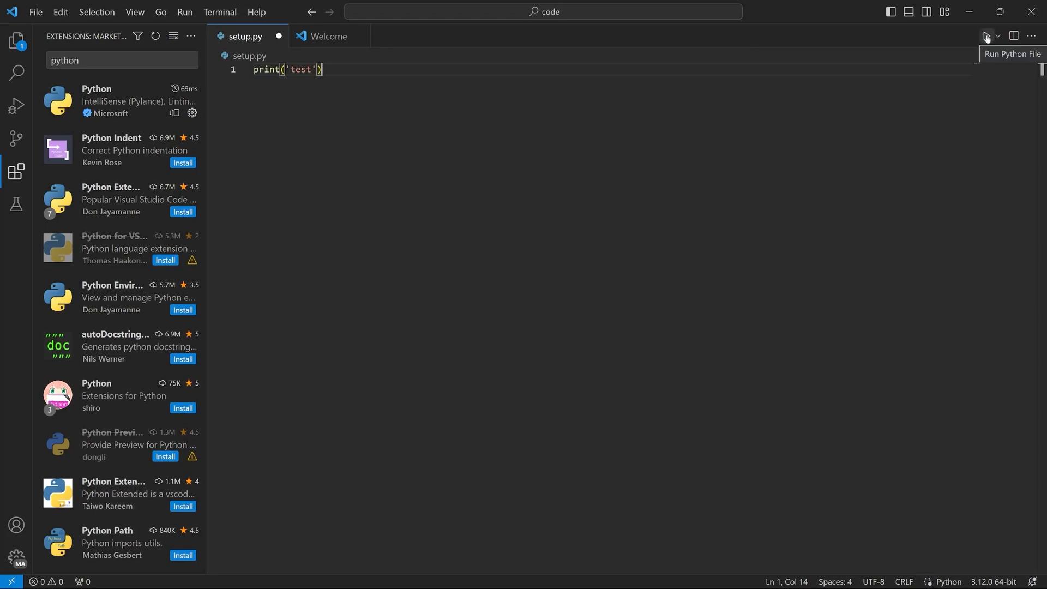
click(986, 36)
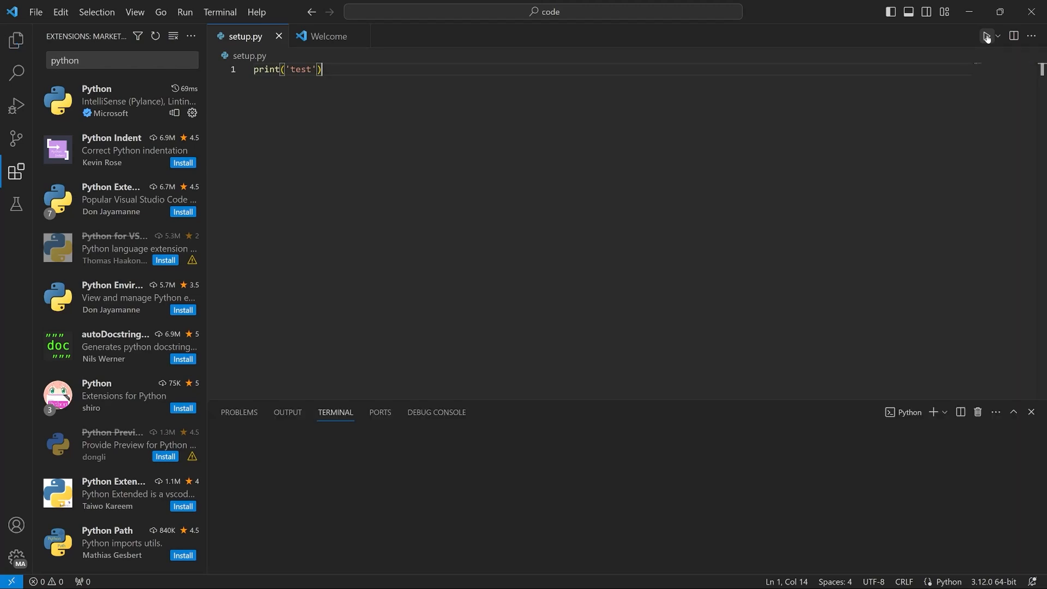
click(987, 36)
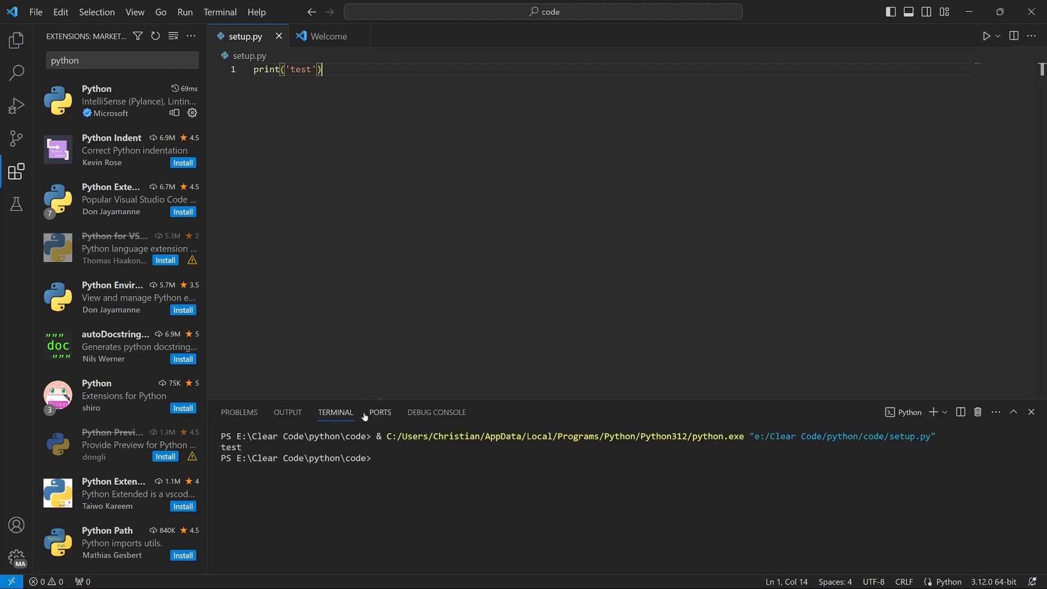
double_click(232, 447)
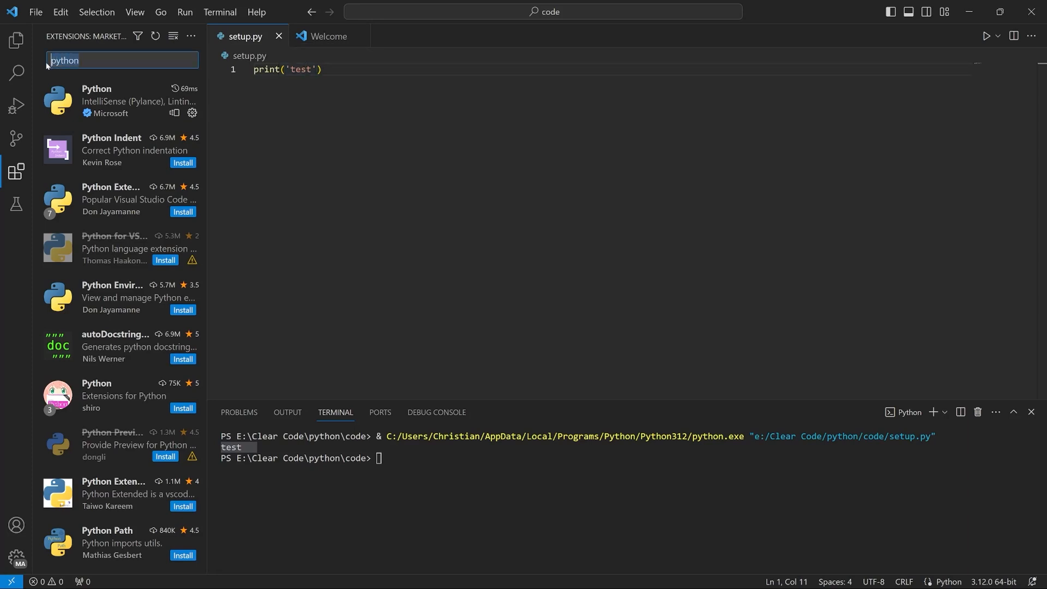
Search 'material', install the Material Icon Theme extension, then hide the side bar
text(material)
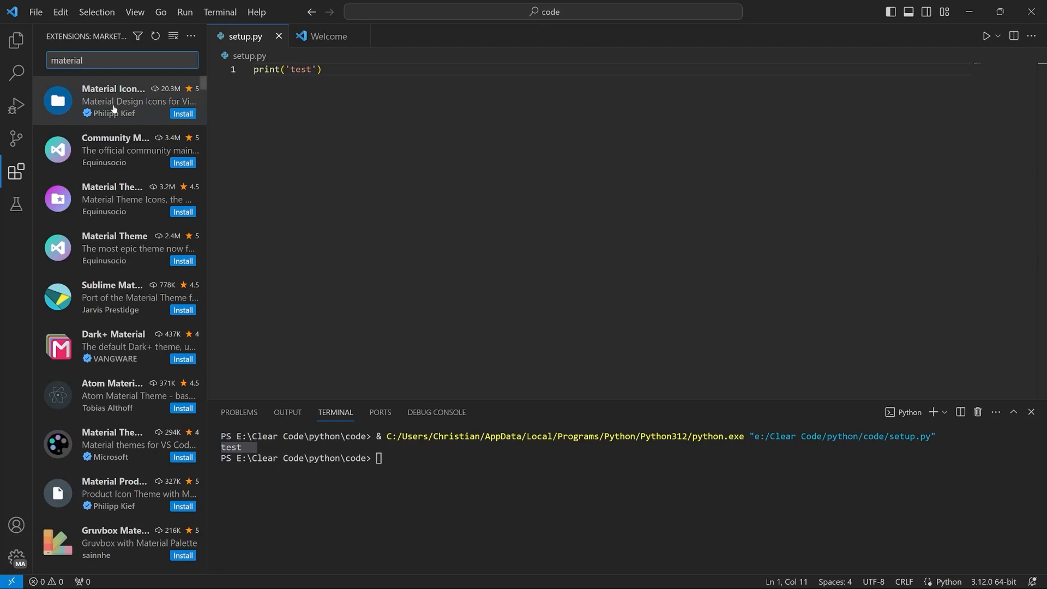
mouse_move(112, 101)
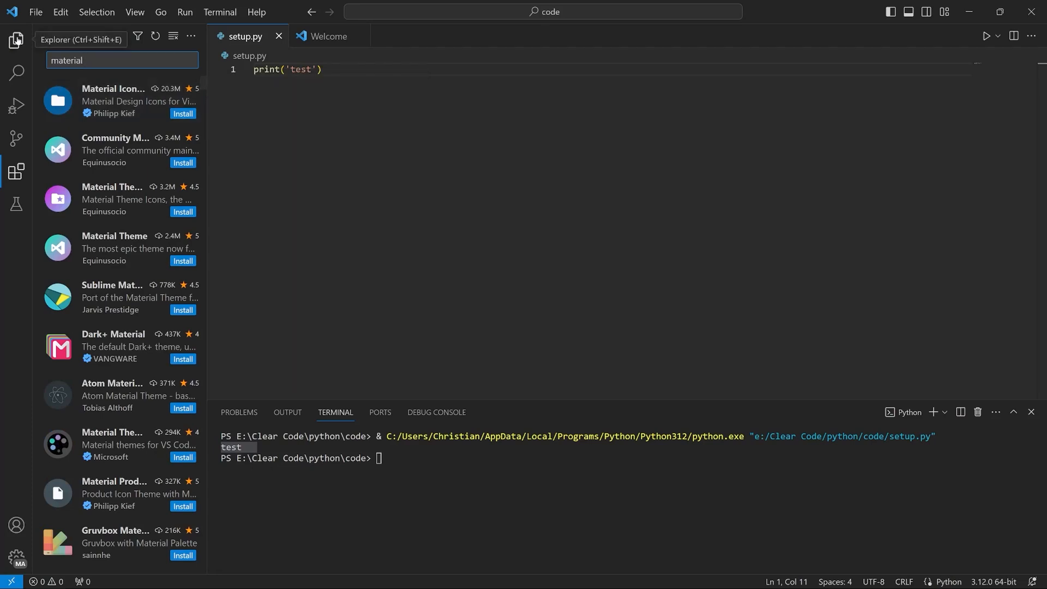
click(16, 40)
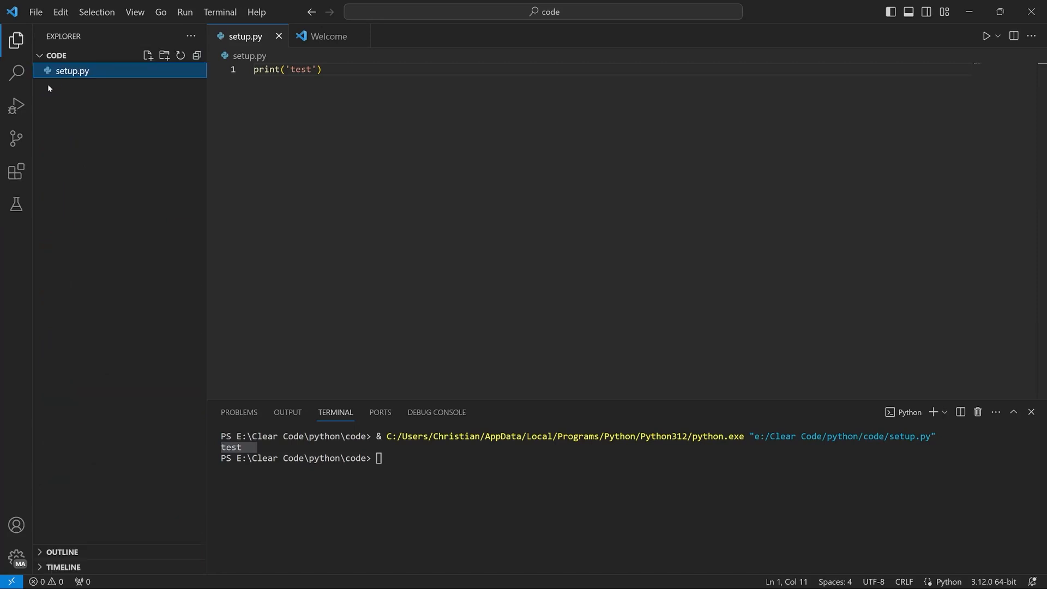
mouse_move(16, 204)
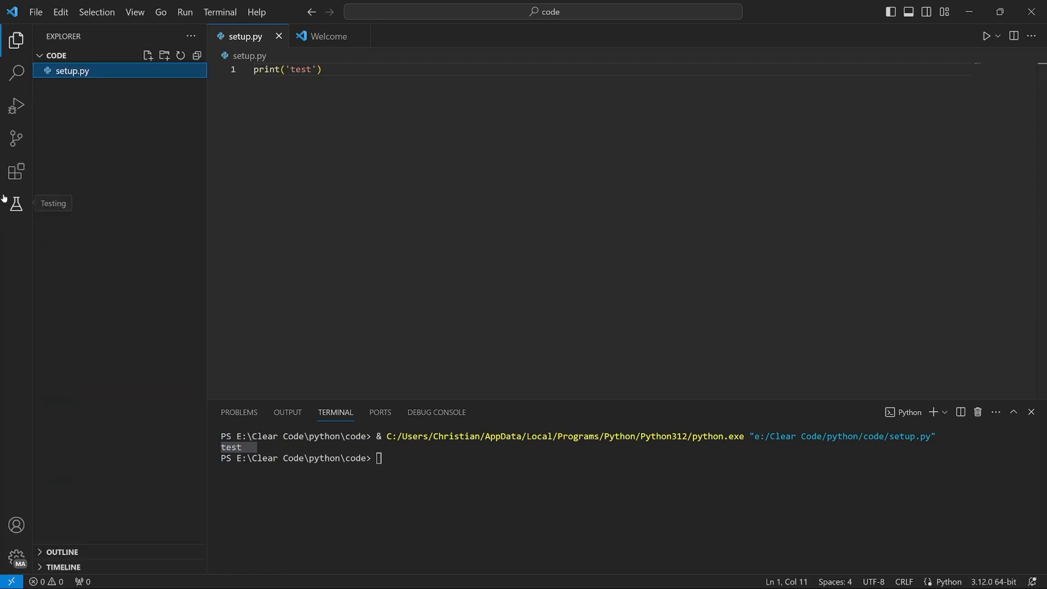
click(16, 172)
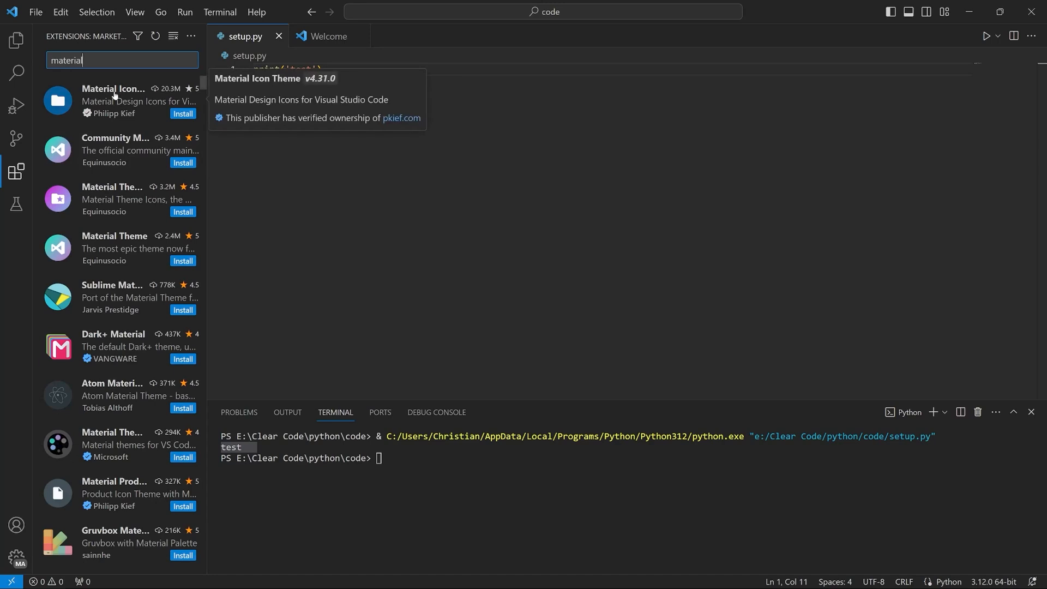
mouse_move(163, 107)
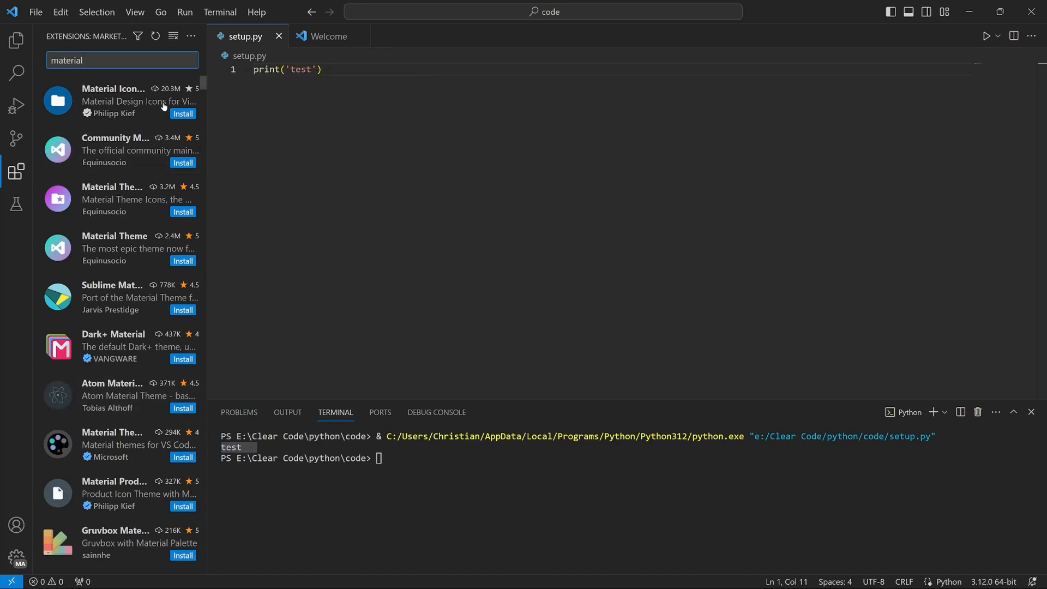
click(113, 100)
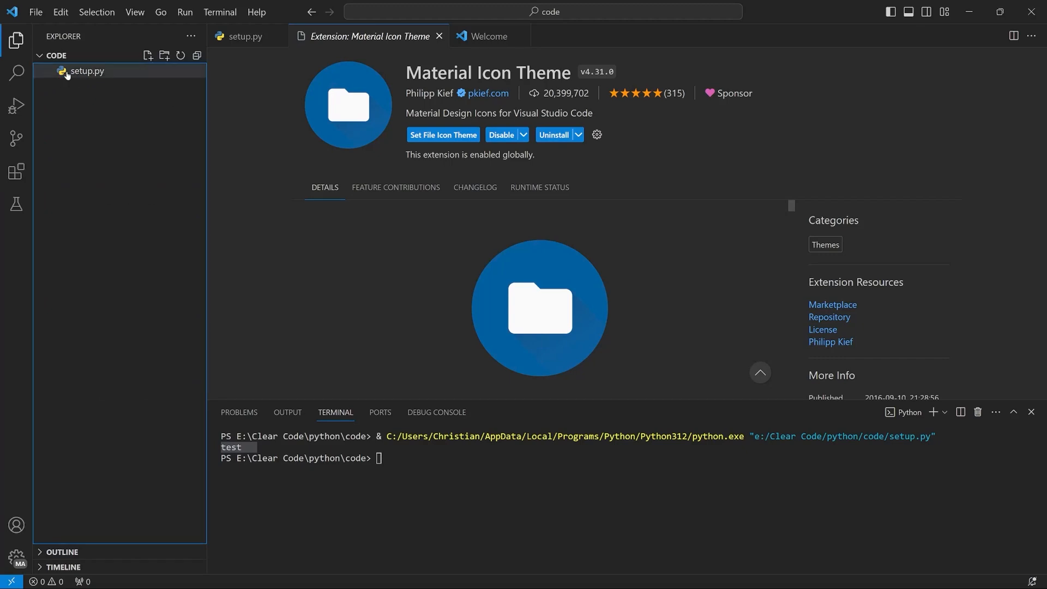
mouse_move(86, 71)
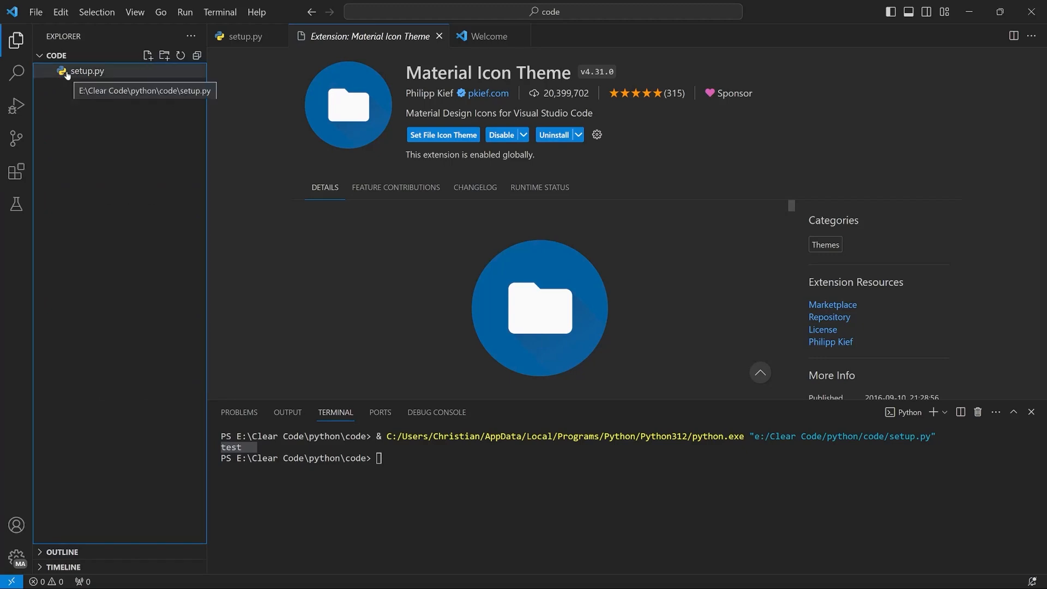
click(16, 171)
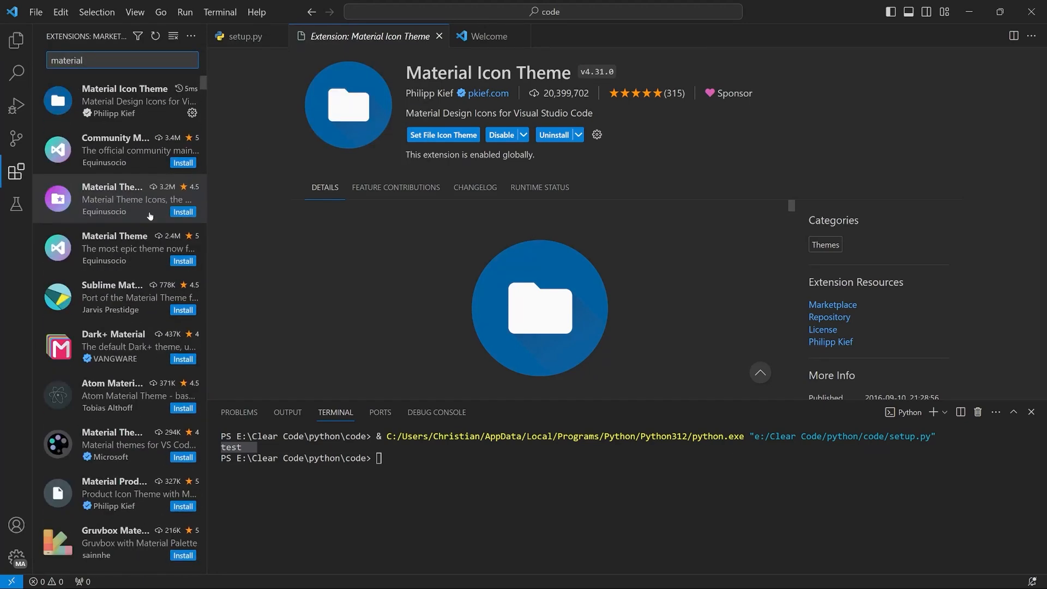
mouse_move(112, 199)
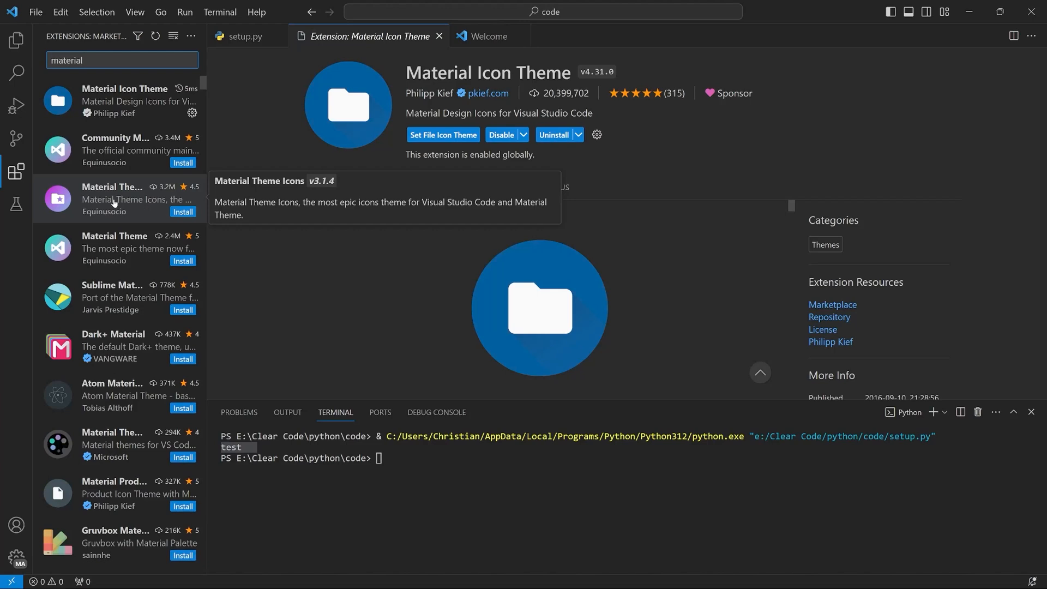
click(16, 170)
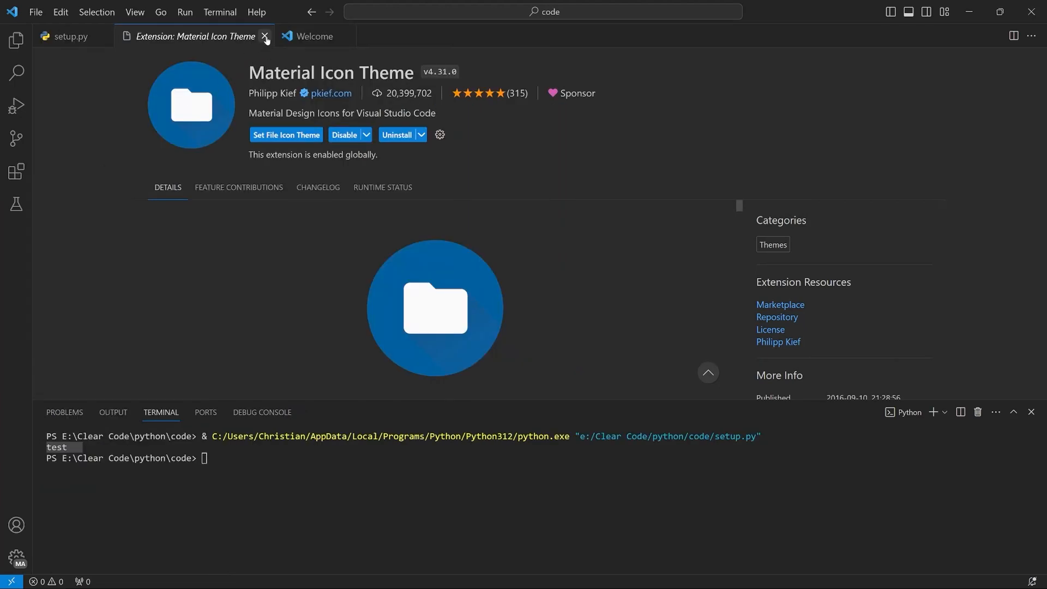
Close the Material Icon Theme details tab, select the terminal test output, and open the File menu
click(265, 36)
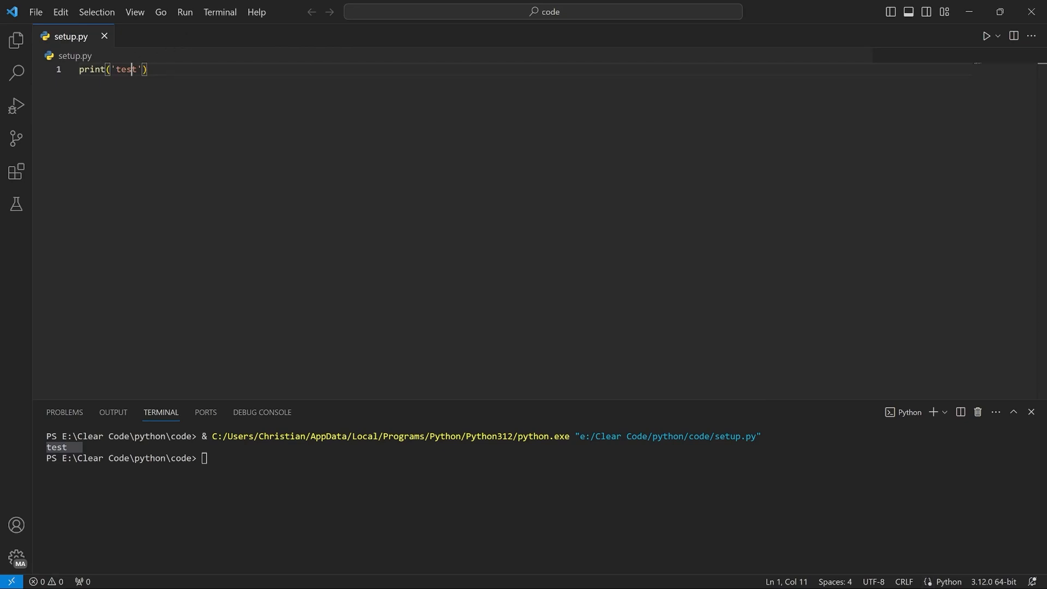
key(Right)
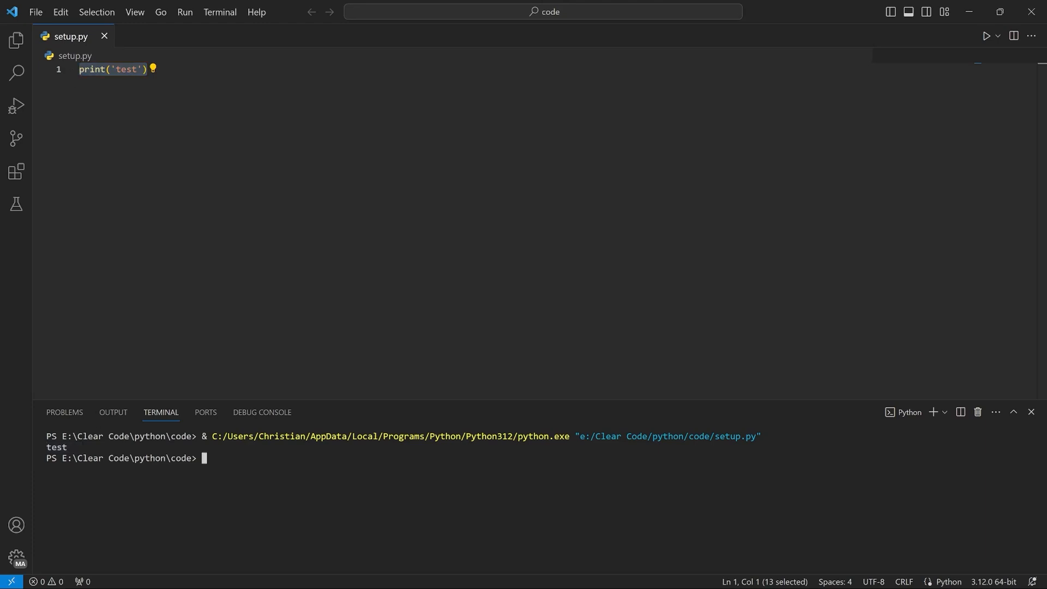
double_click(56, 447)
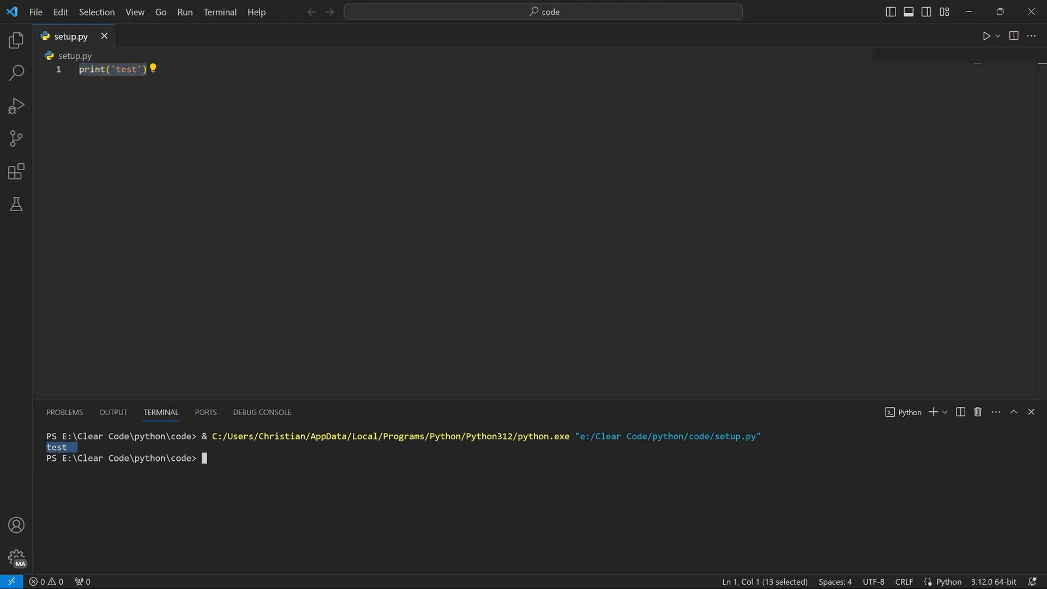
click(35, 12)
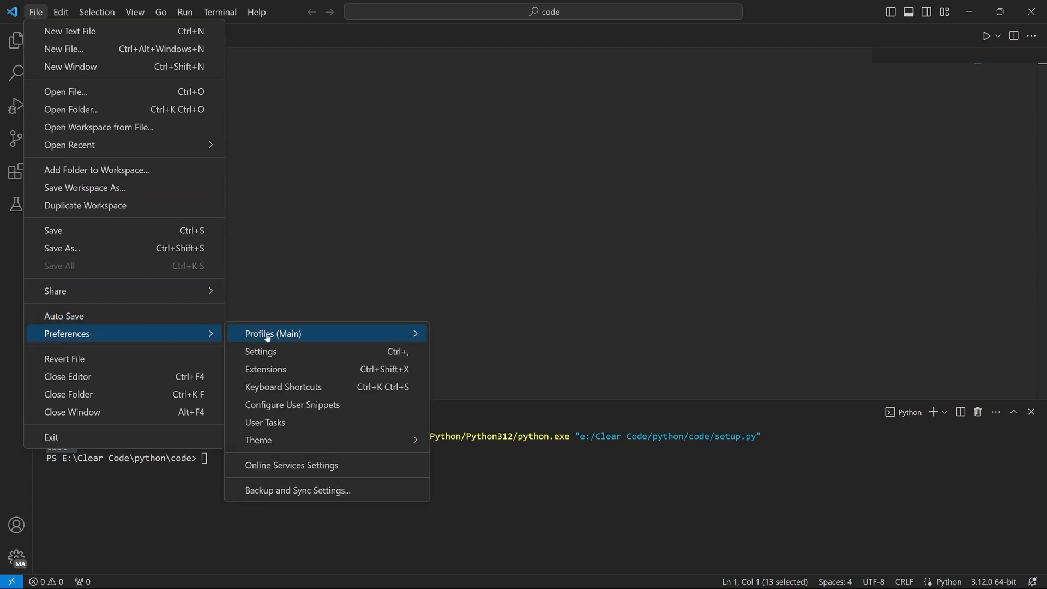
Set Editor: Font Size to 20 in Settings and check the larger text in setup.py
click(261, 351)
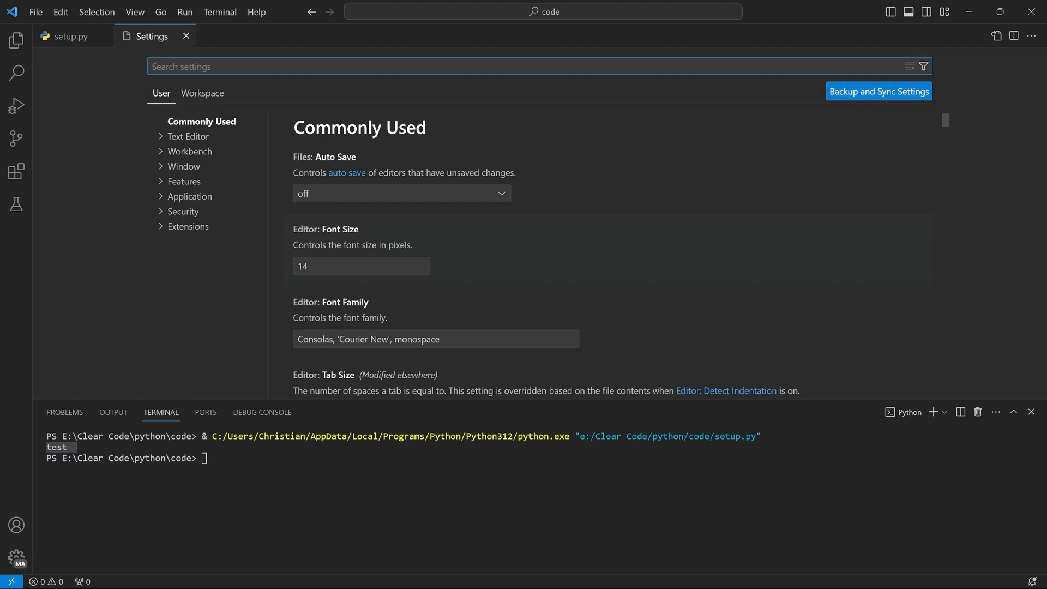
click(360, 265)
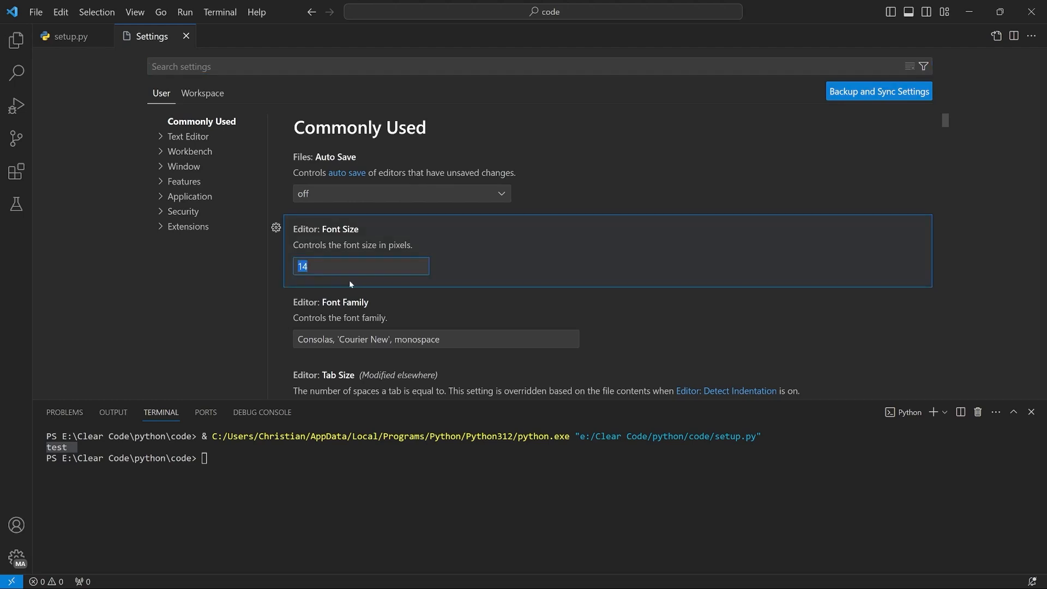
text(20)
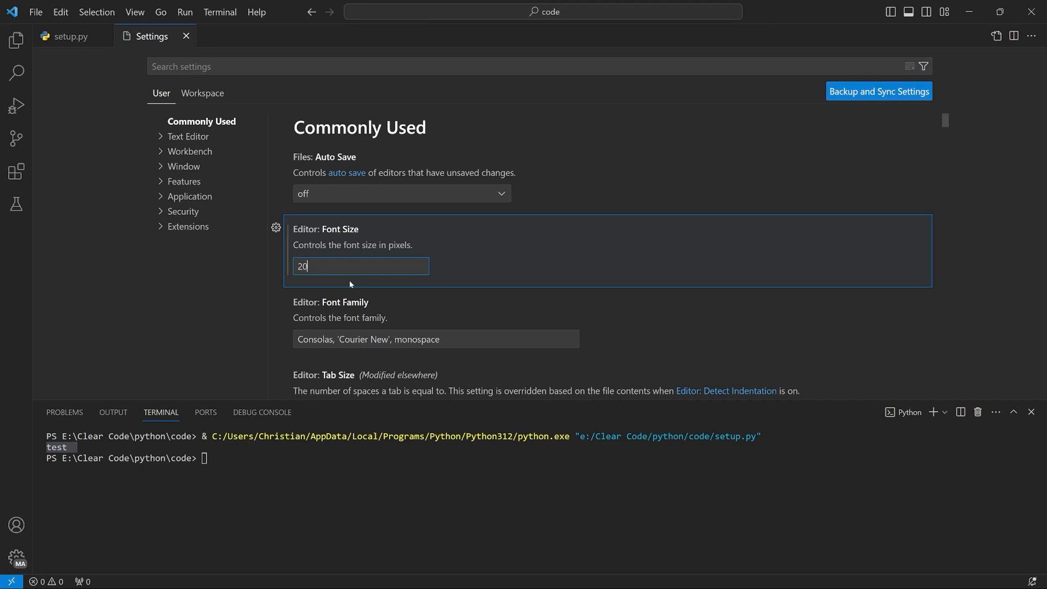
mouse_move(164, 77)
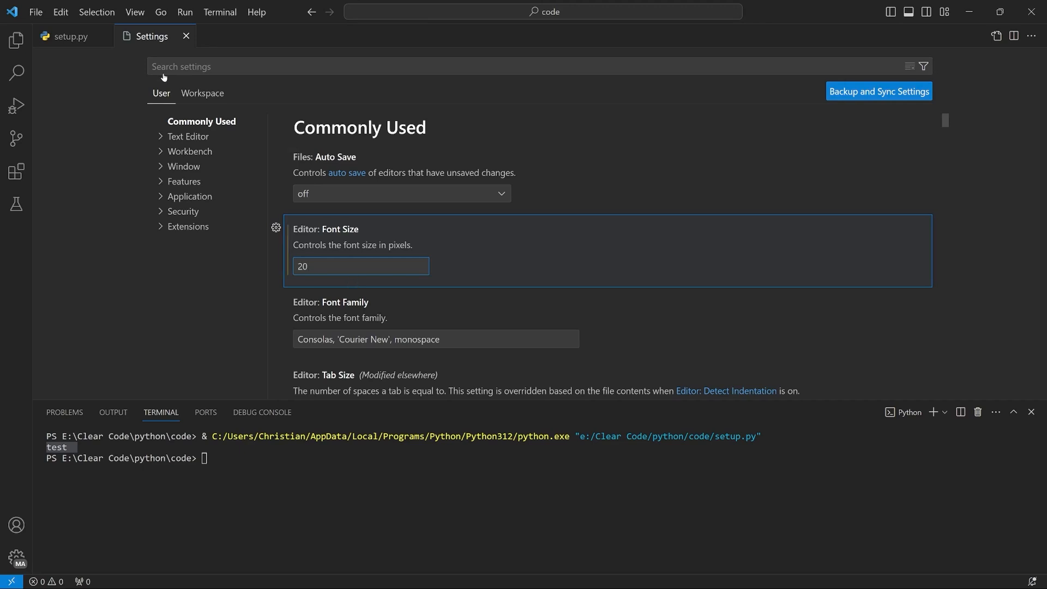
click(71, 36)
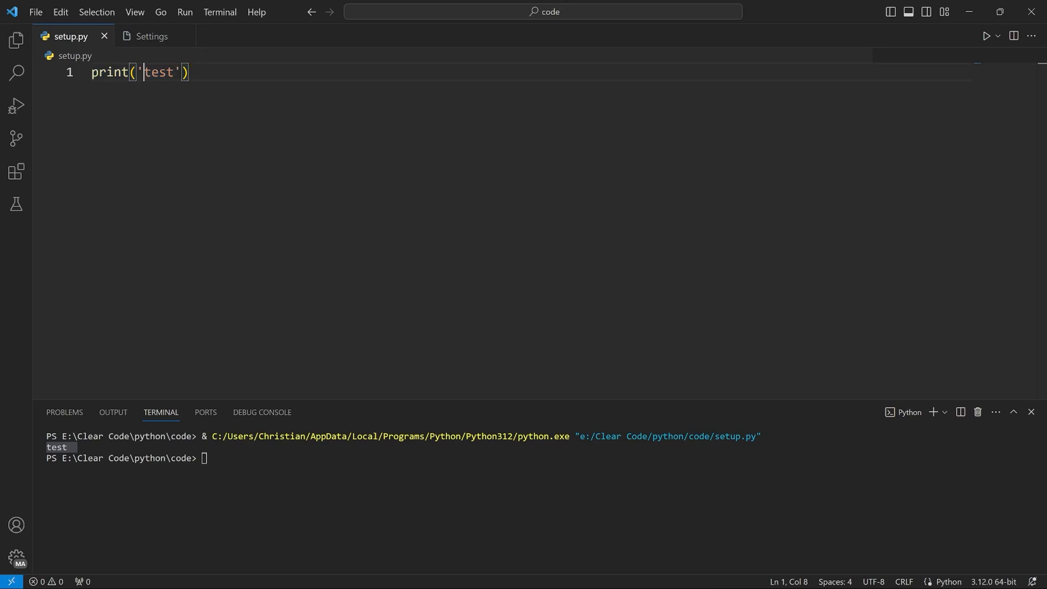
Search 'terminal' settings and raise the integrated terminal font size, entering 20 then 24
click(151, 36)
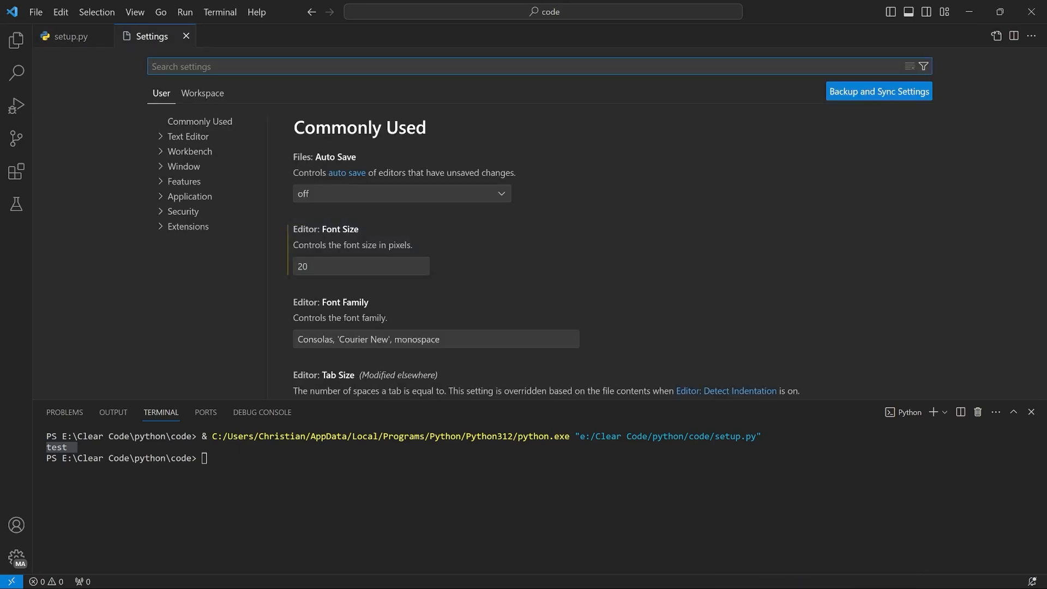
text(terminal font size)
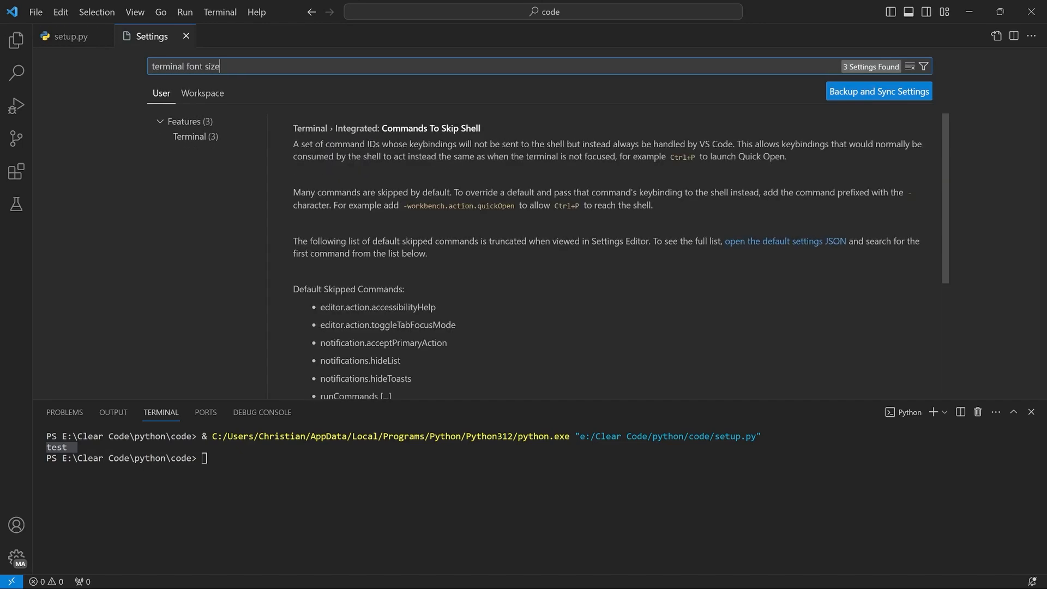
scroll(down, 3)
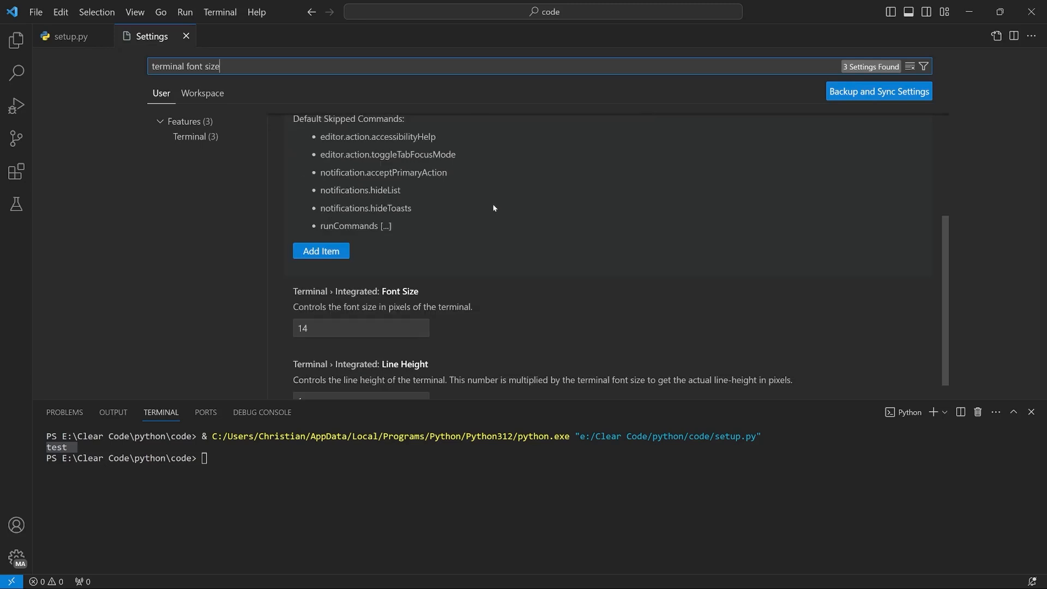
scroll(down, 3)
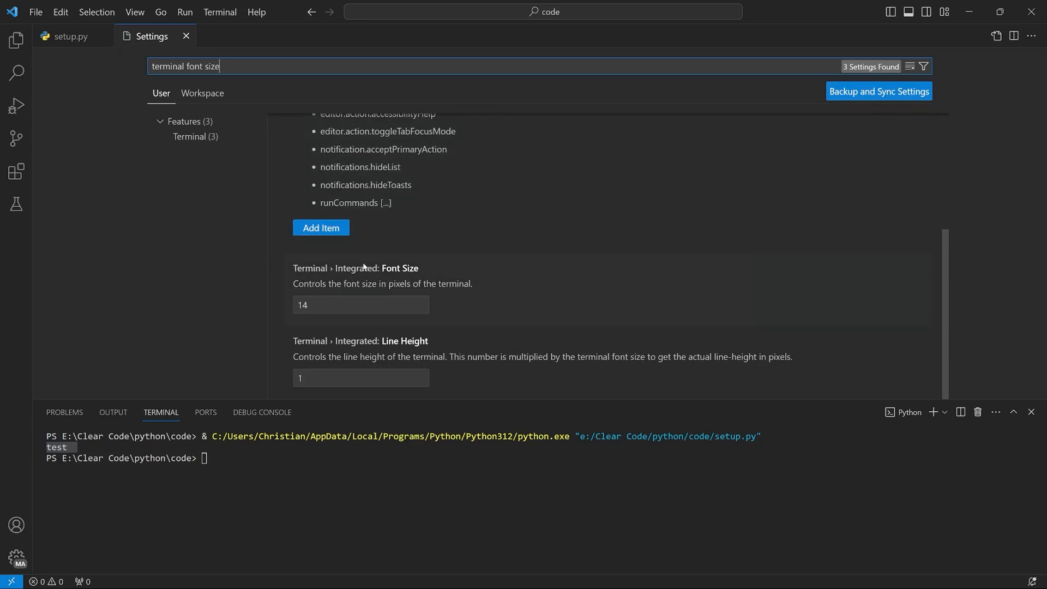
mouse_move(325, 315)
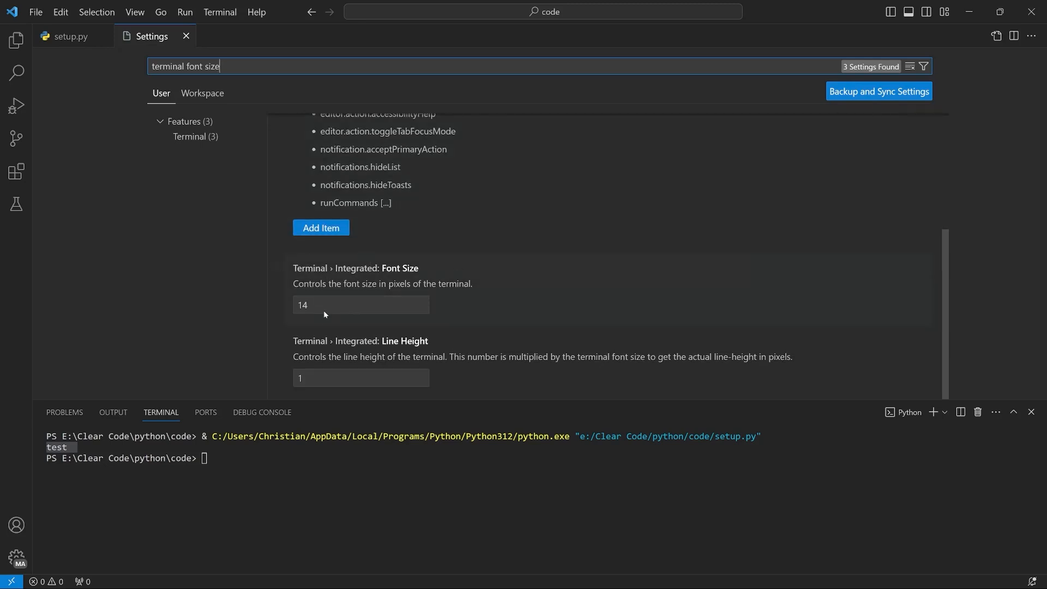
text(20)
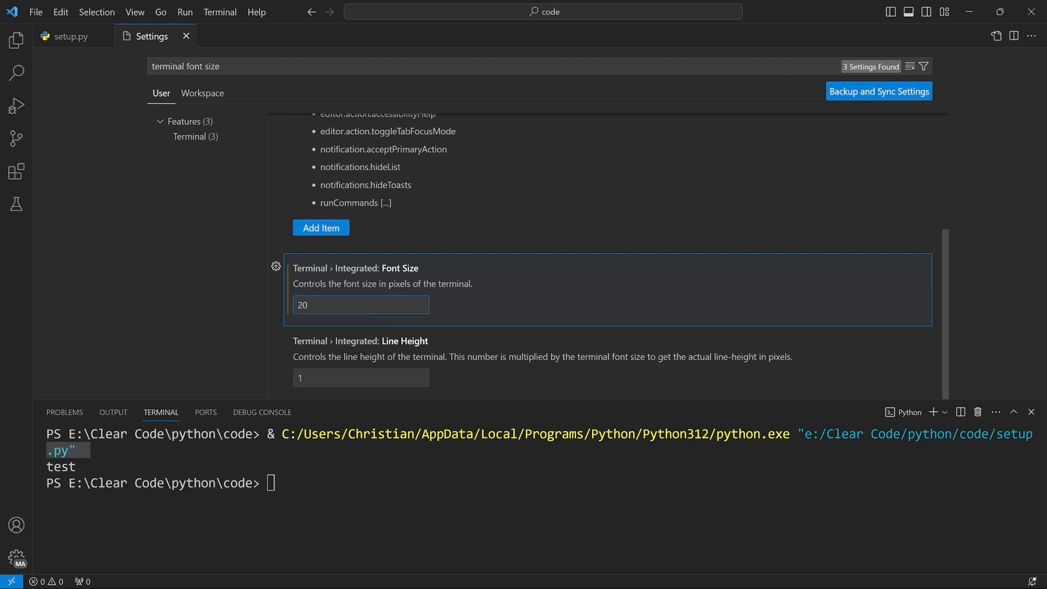
text(24)
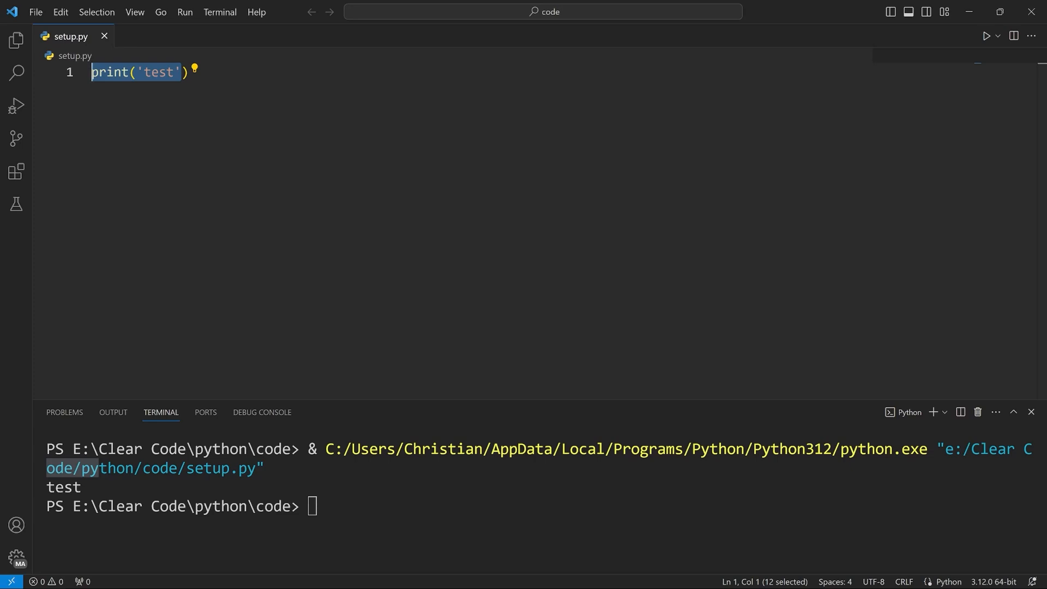
Assign Alt+A to Python: Run Python File in Keyboard Shortcuts, then return to setup.py
click(35, 12)
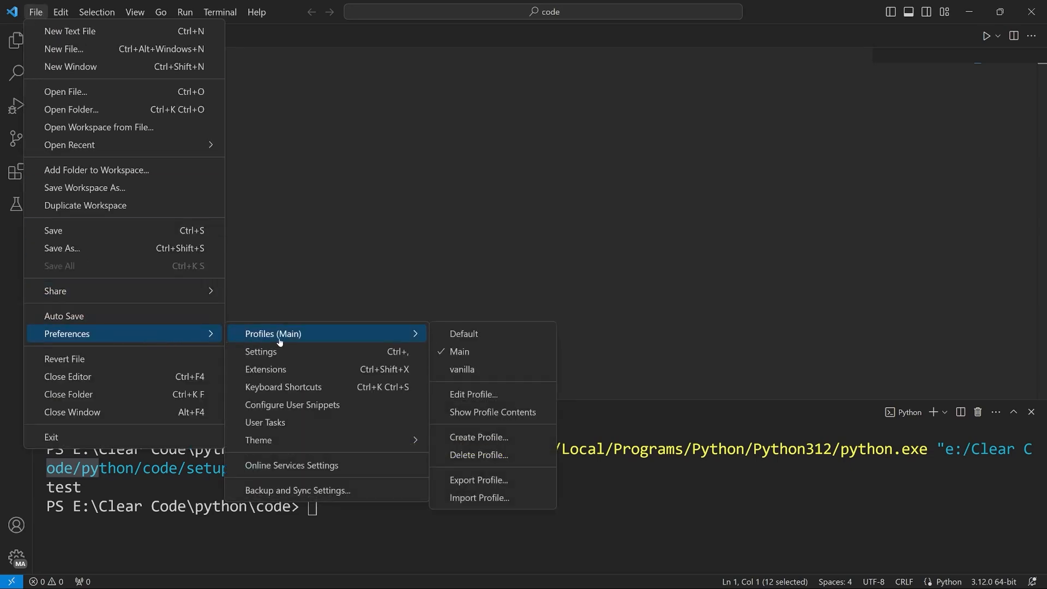
mouse_move(283, 386)
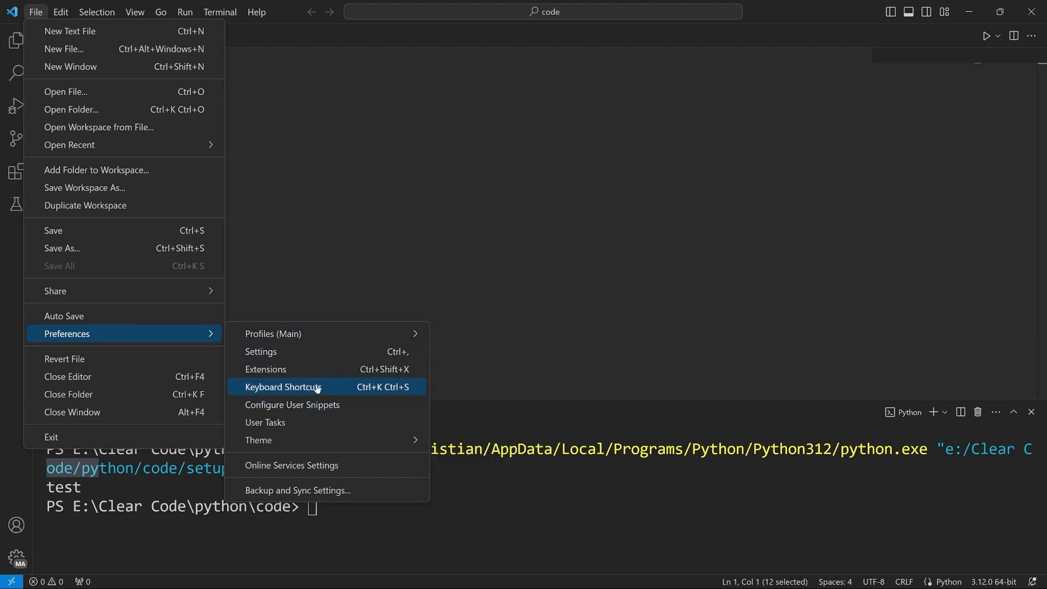
click(283, 387)
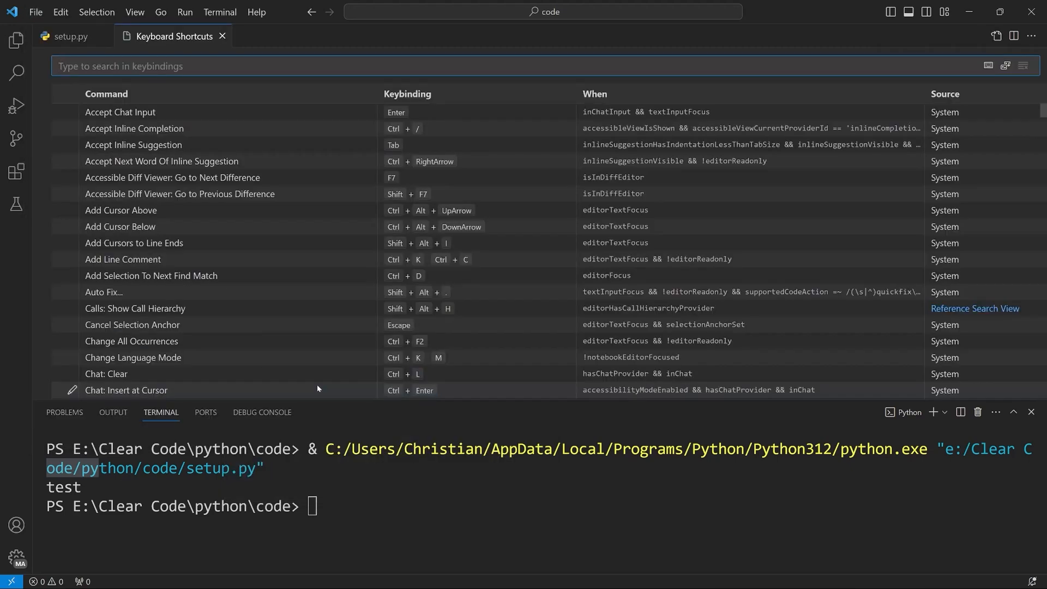
mouse_move(146, 117)
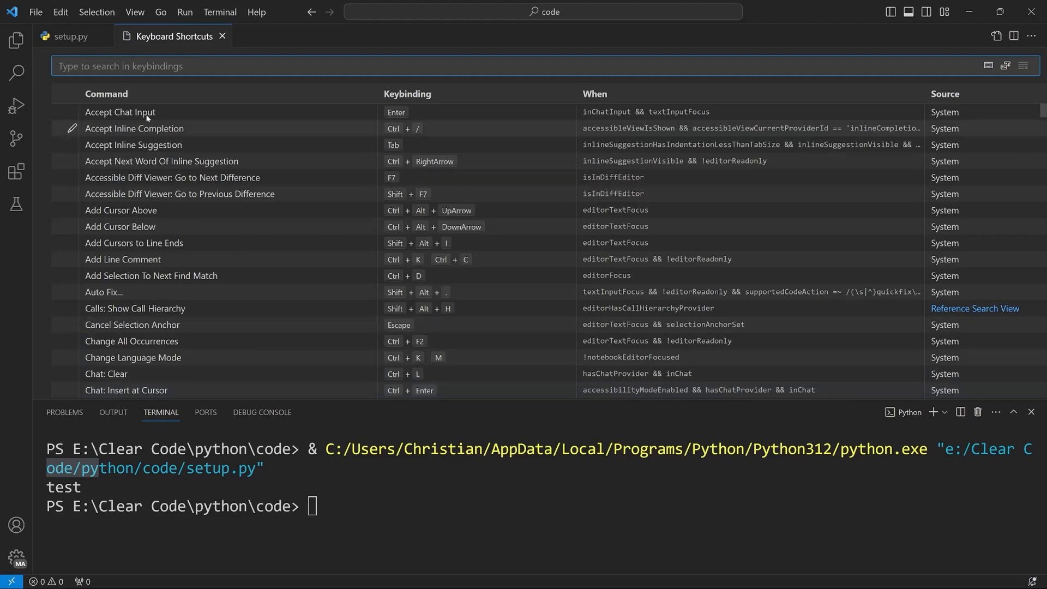
click(71, 36)
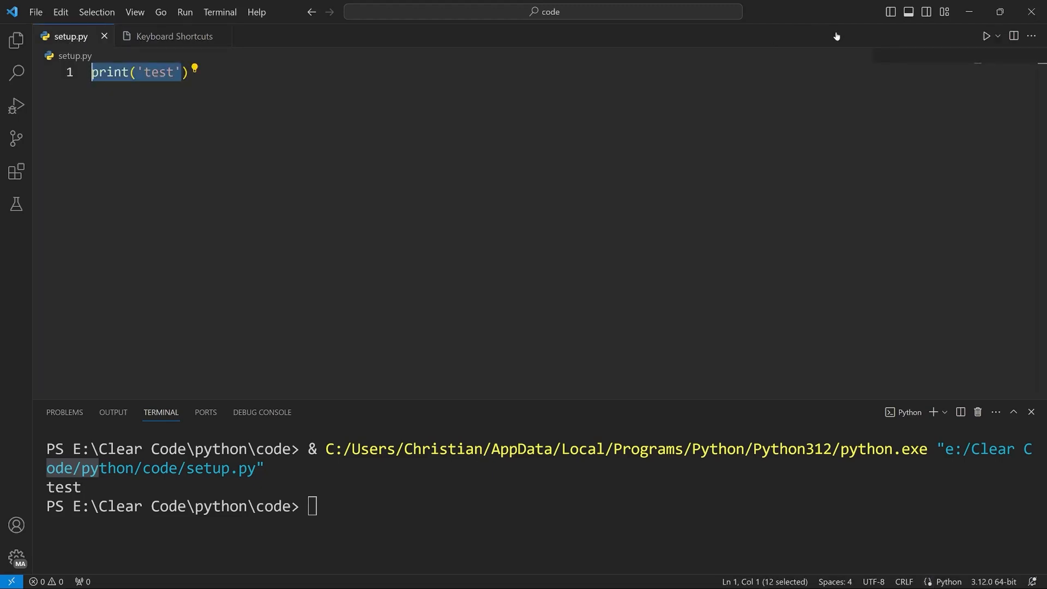
mouse_move(986, 35)
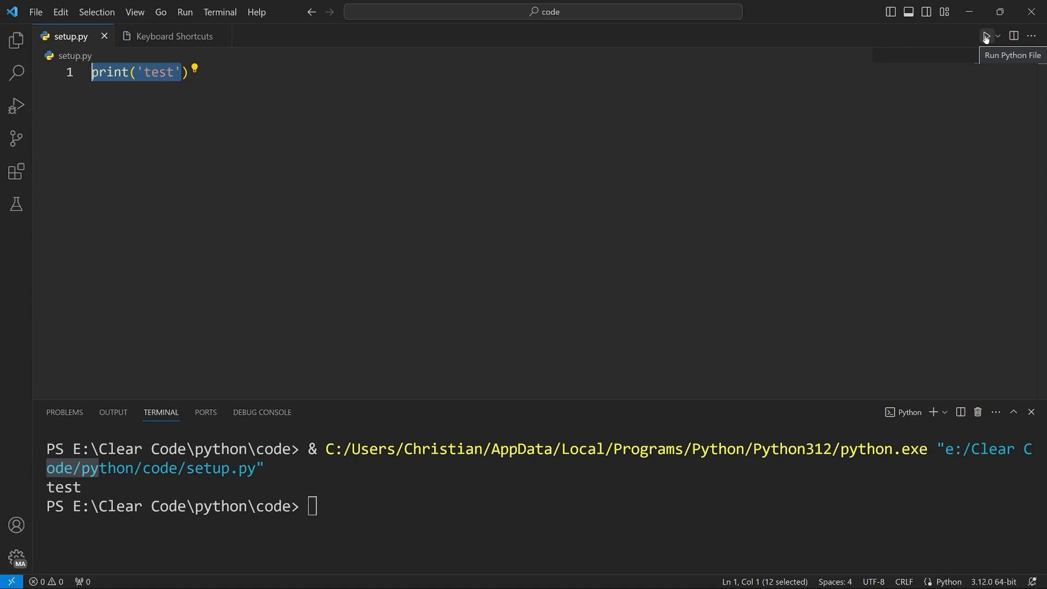
mouse_move(545, 69)
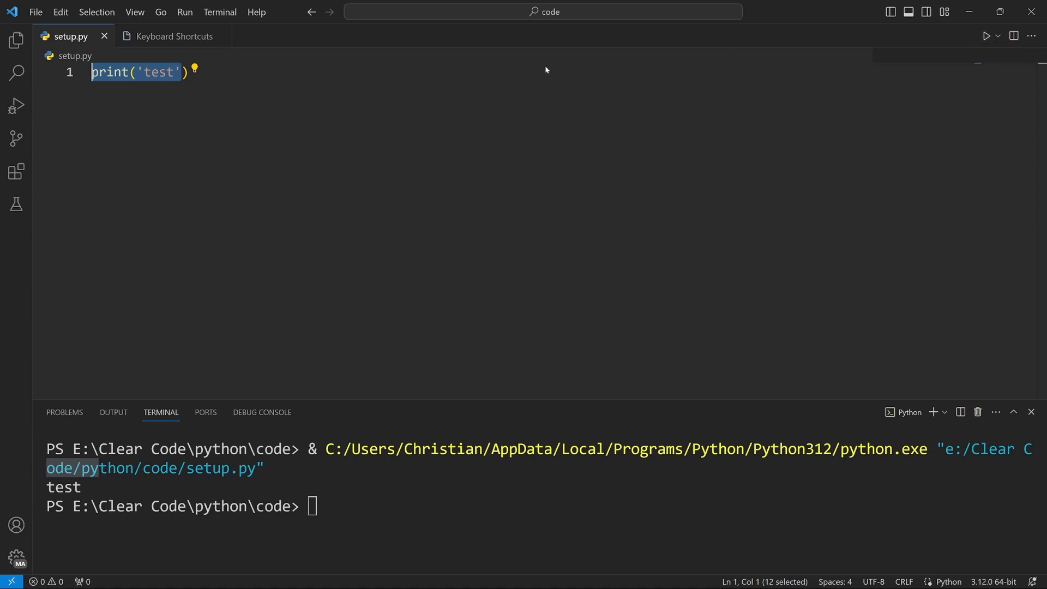
click(173, 36)
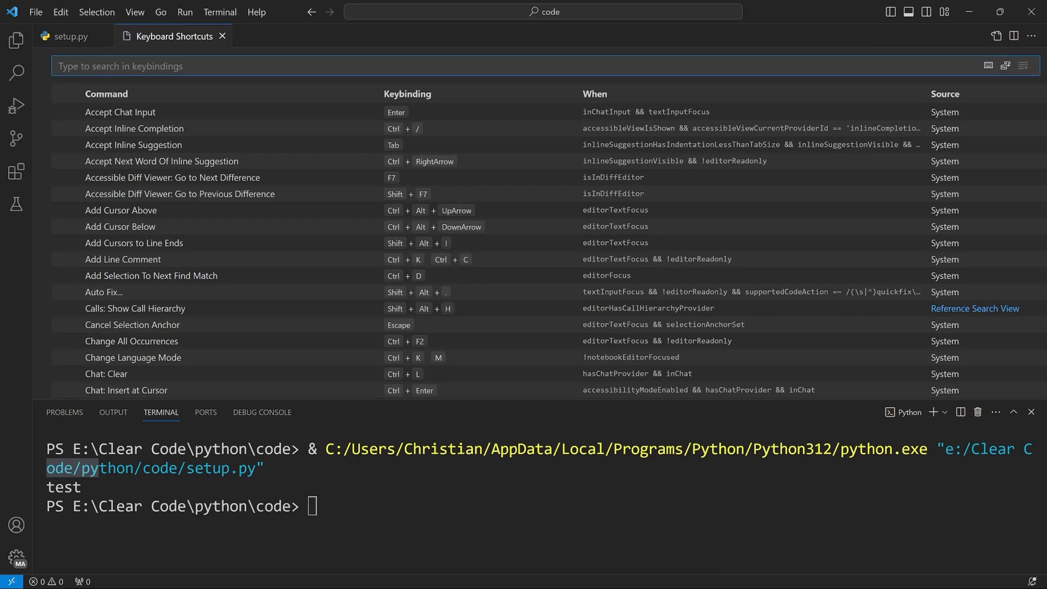
text(run python file)
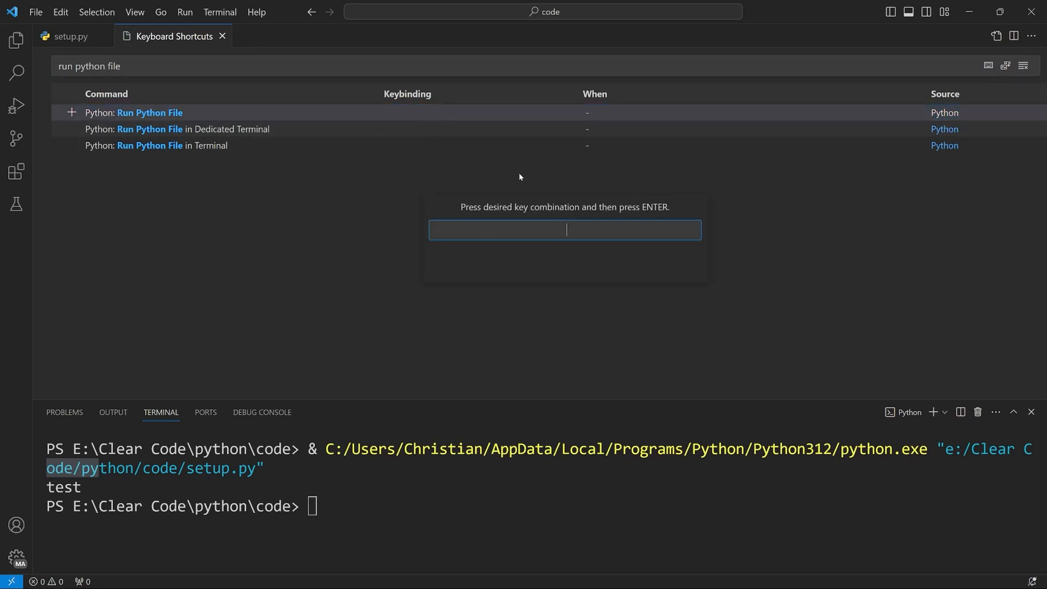
key(alt)
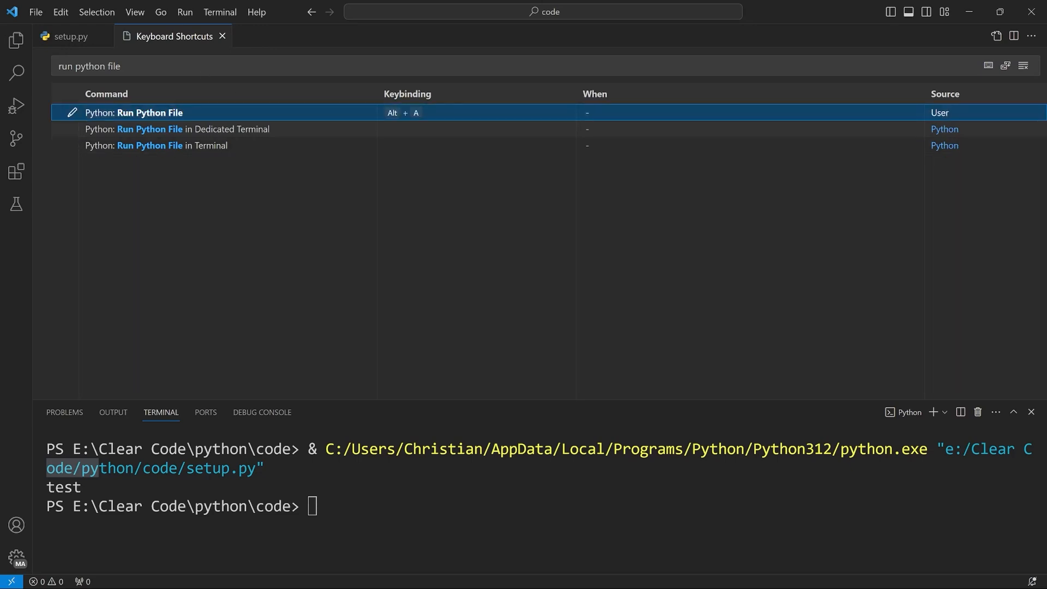
click(70, 36)
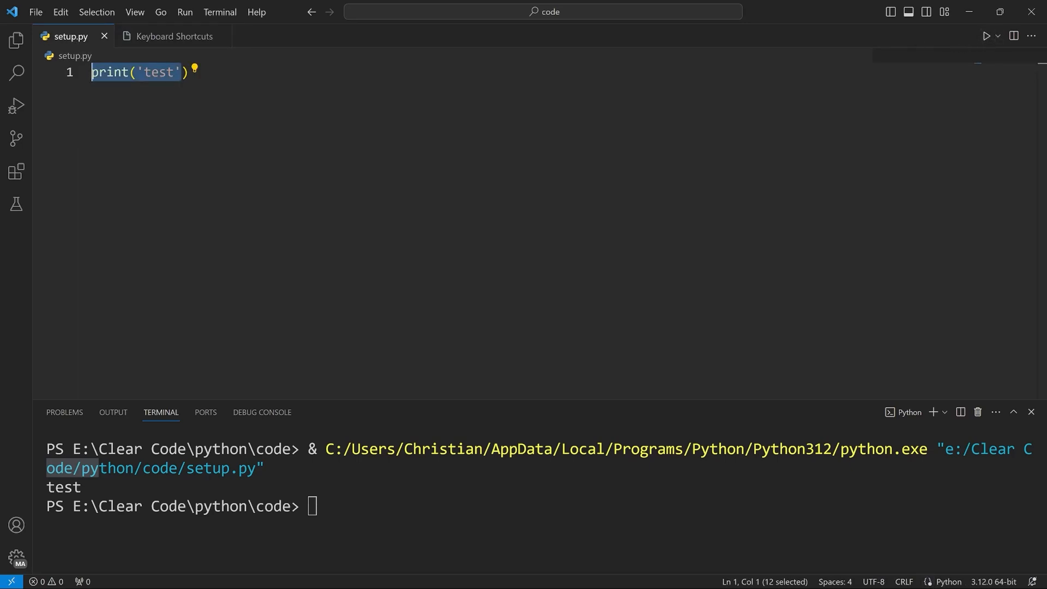
Run setup.py with Alt+A so test prints again, and close the Keyboard Shortcuts tab
click(1029, 412)
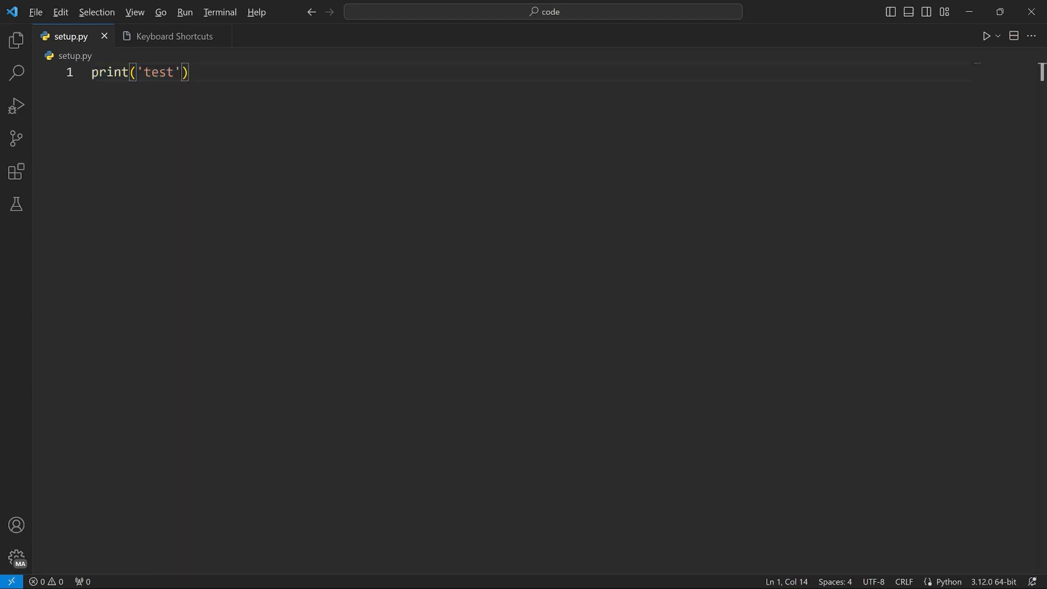
click(986, 36)
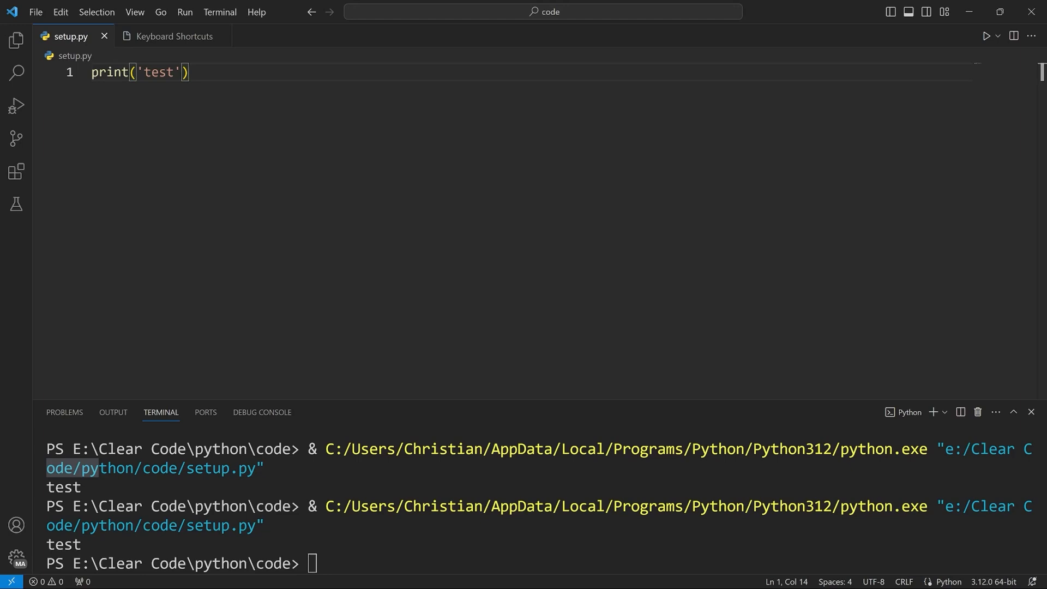
mouse_move(174, 36)
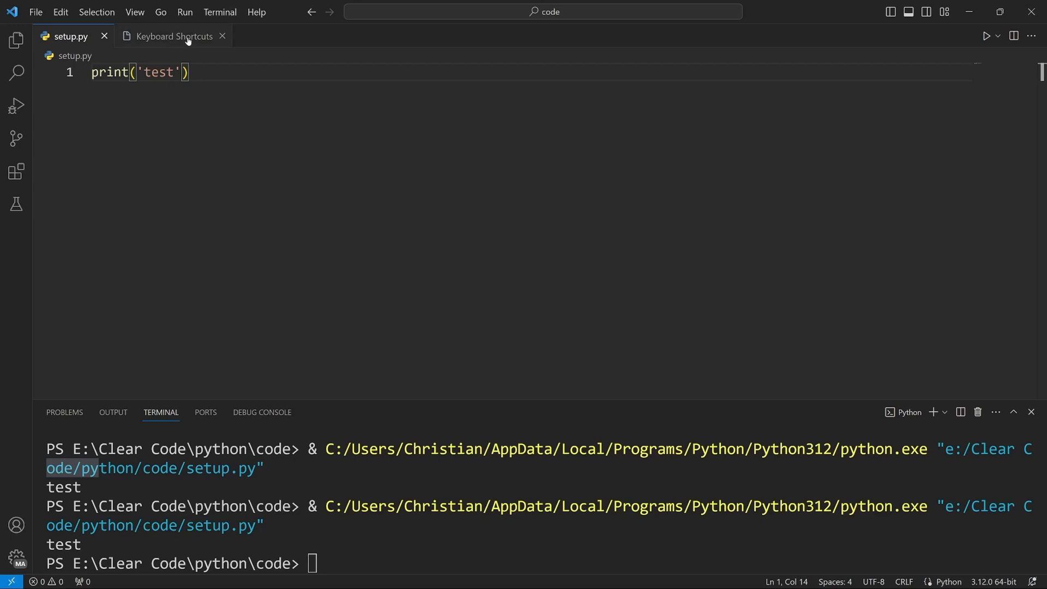
click(223, 35)
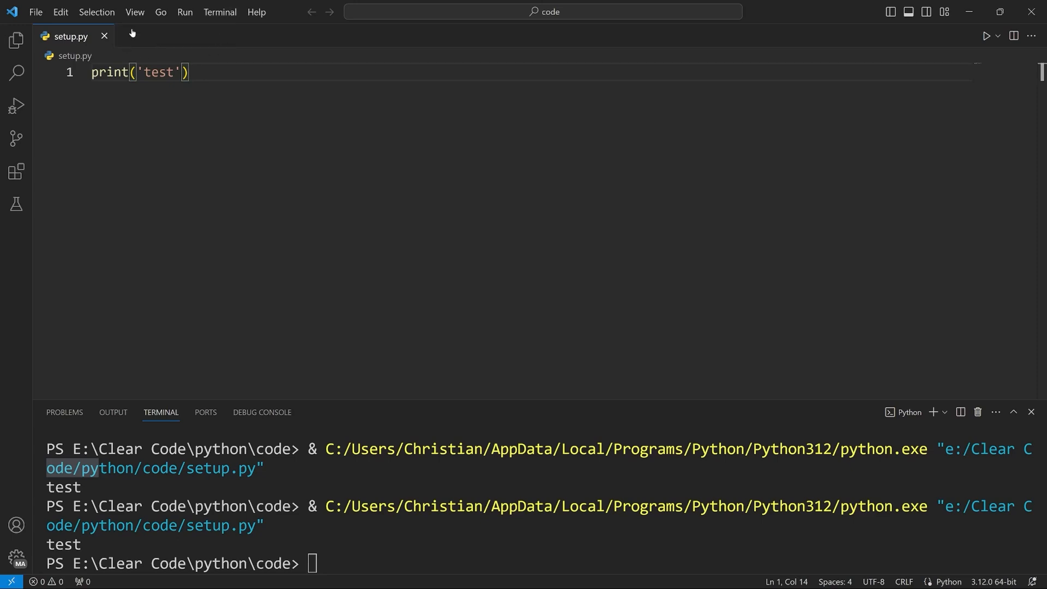
click(134, 12)
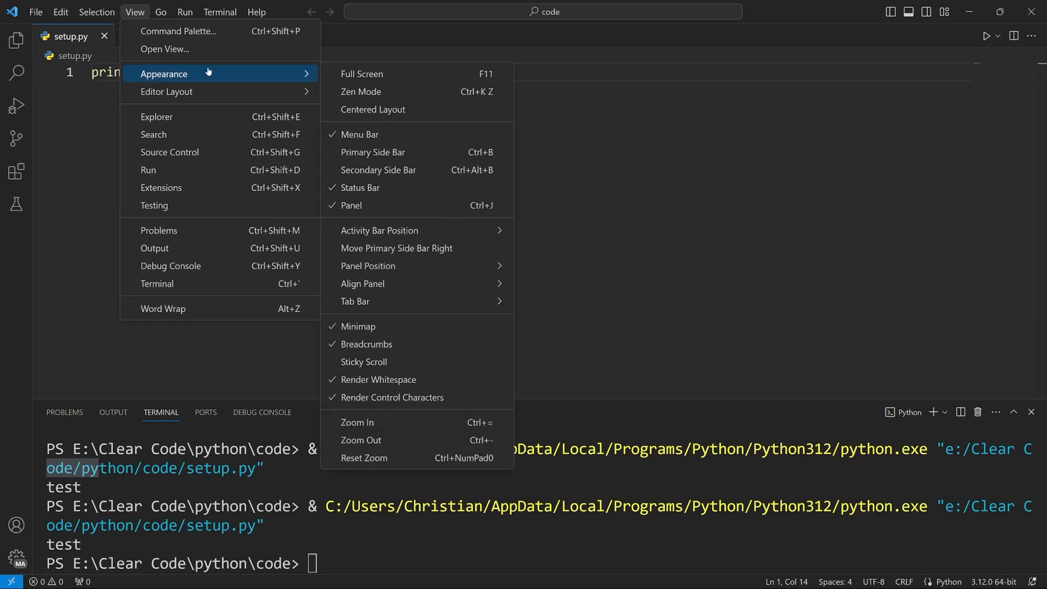
mouse_move(361, 91)
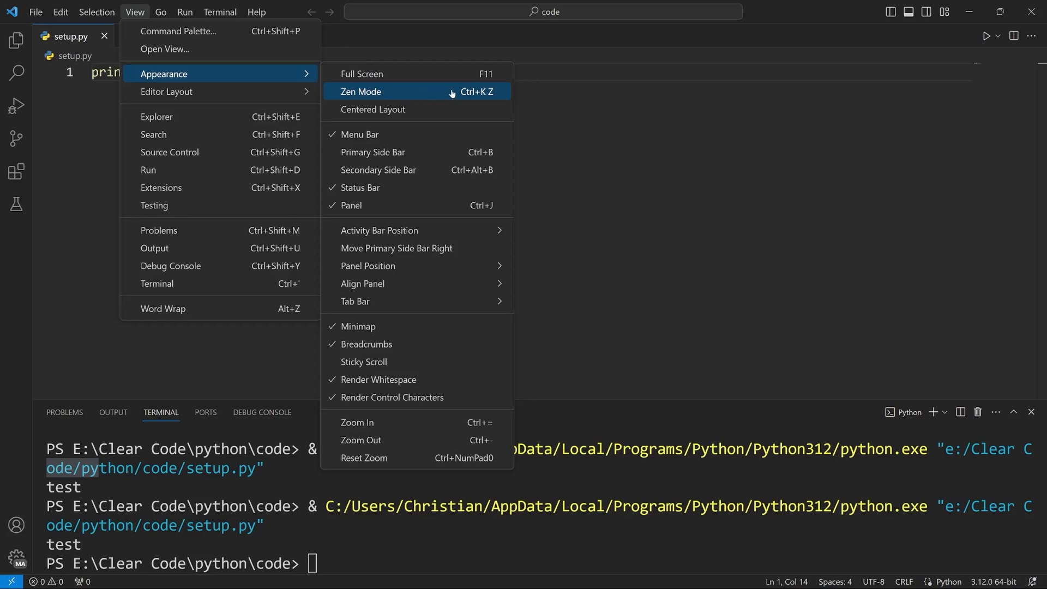
mouse_move(485, 93)
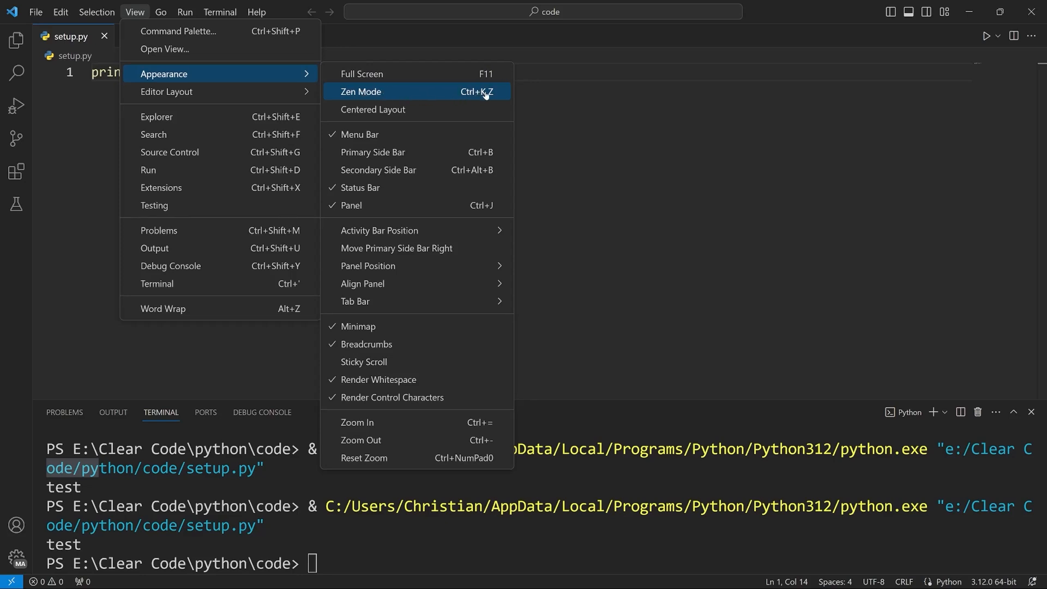
mouse_move(497, 98)
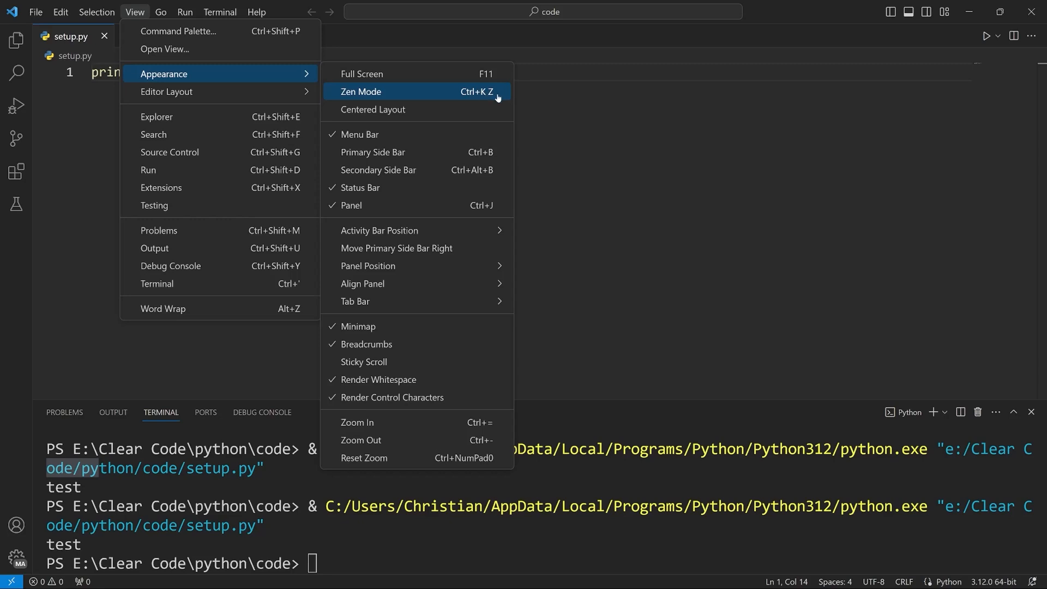
click(360, 91)
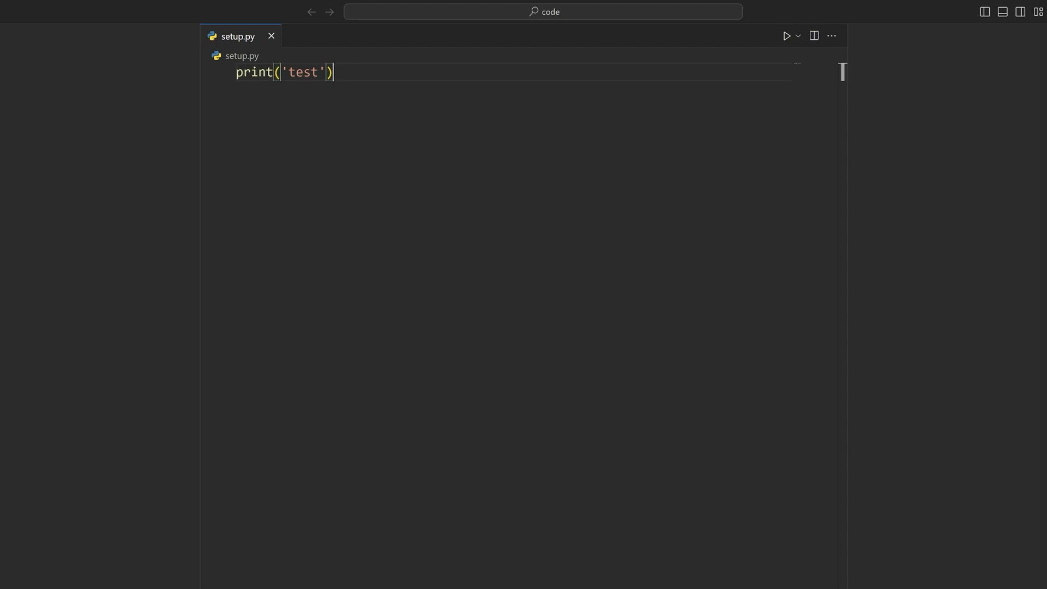
mouse_move(787, 35)
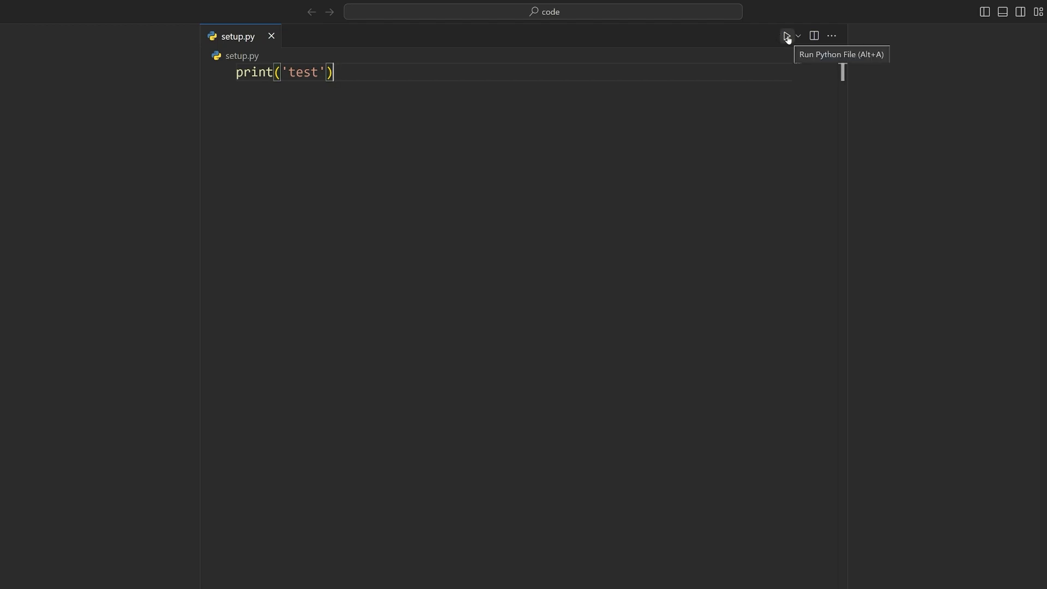
mouse_move(912, 378)
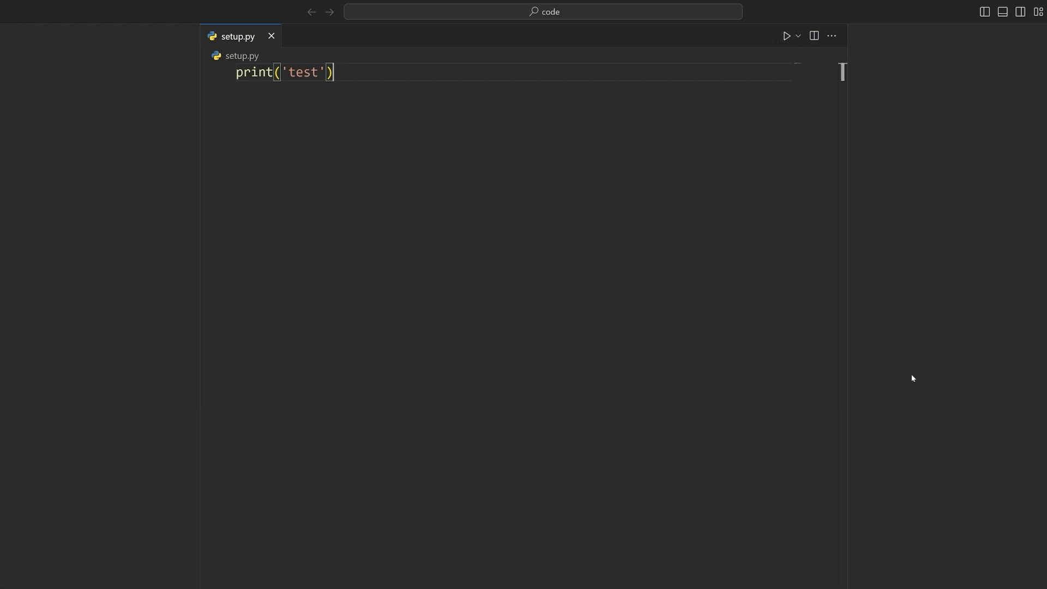
click(785, 36)
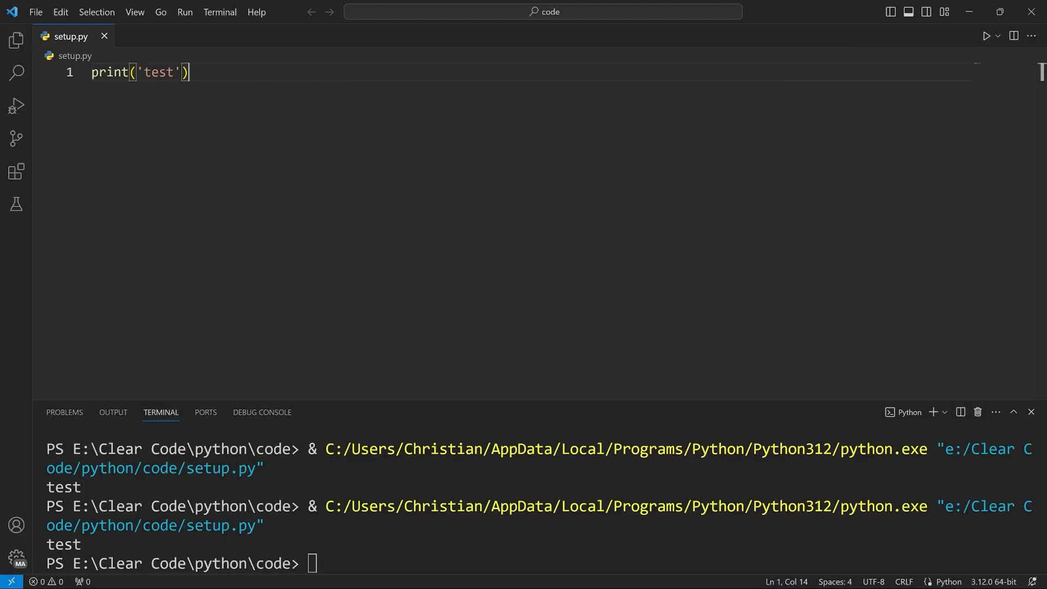
Open Settings and uncheck Zen Mode: Center Layout
click(34, 12)
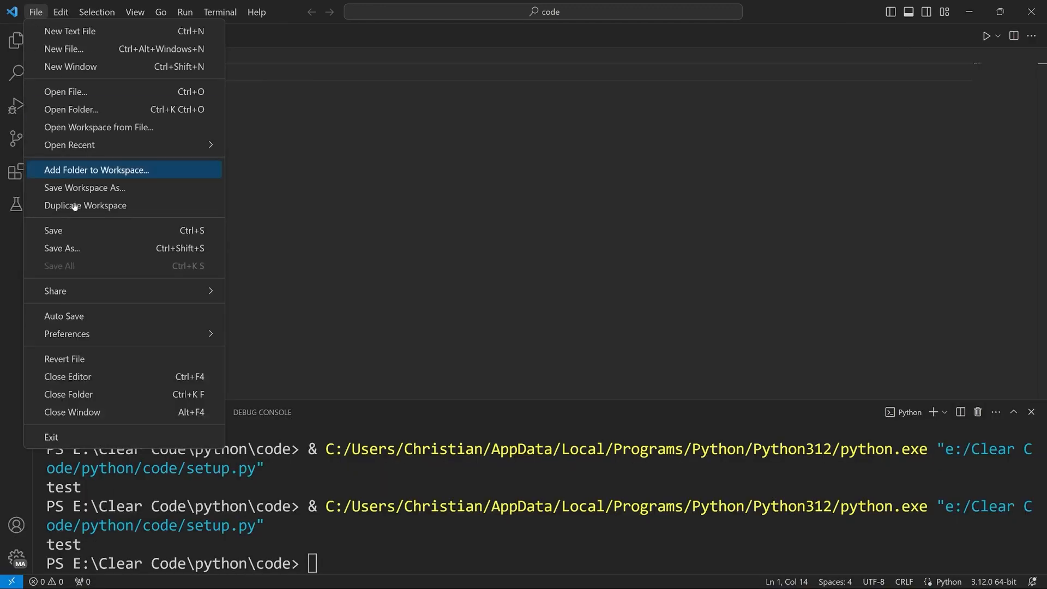
mouse_move(66, 333)
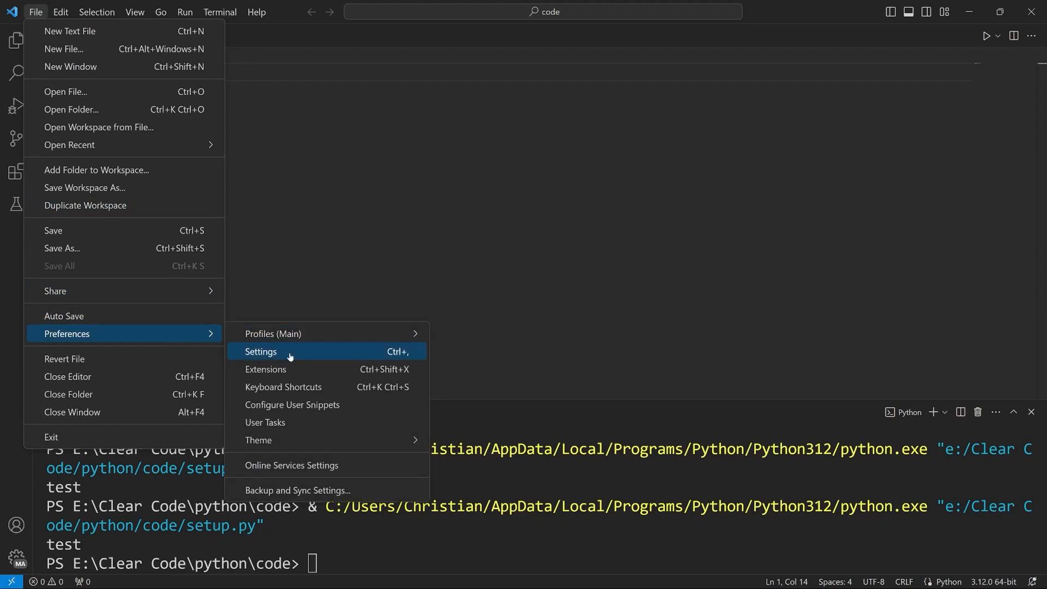
click(261, 351)
text(zen)
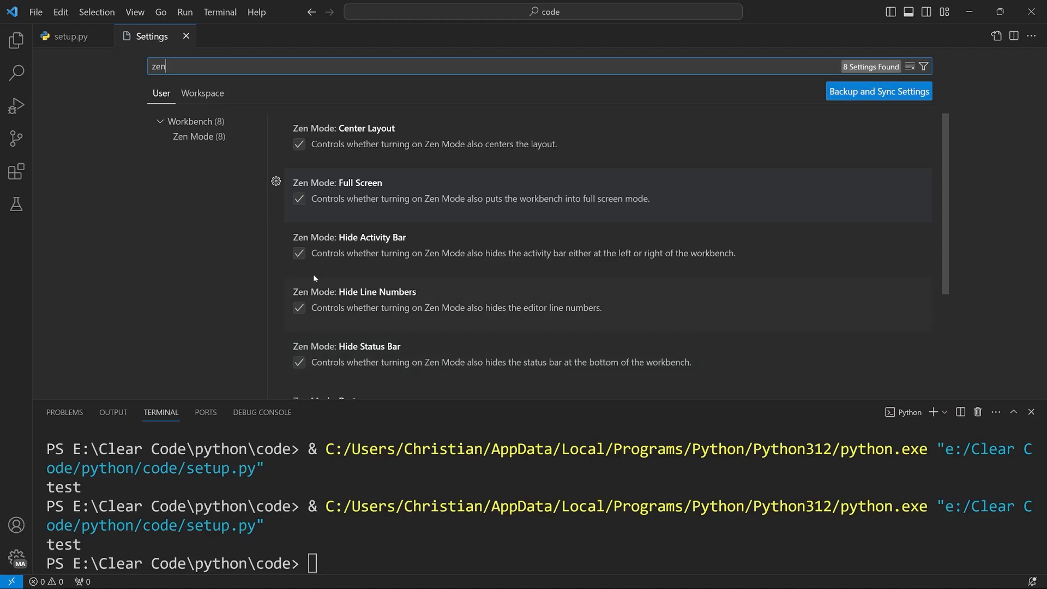
click(299, 144)
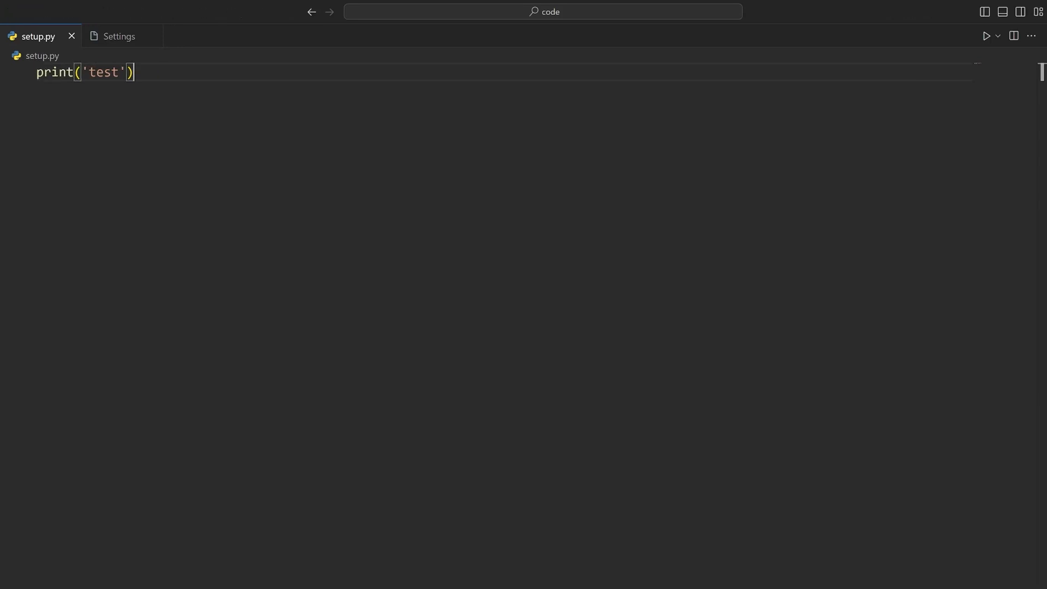
triple_click(83, 72)
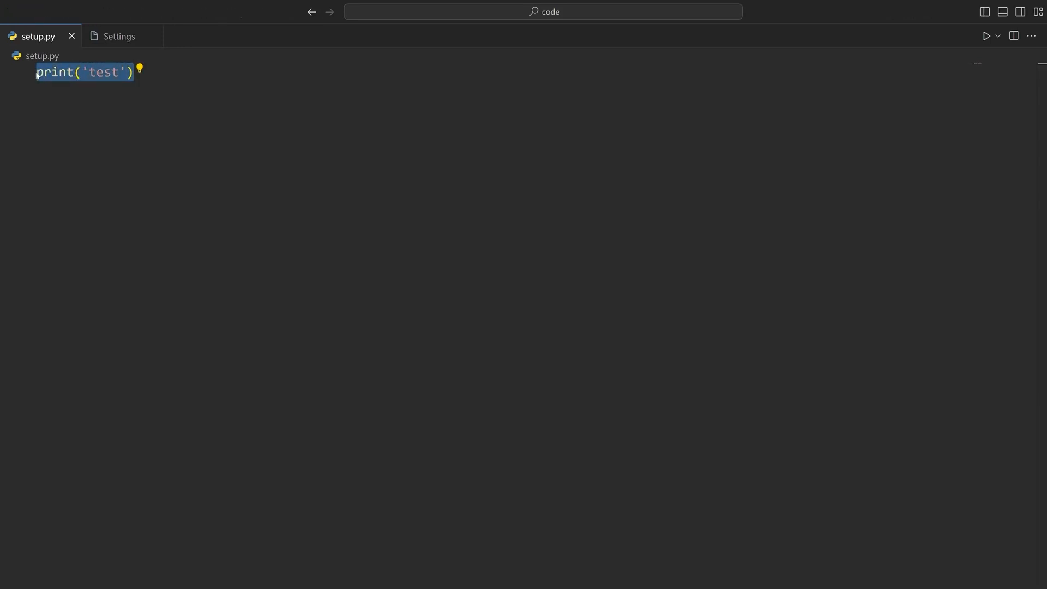
Set Zen Mode: Show Tabs to none and return to setup.py
click(119, 36)
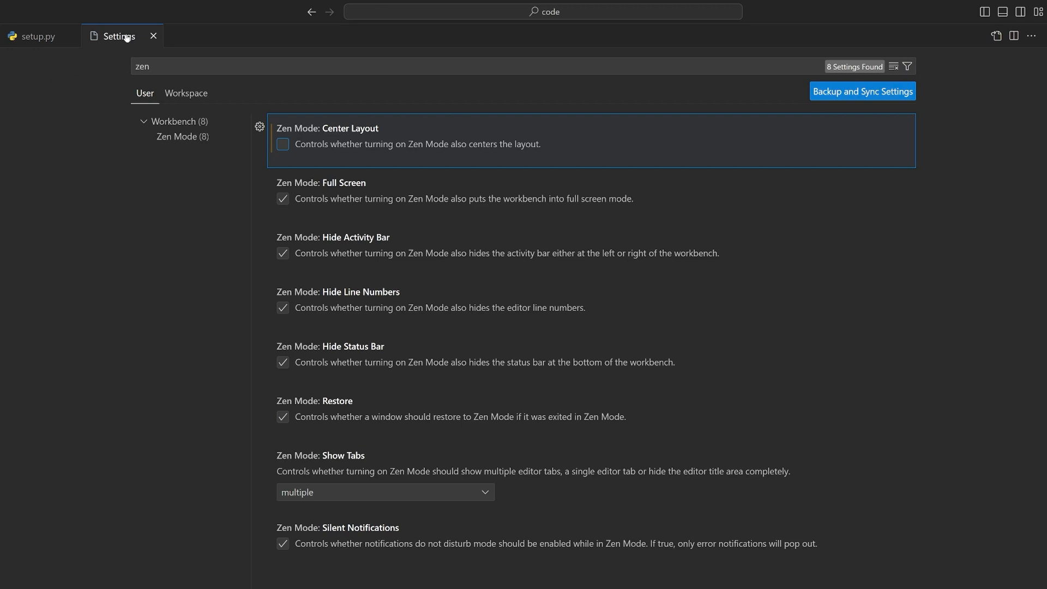
mouse_move(268, 108)
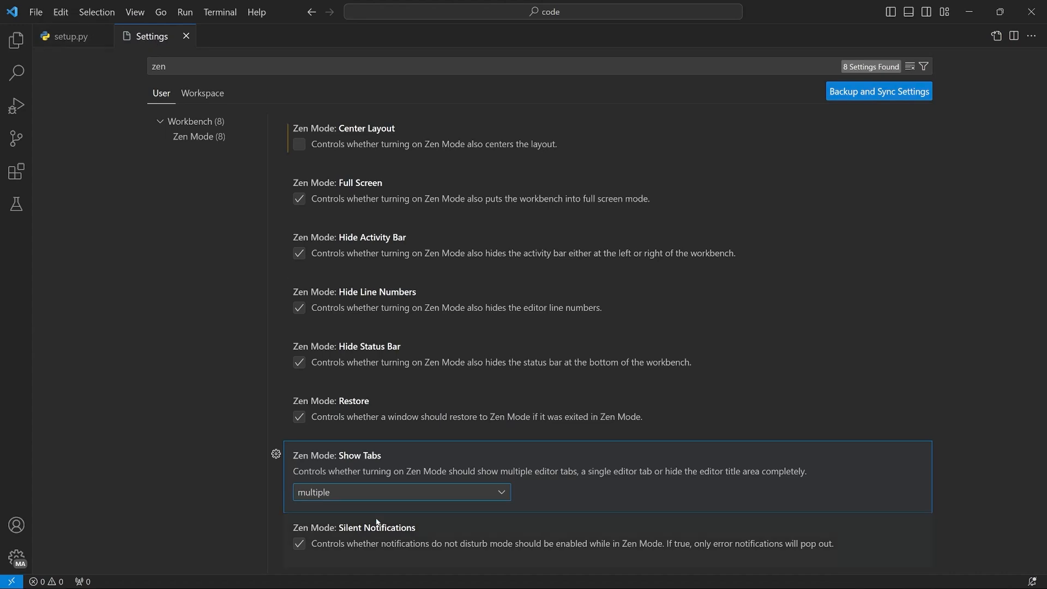
mouse_move(351, 495)
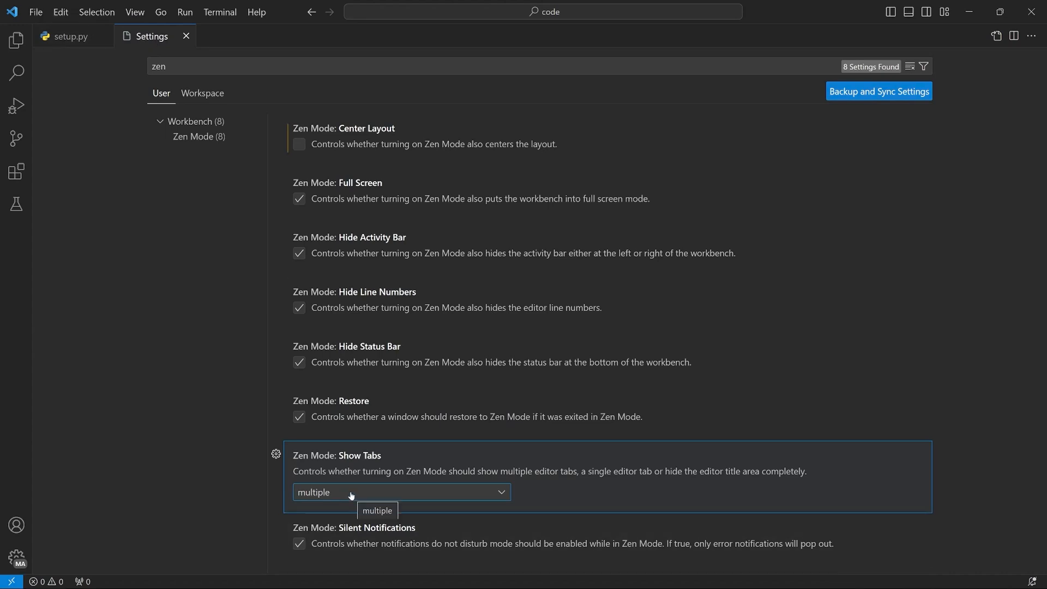
click(400, 492)
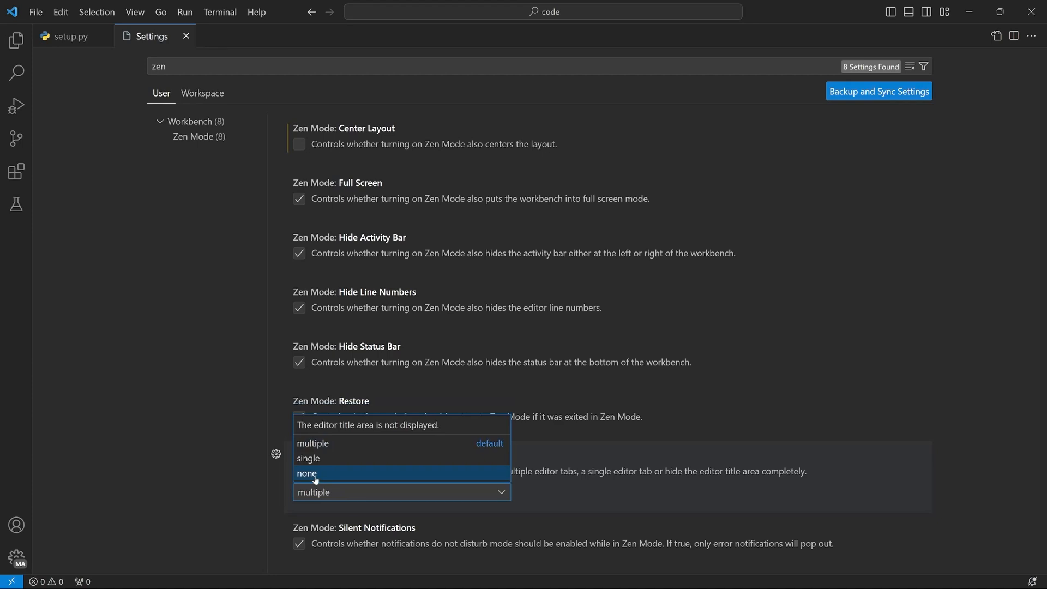
click(71, 36)
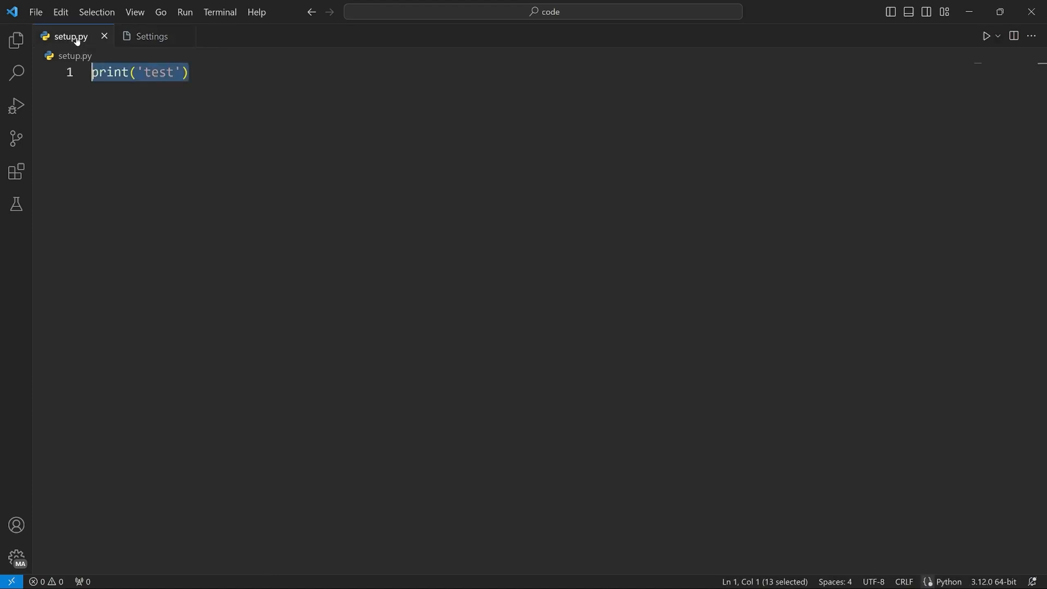
key(ctrl+k)
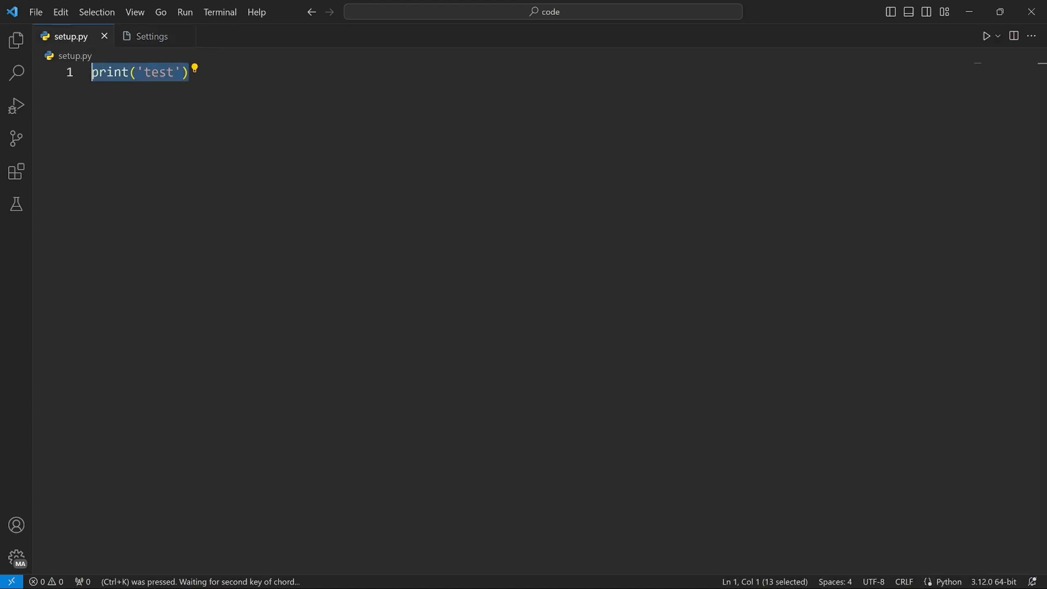